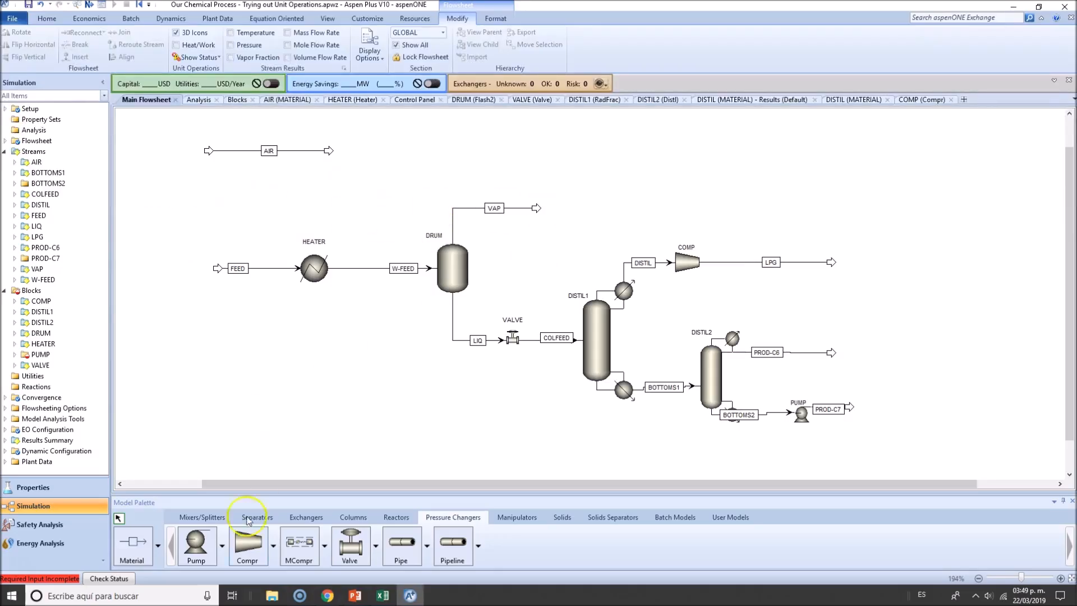
Browse the Separators, Reactors and Pressure Changers palettes, then settle on the Reactors models with DISTIL2 deselected
click(255, 516)
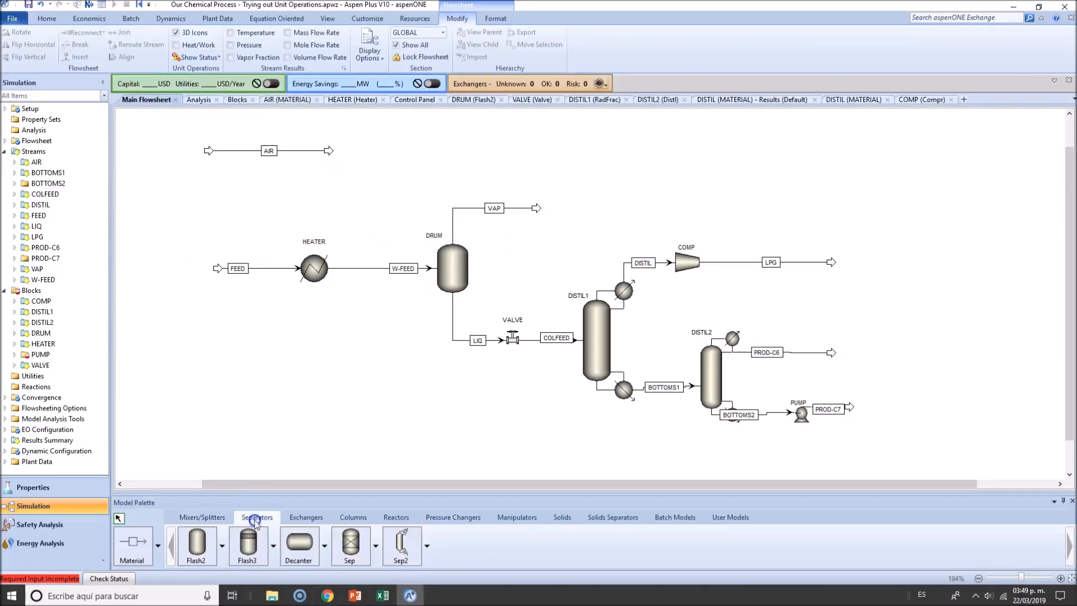
click(396, 516)
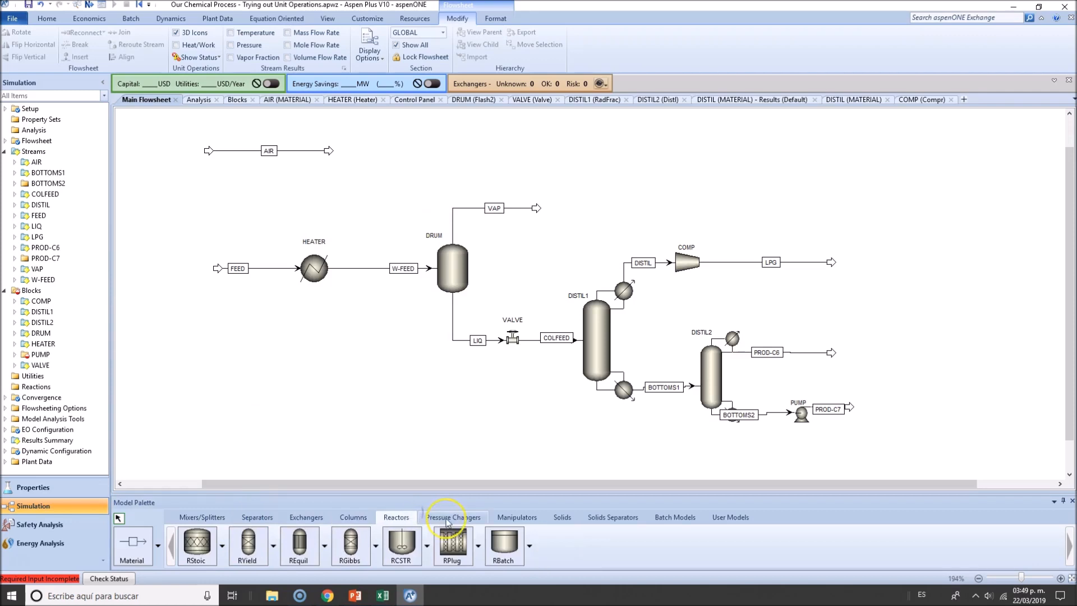
click(452, 516)
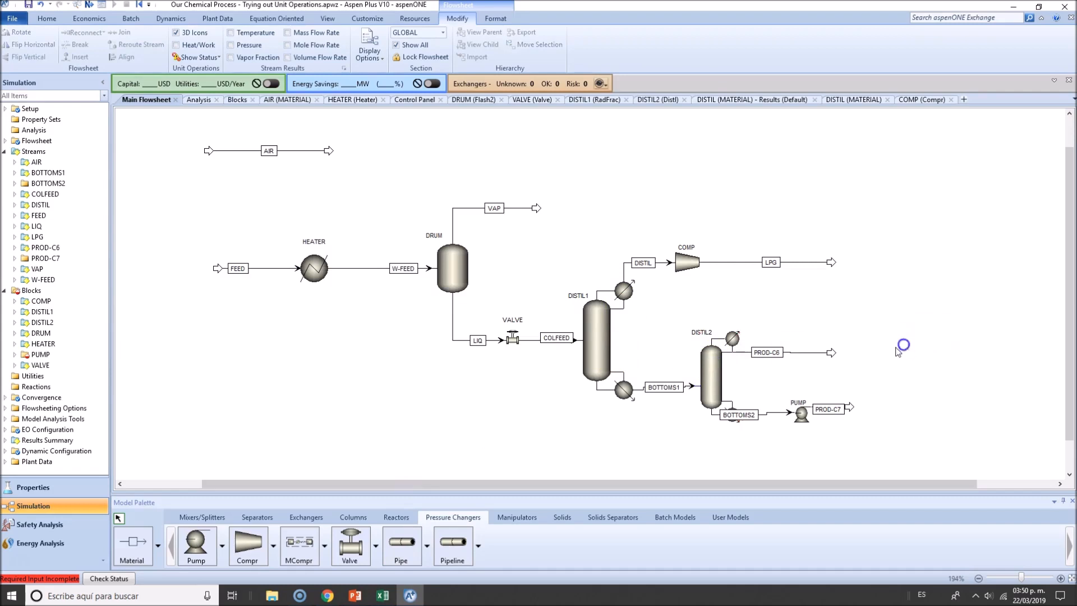
click(711, 363)
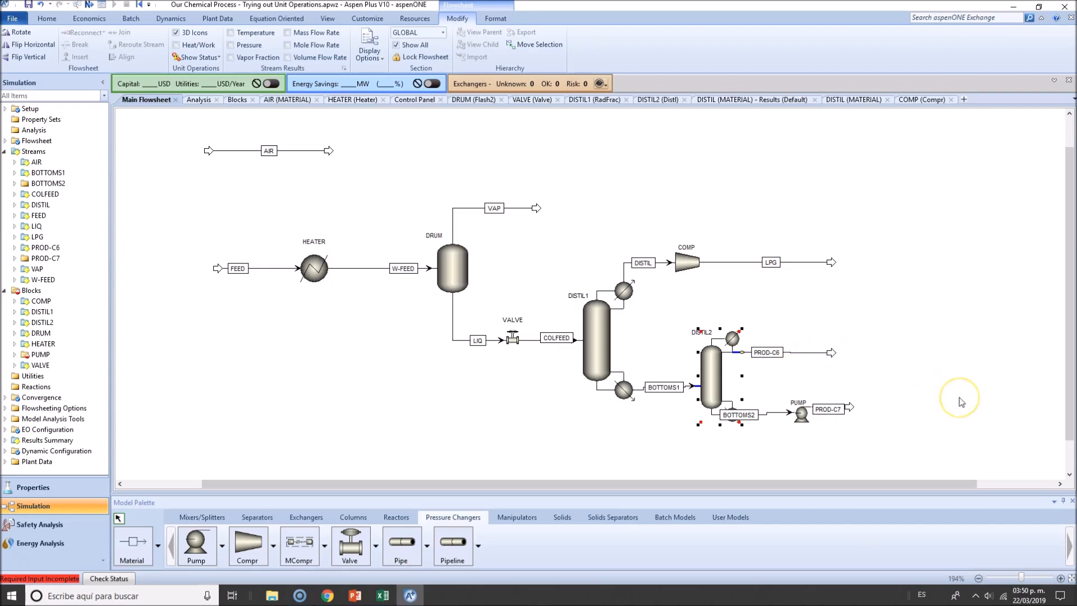
mouse_move(962, 402)
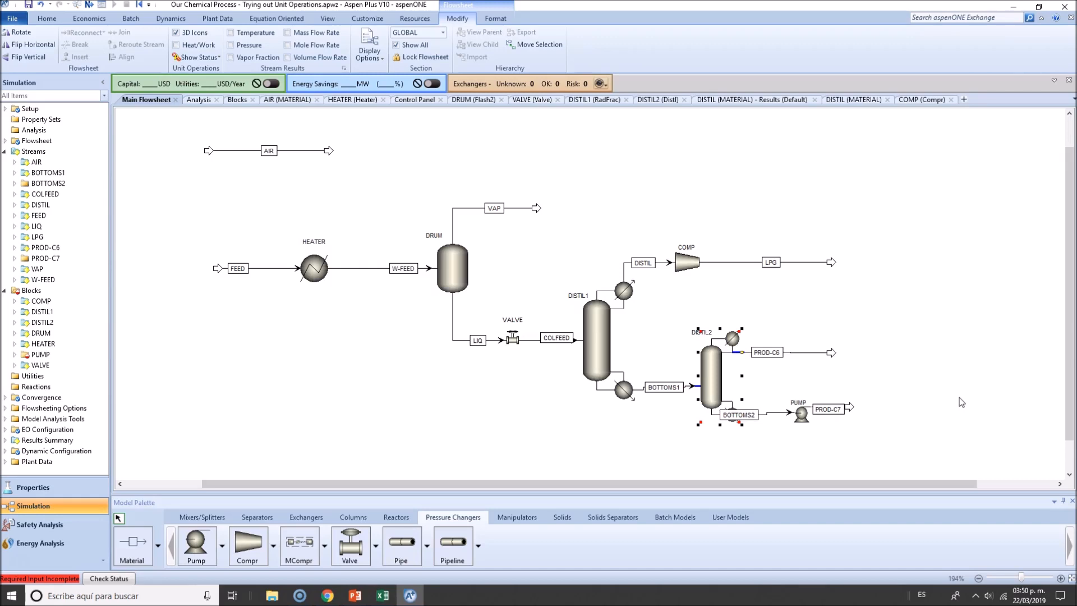
click(959, 399)
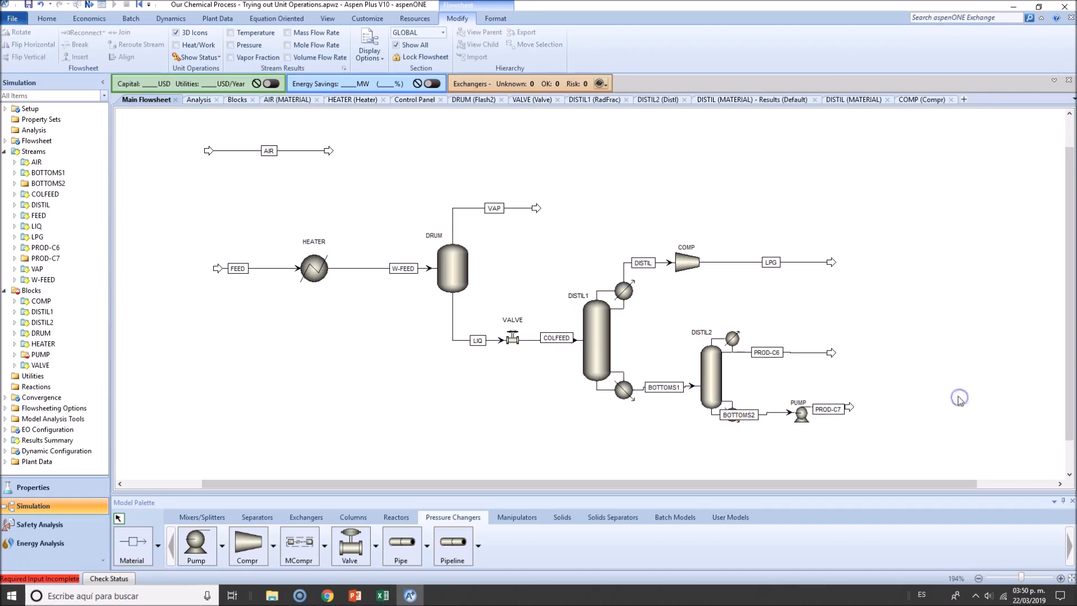
click(684, 262)
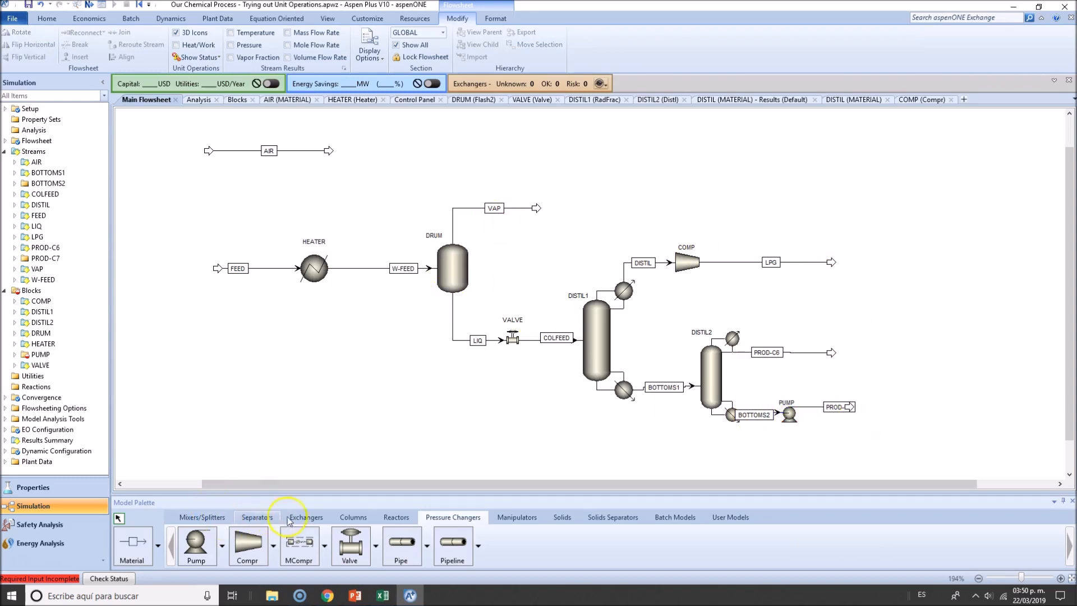
mouse_move(523, 525)
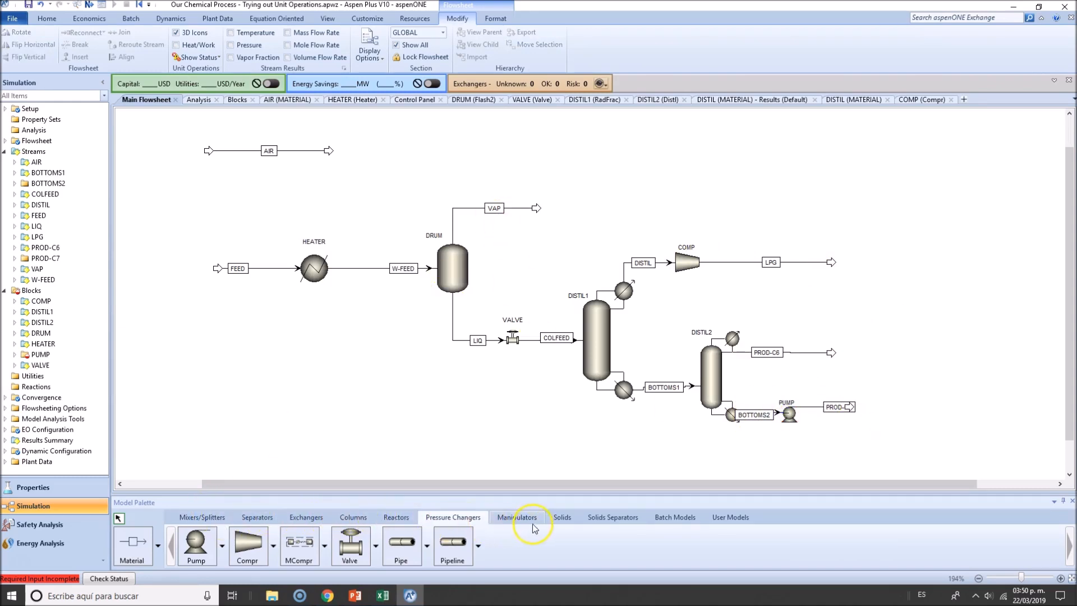
click(396, 517)
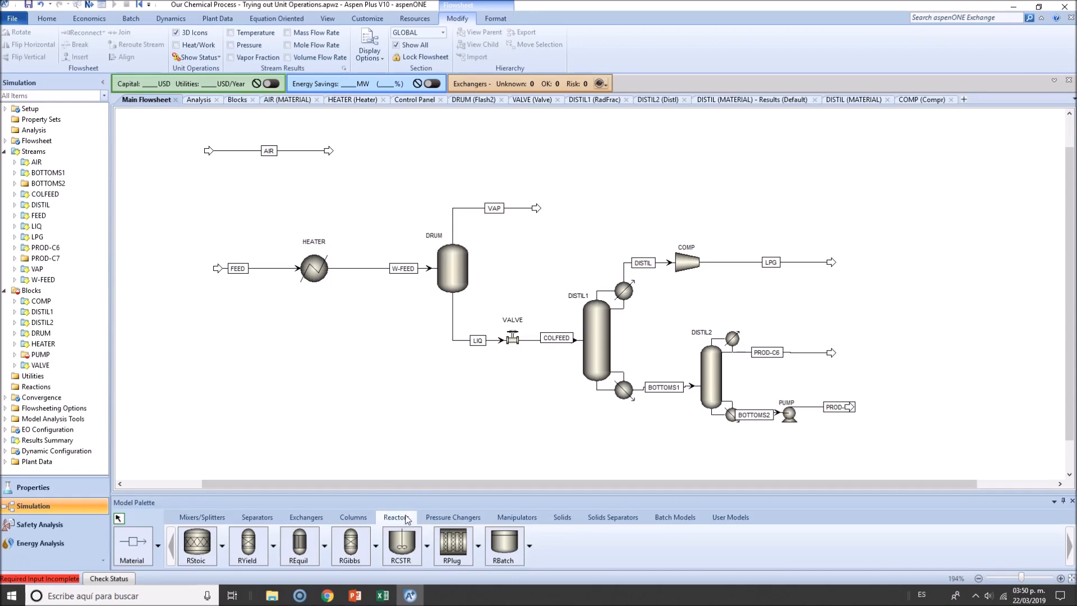
mouse_move(402, 546)
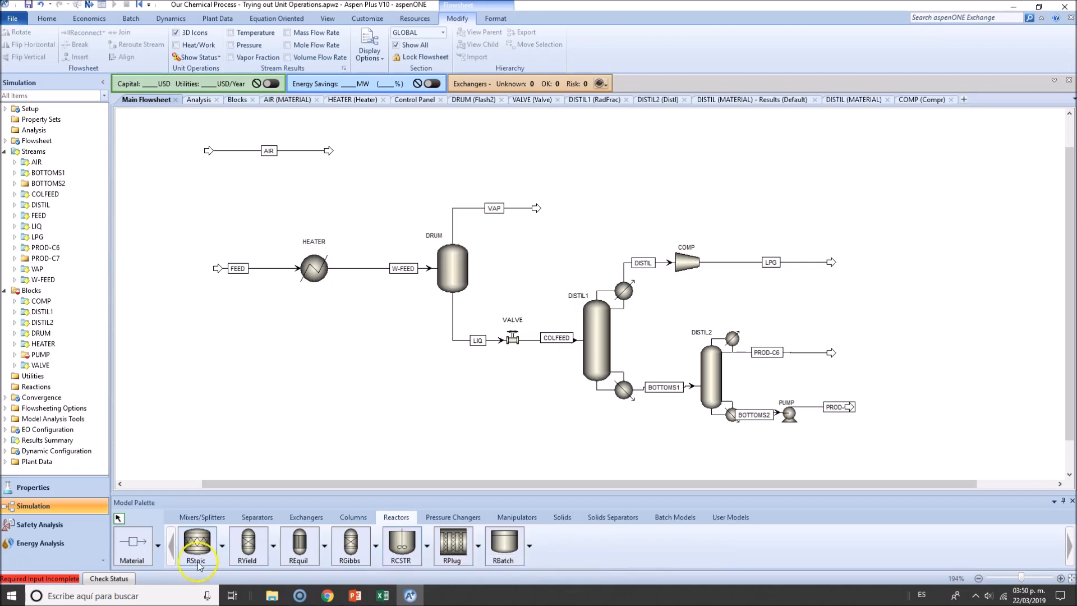
mouse_move(488, 536)
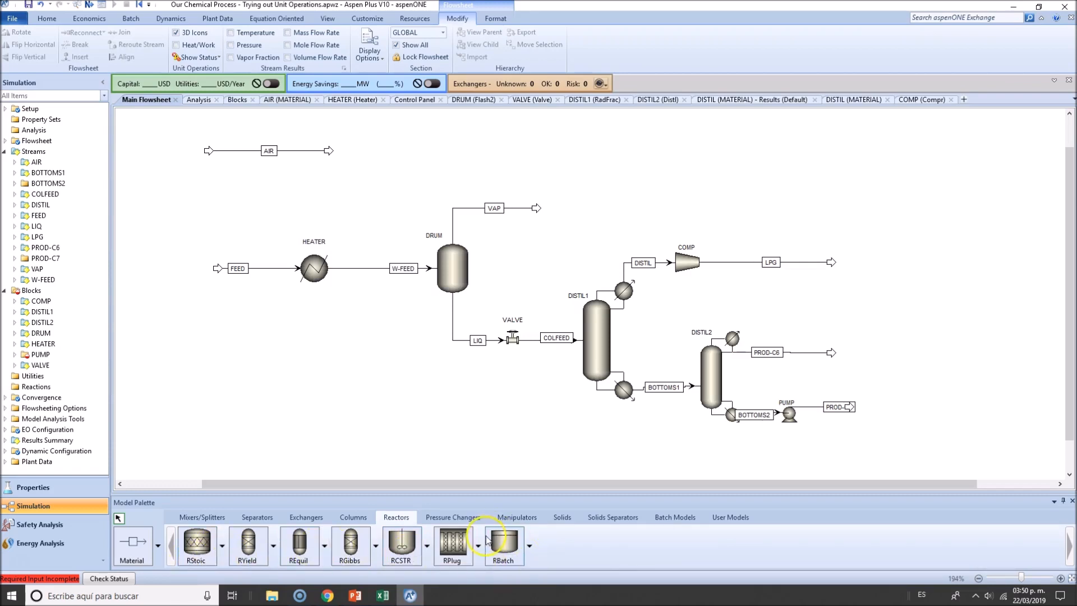
mouse_move(452, 543)
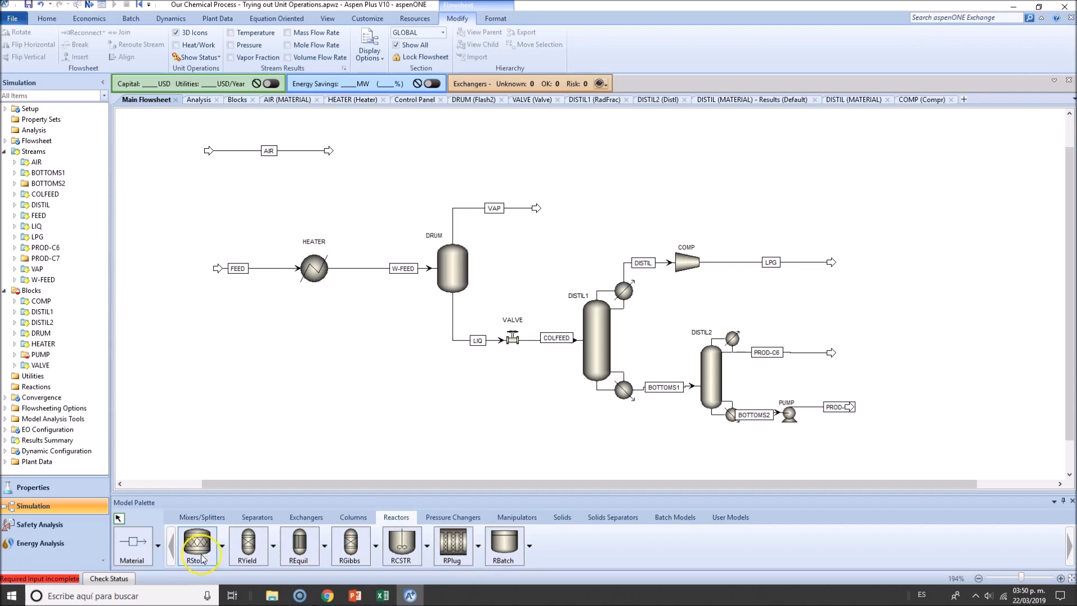
mouse_move(197, 545)
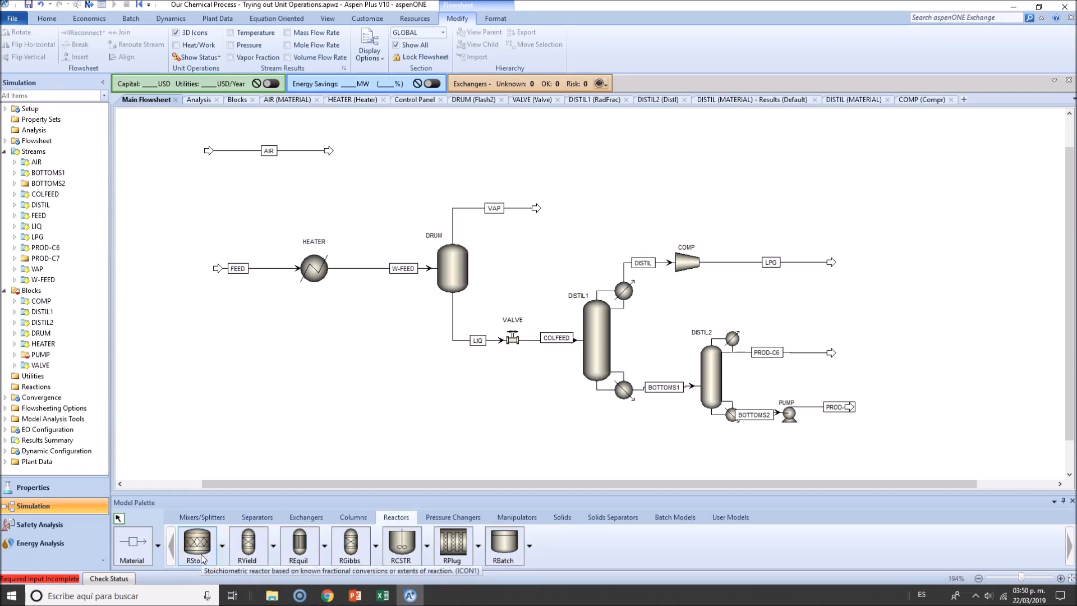
mouse_move(349, 559)
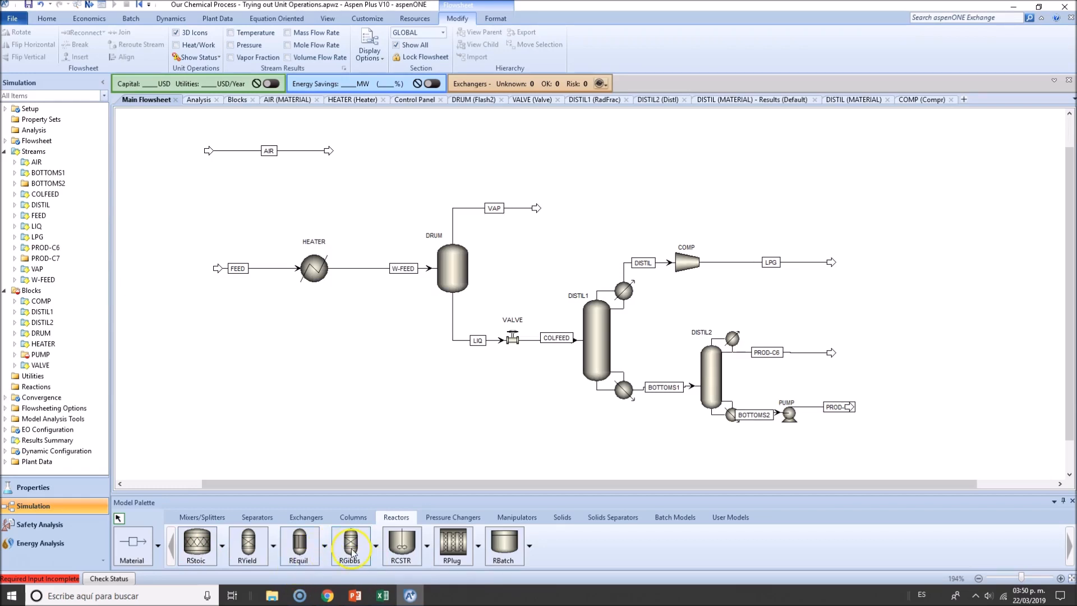
mouse_move(197, 543)
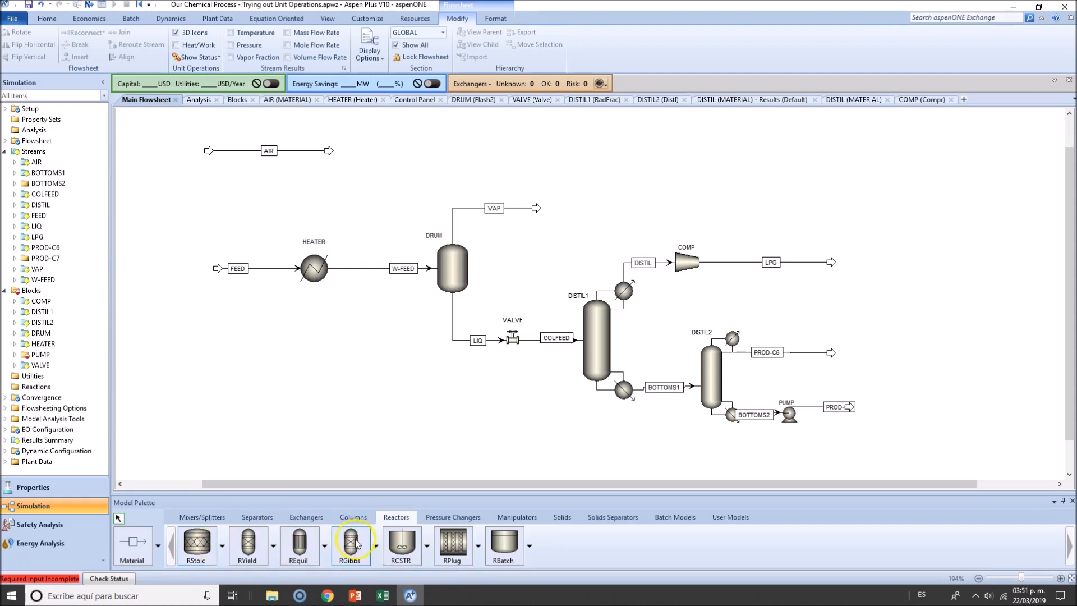
mouse_move(350, 543)
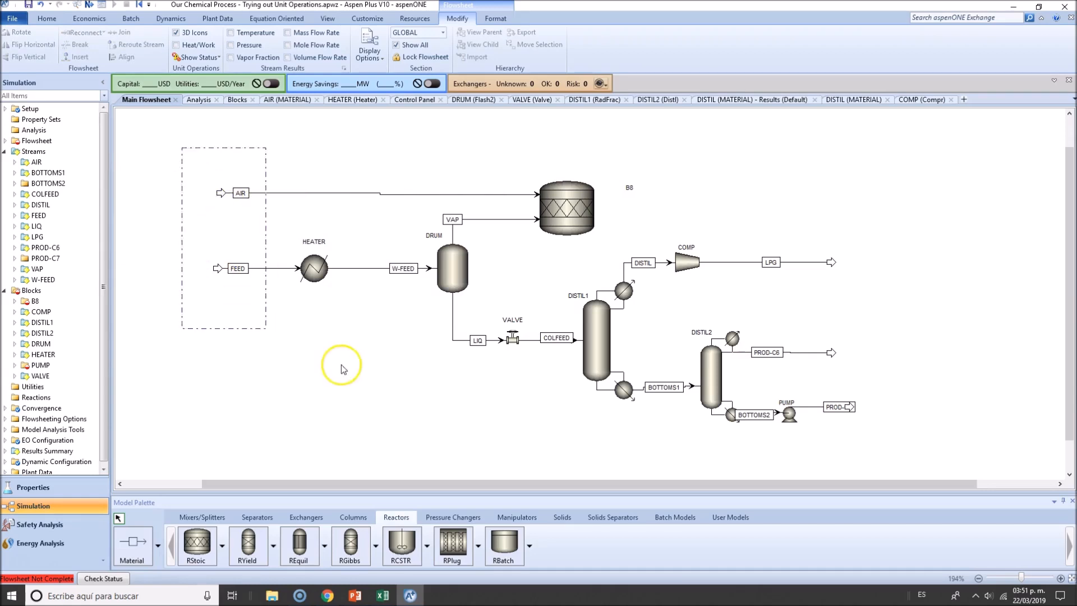
Rename the reactor COMBCHAM and draw a product stream from its outlet port
double_click(628, 187)
text(COMBCHAM)
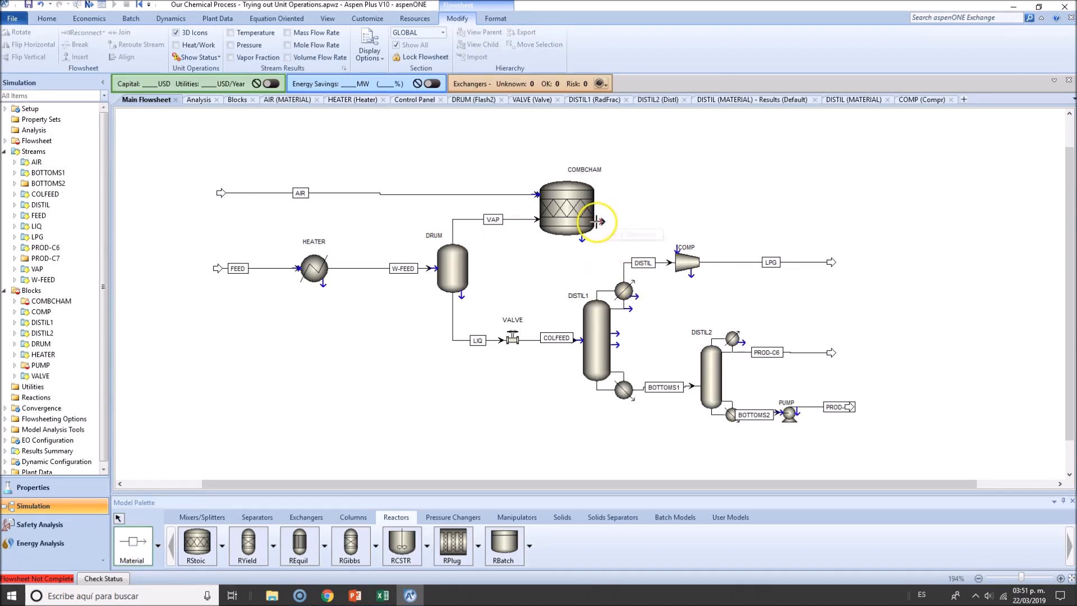
mouse_move(583, 237)
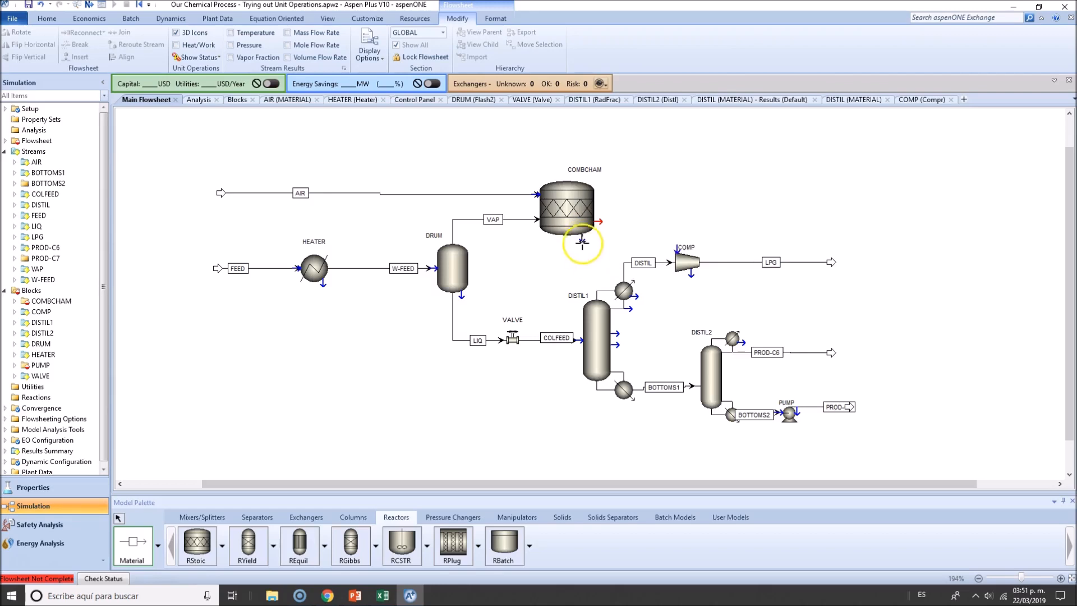
mouse_move(580, 242)
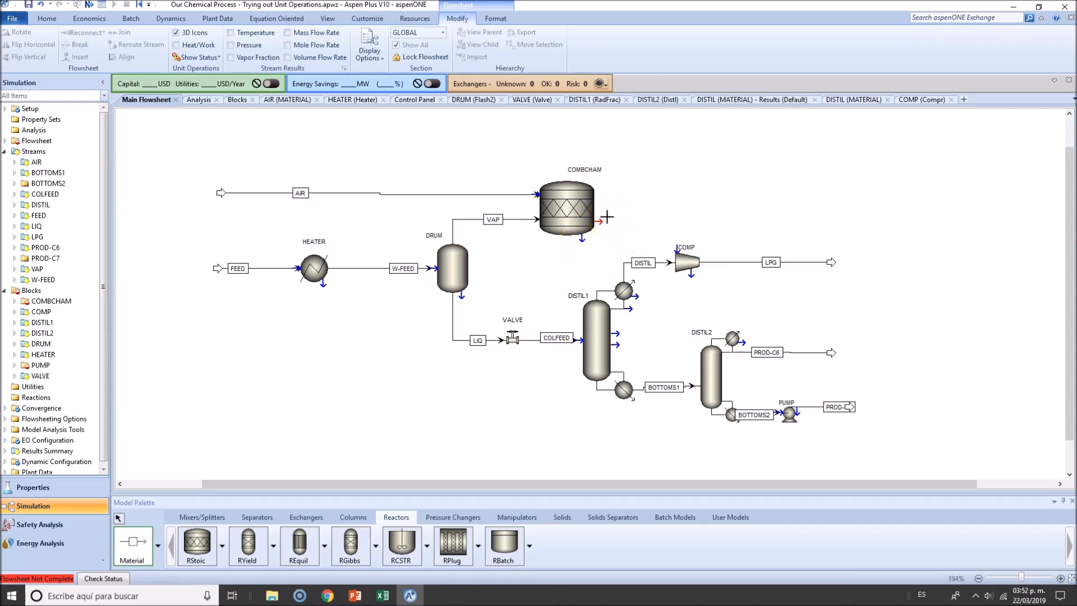
mouse_move(599, 221)
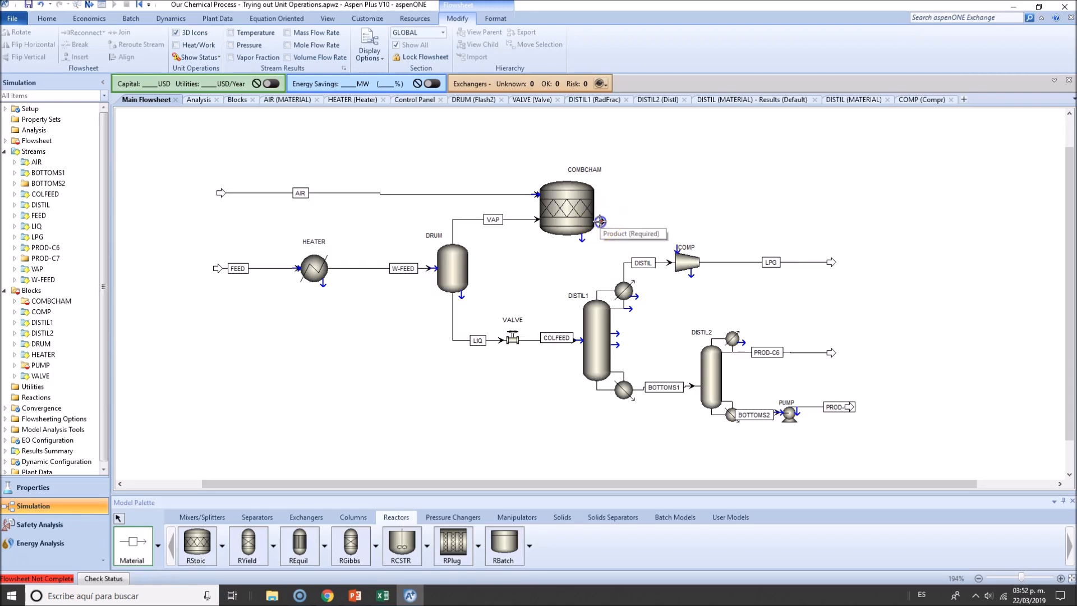
drag(599, 221, 824, 222)
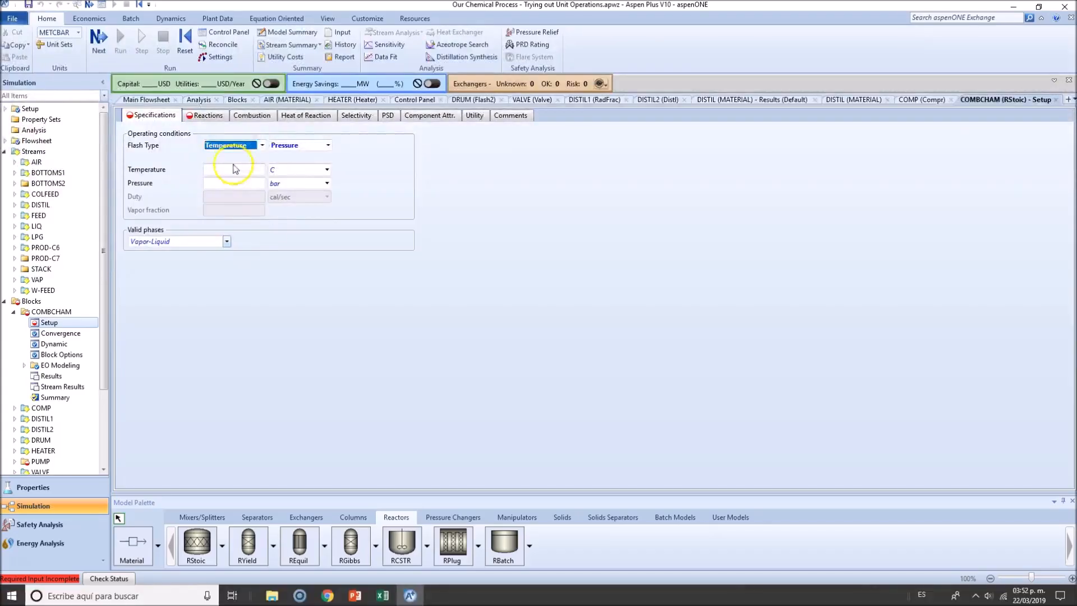
Set COMBCHAM's flash specification to pressure and zero duty and show its empty reactions list
click(233, 145)
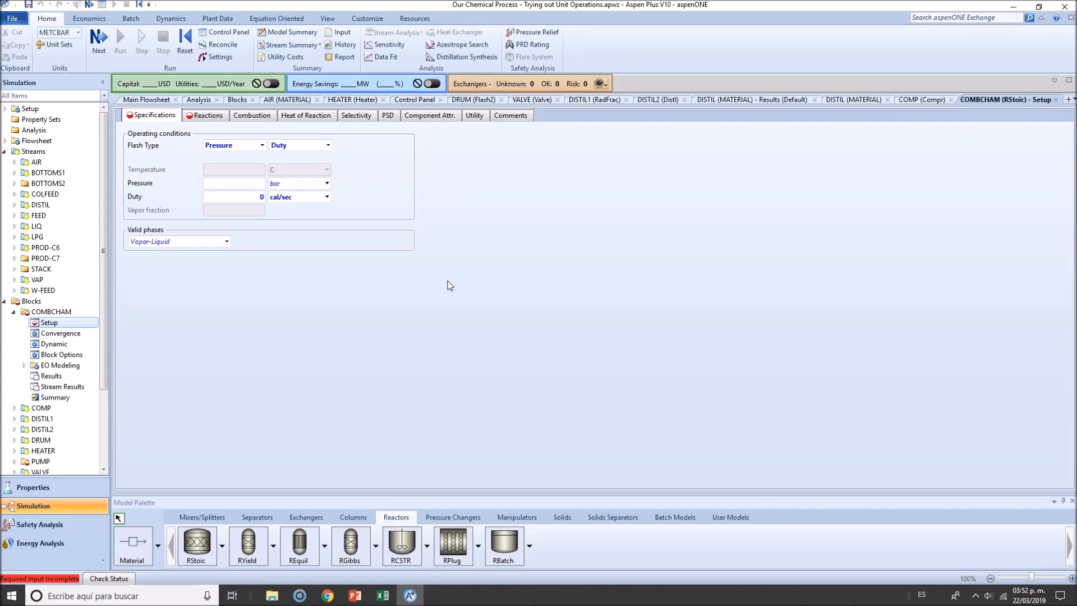
text(10)
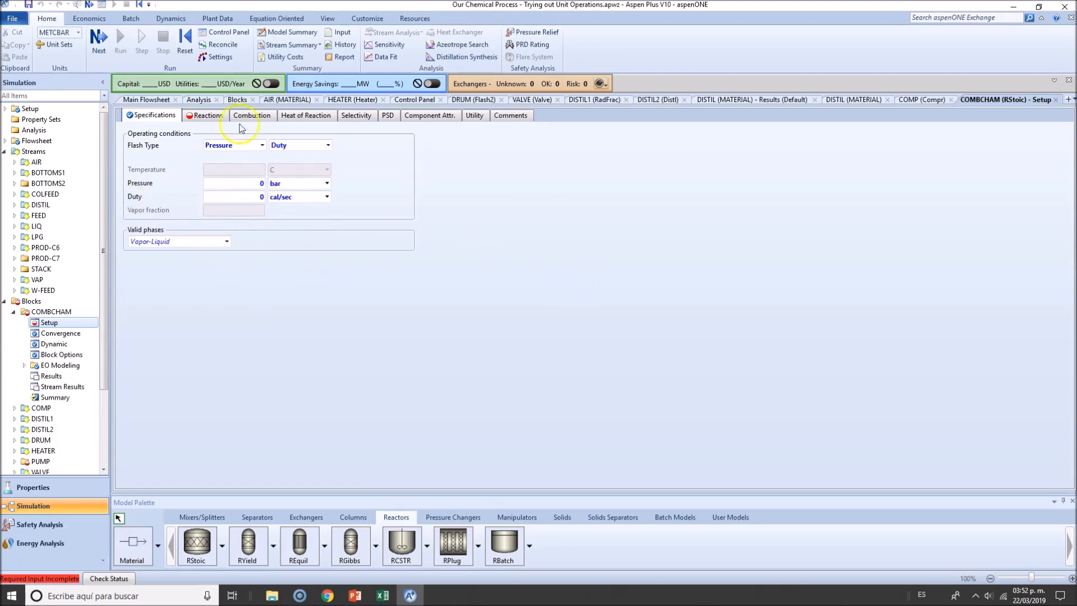
click(208, 114)
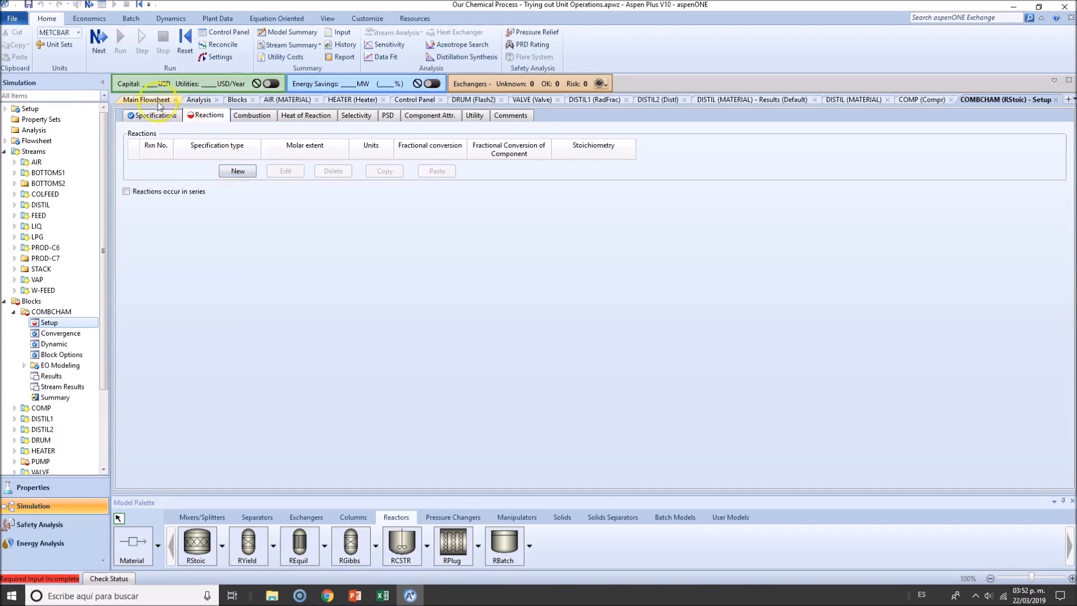
Review the VAP stream's METHANE and N-BUTANE mole fractions and return to the main flowsheet
right_click(492, 220)
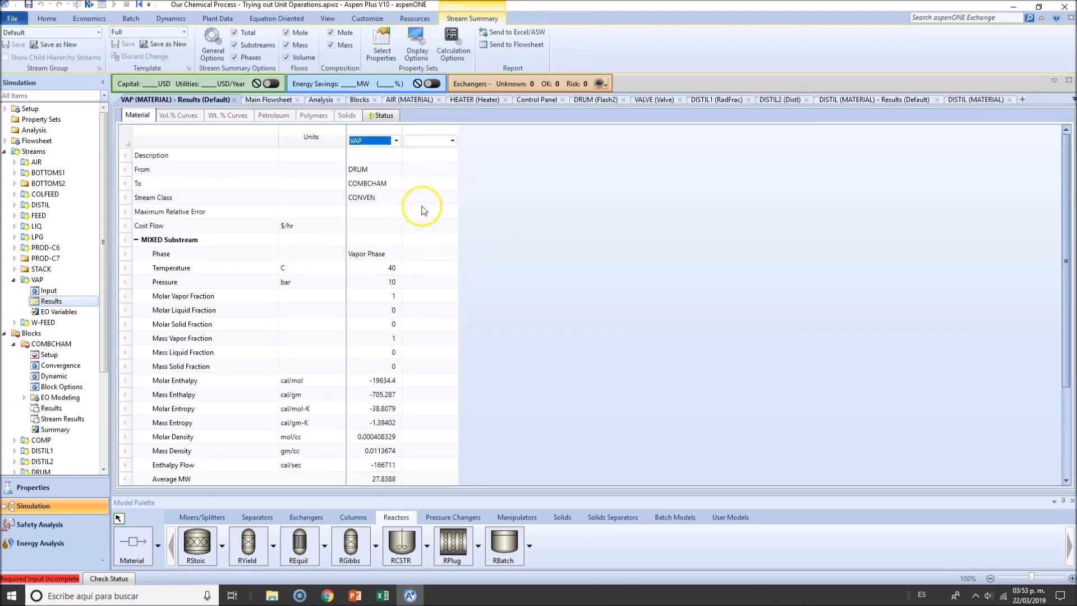
scroll(down, 3)
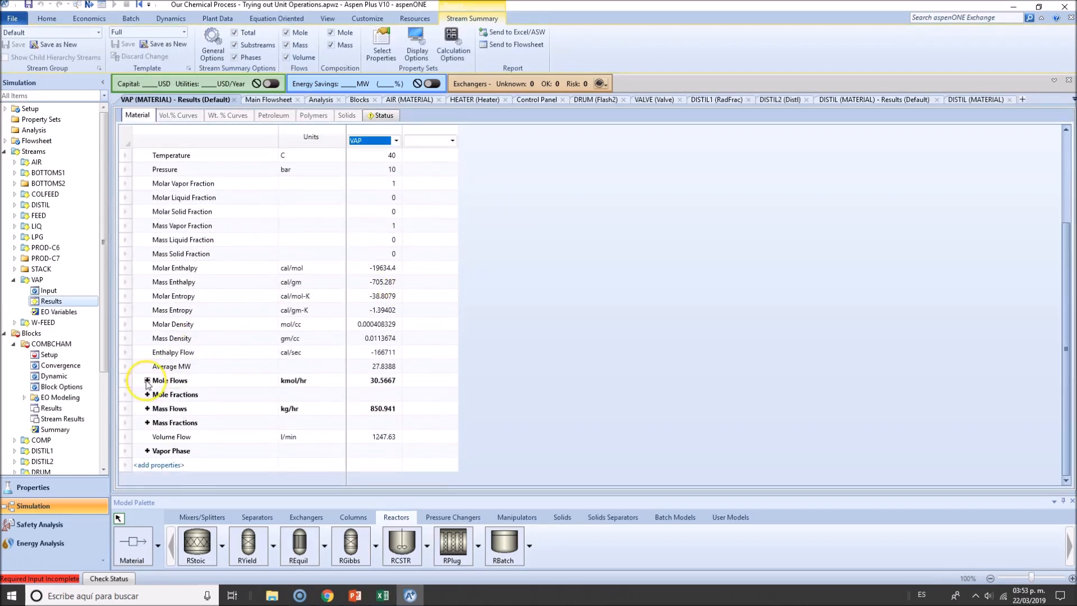
click(147, 393)
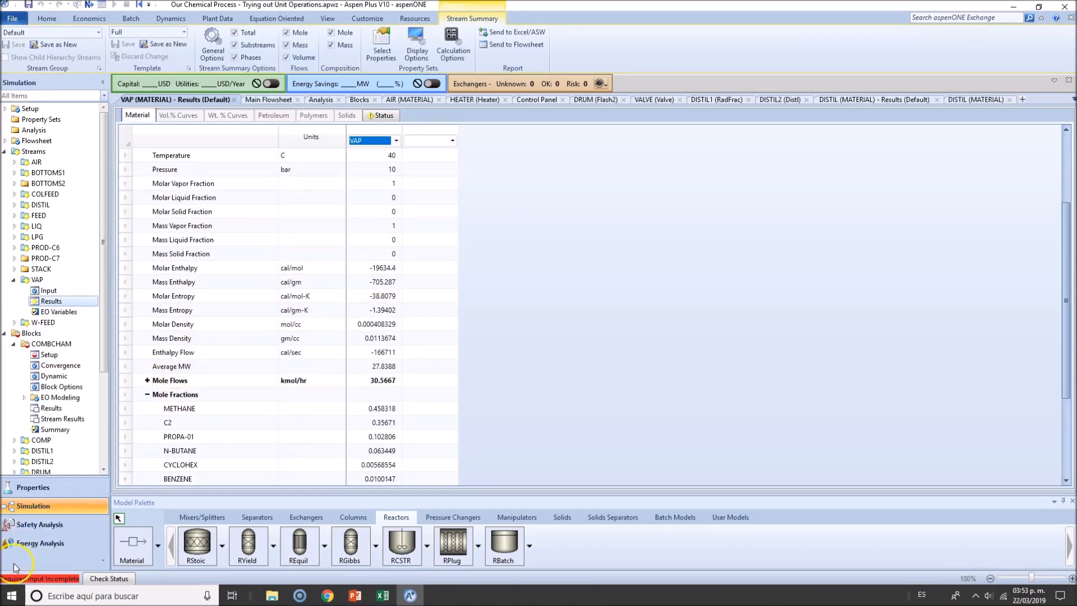
scroll(down, 3)
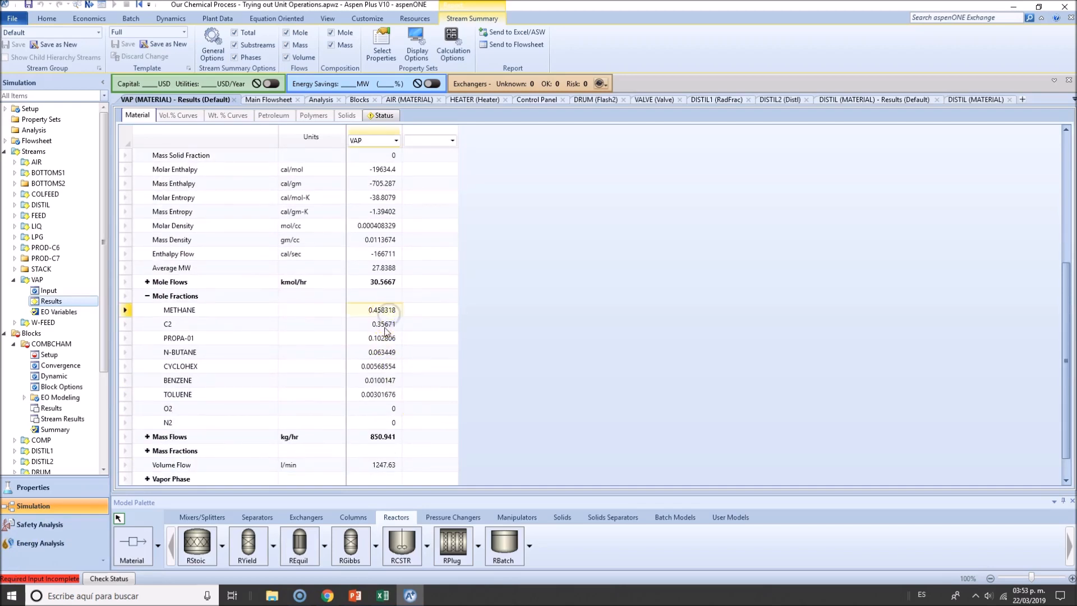
click(384, 323)
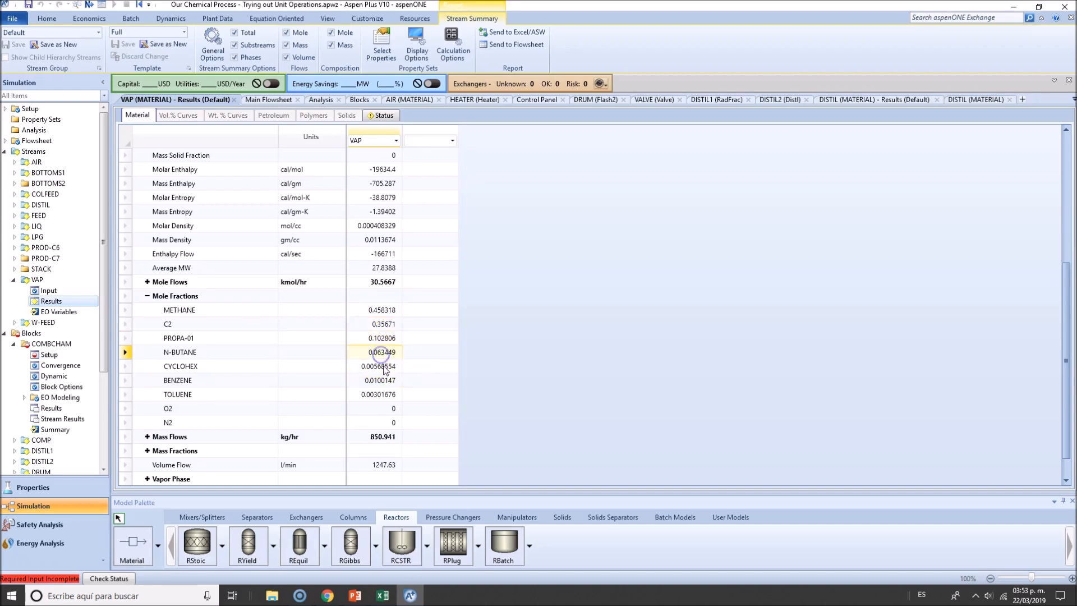
click(380, 381)
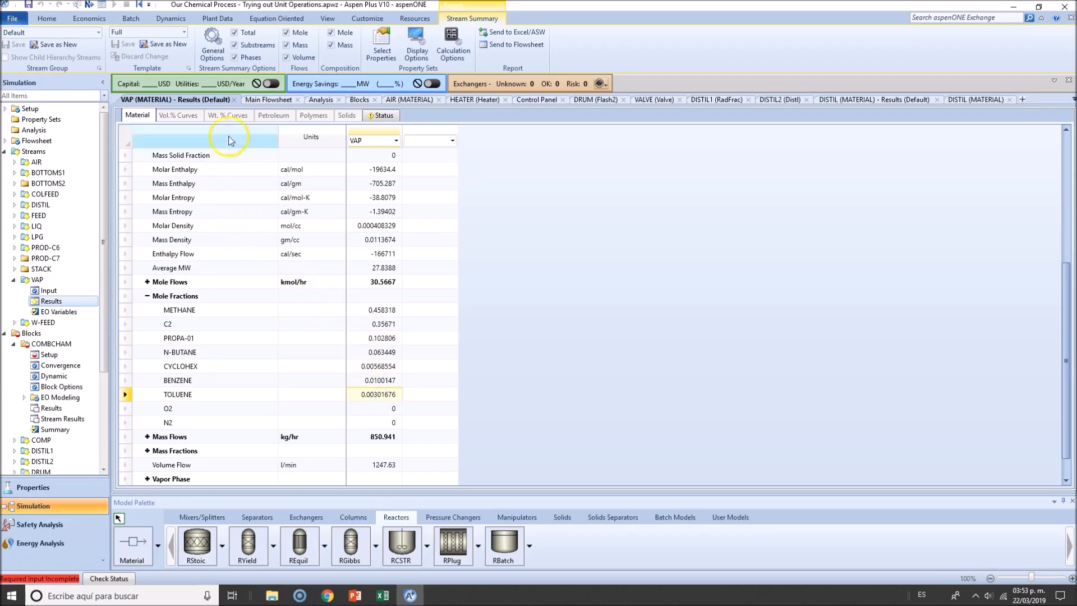
click(269, 99)
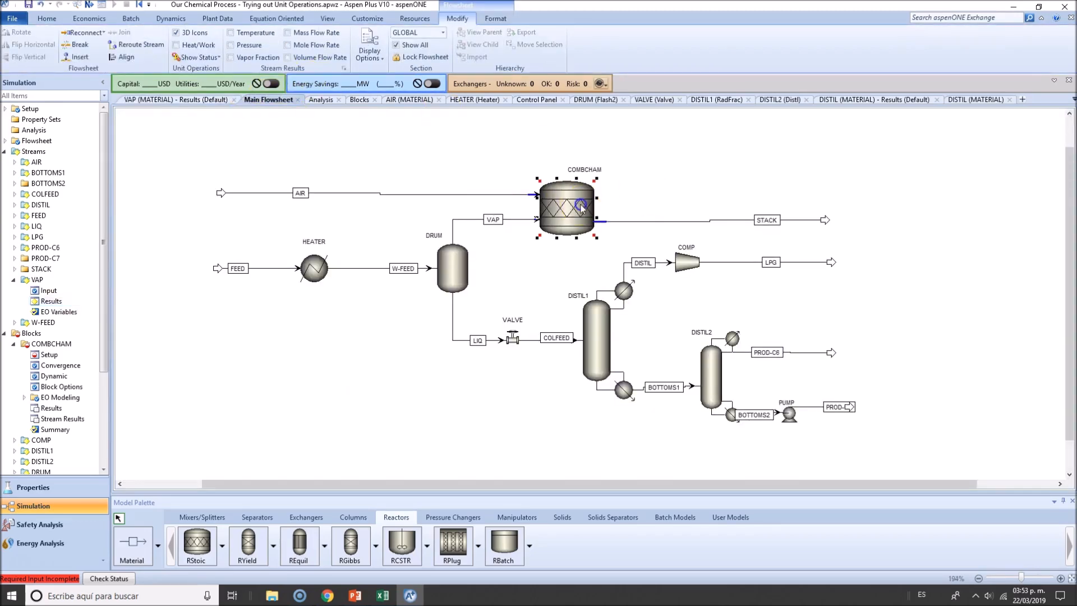
Start COMBCHAM reaction 1 with METHANE and O2 as reactants
double_click(565, 208)
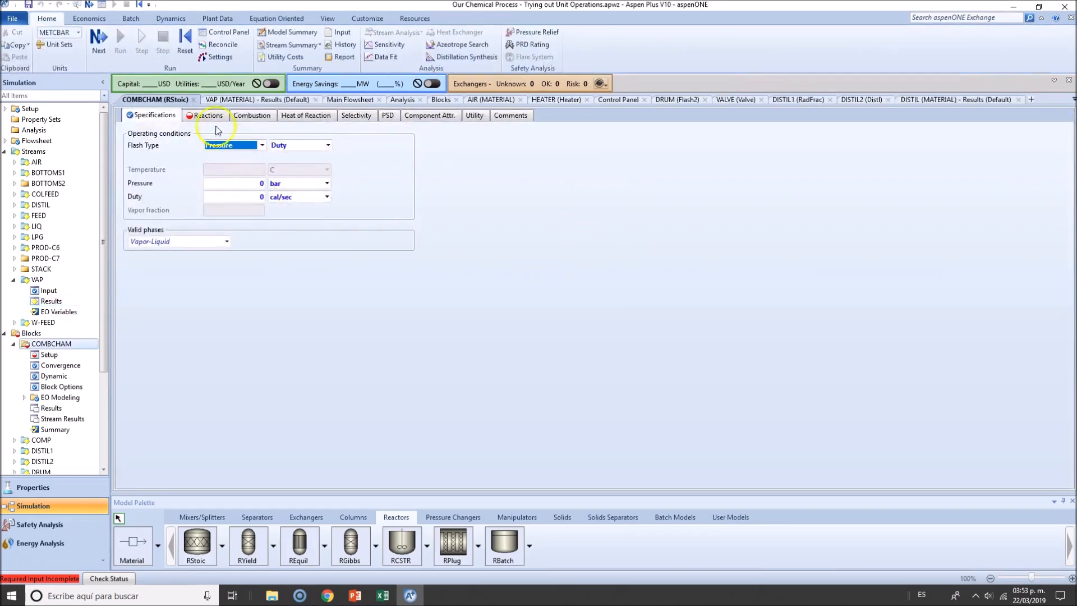
click(210, 114)
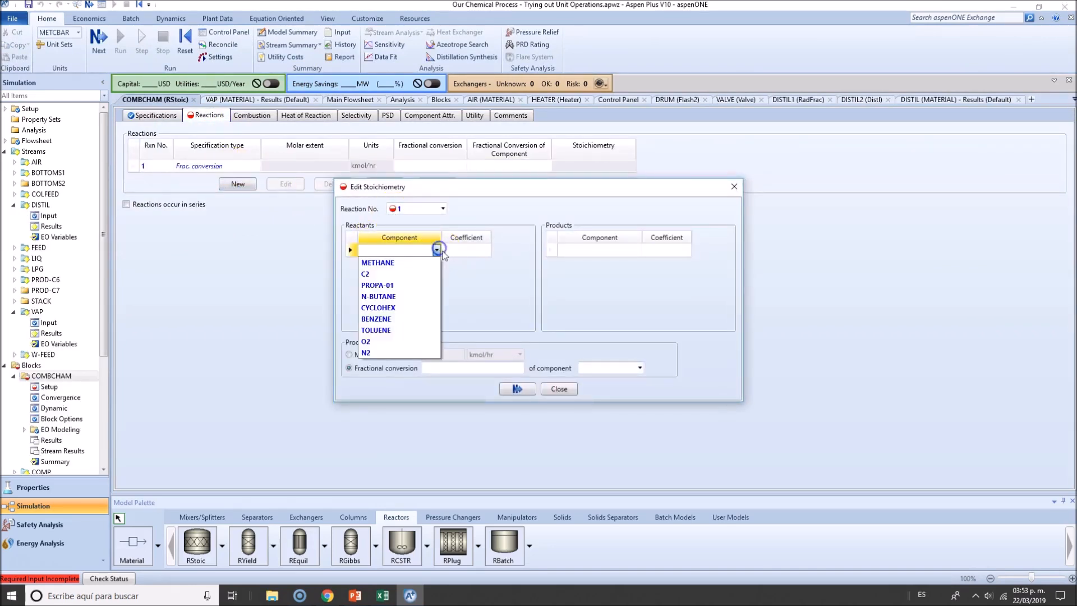
click(377, 263)
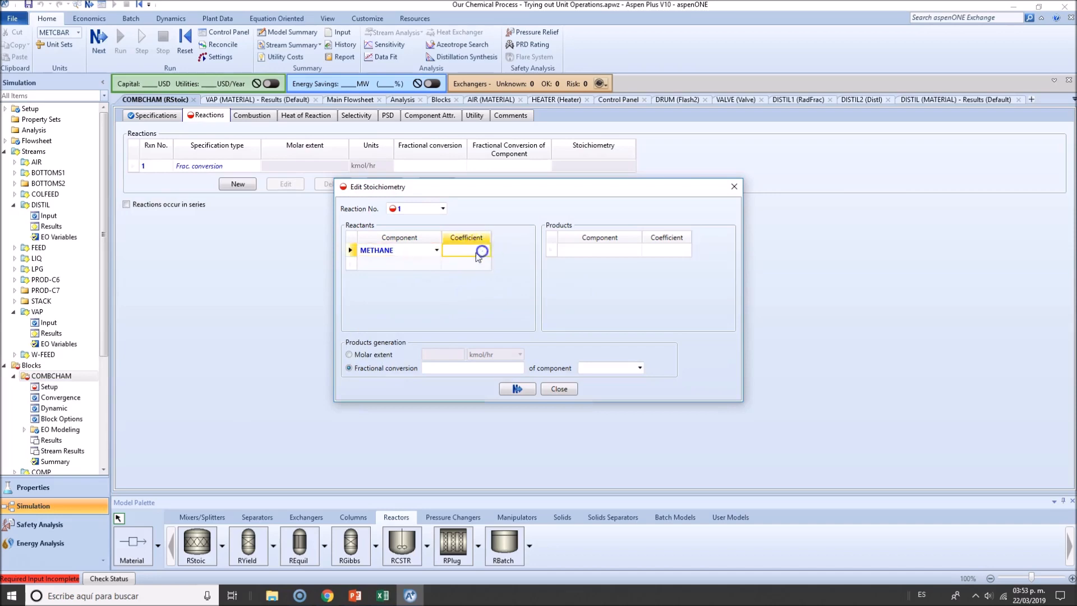
text(O2)
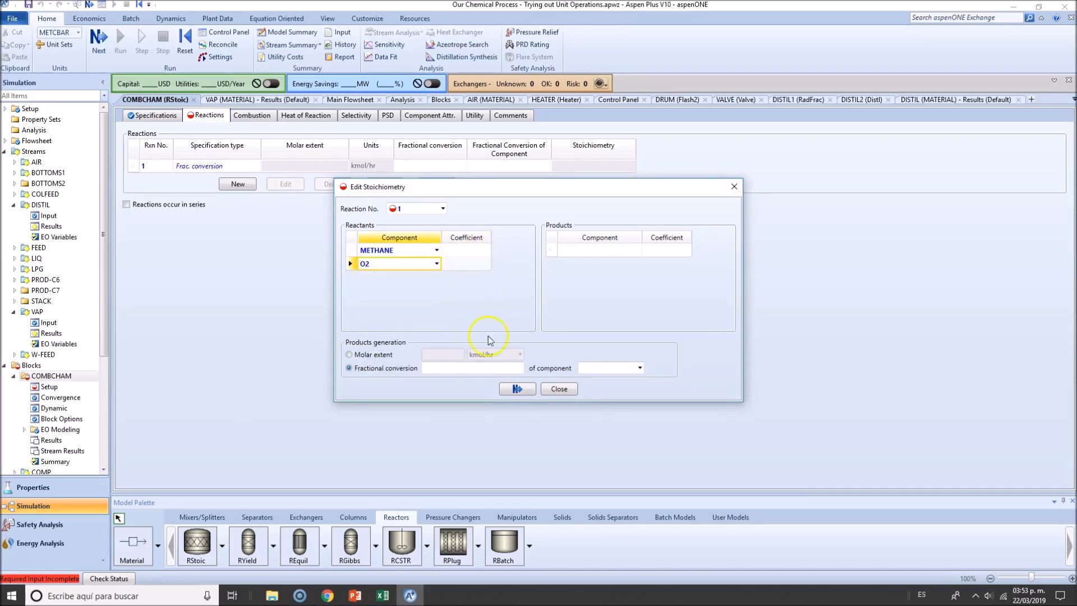
click(635, 249)
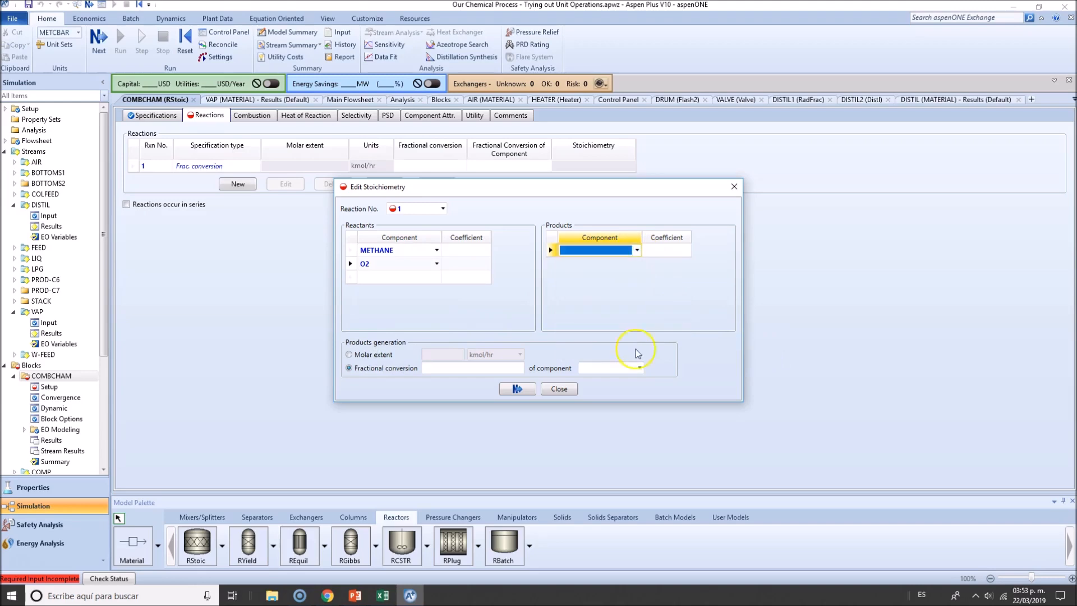
Close the Edit Stoichiometry dialog, leaving reaction 1 without products
click(557, 389)
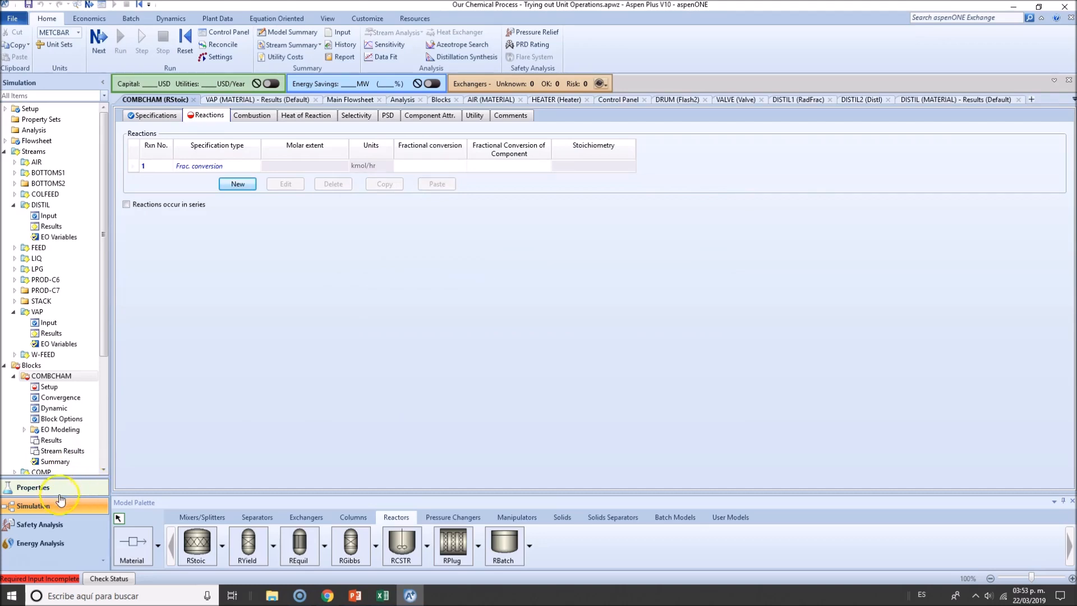
Add CO2 and H2O to the component list in Properties and return to the Simulation environment
click(33, 487)
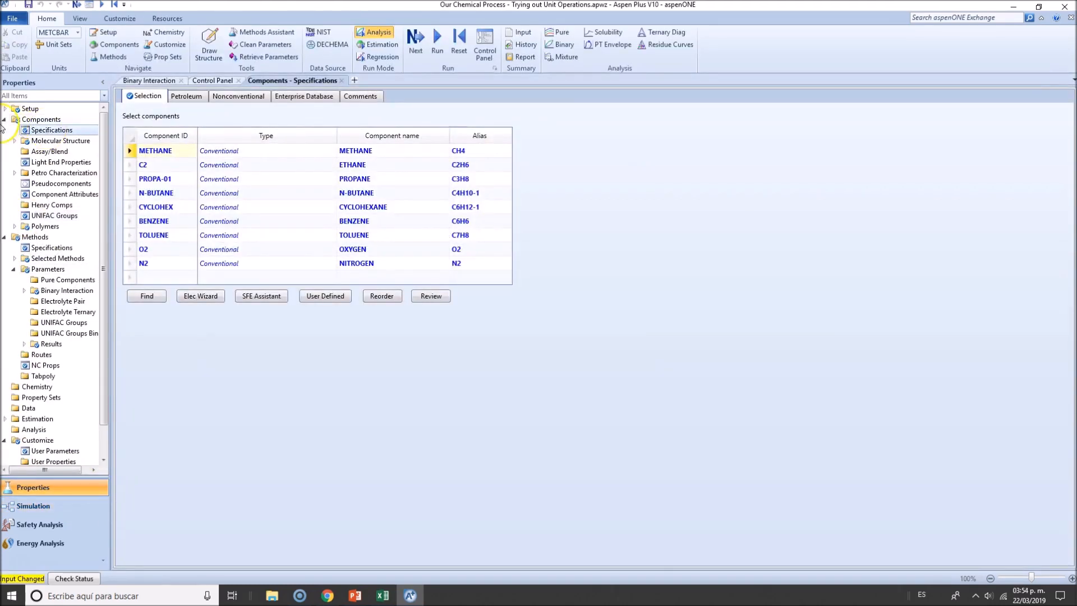
text(CO2)
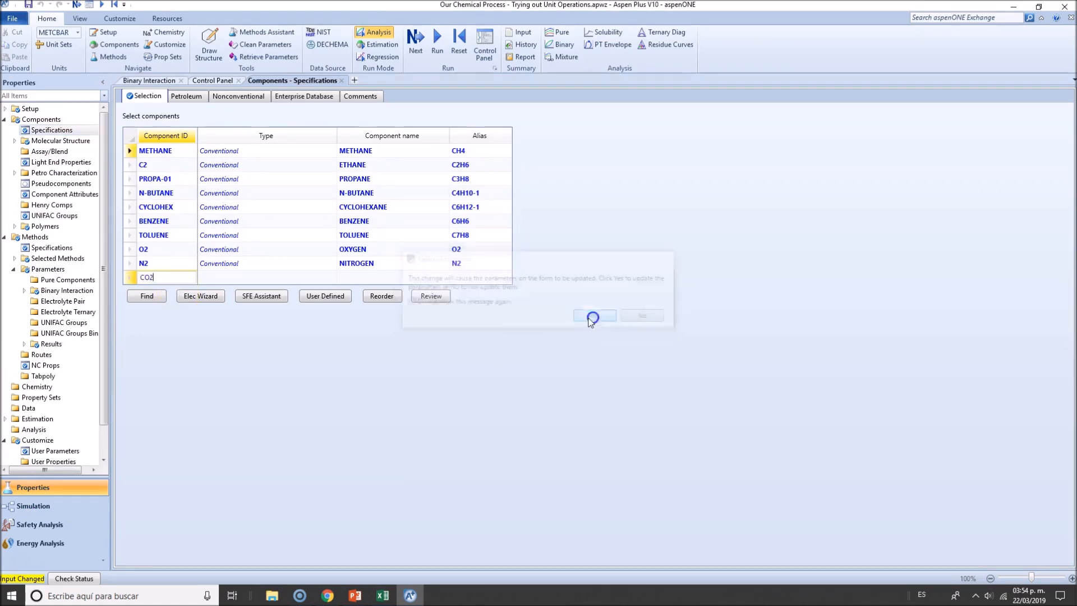
click(594, 315)
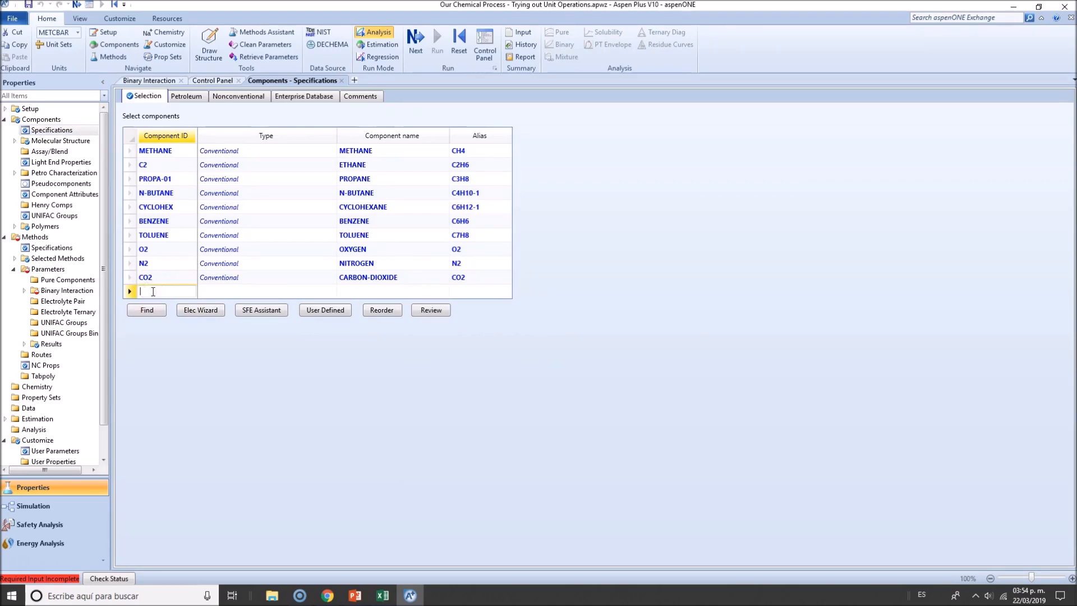
text(H2O)
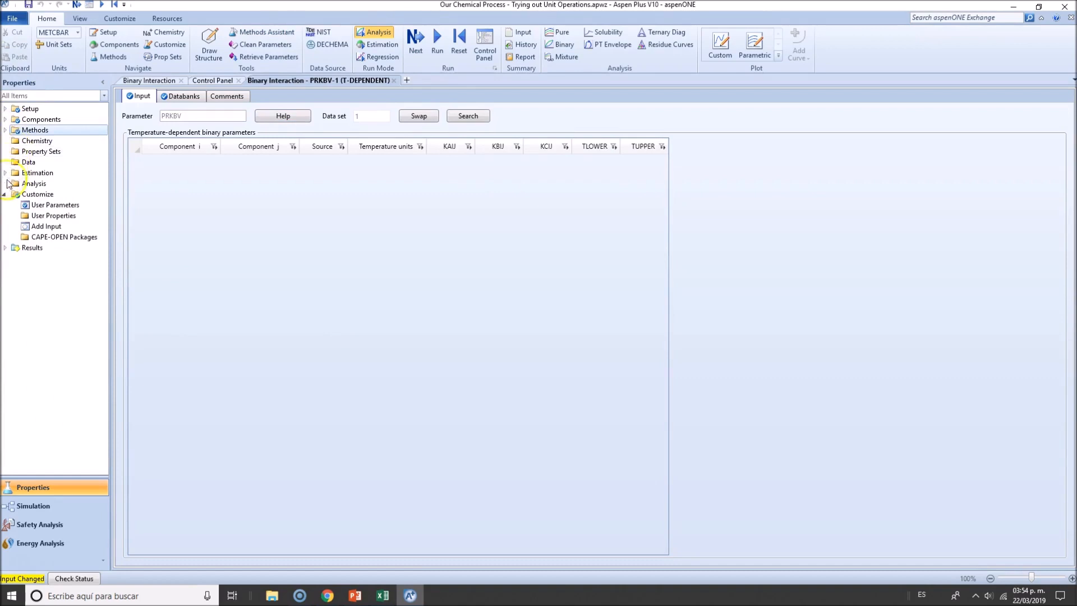
click(37, 141)
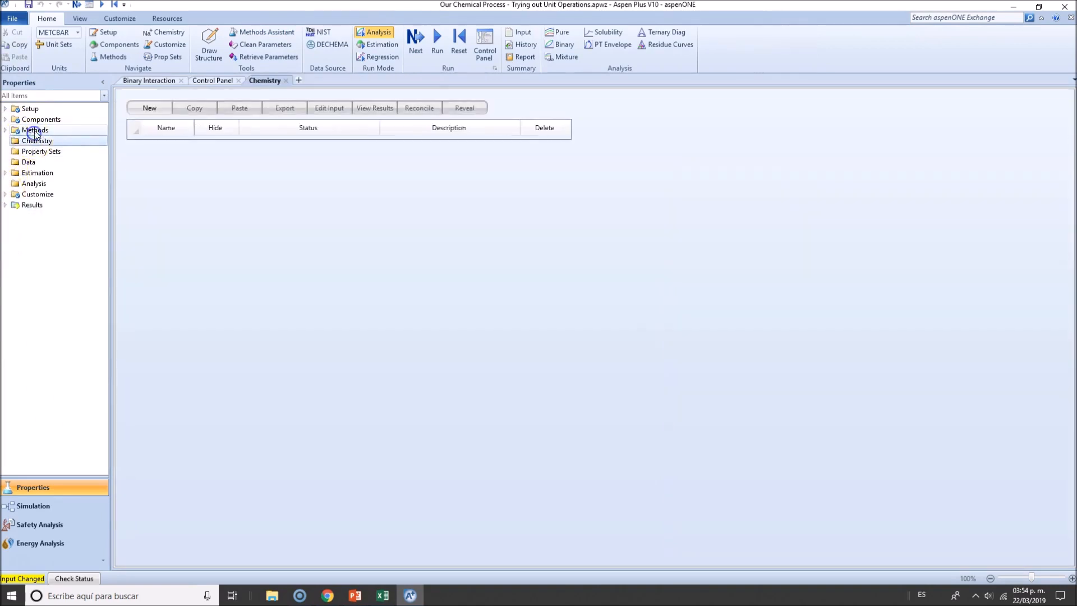
click(35, 130)
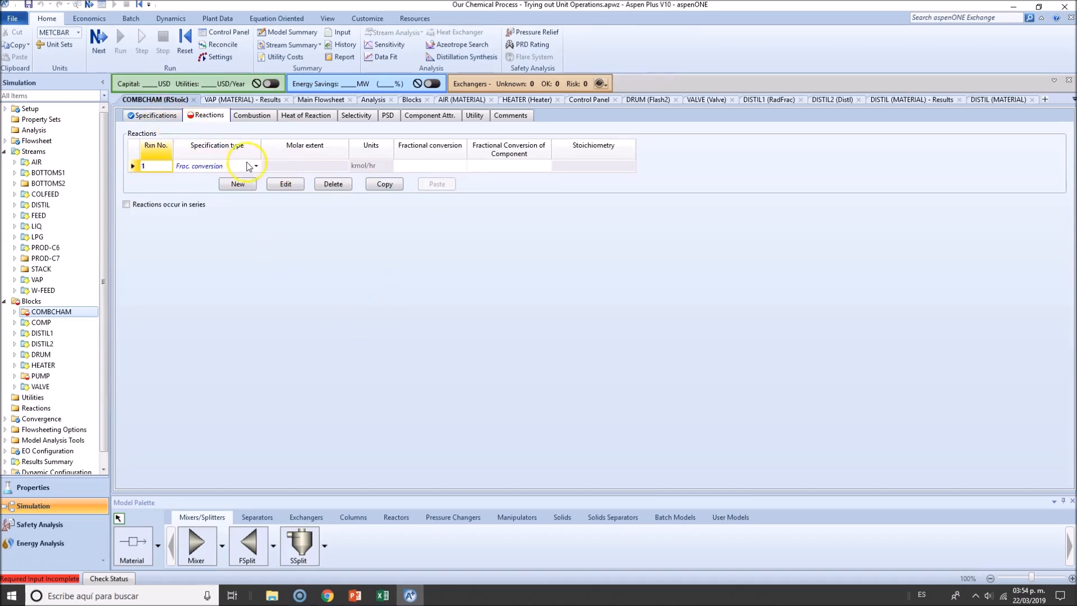
Complete reaction 1 as METHANE + 2 O2 → CO2 + 2 H2O with METHANE fractional conversion 1
click(213, 166)
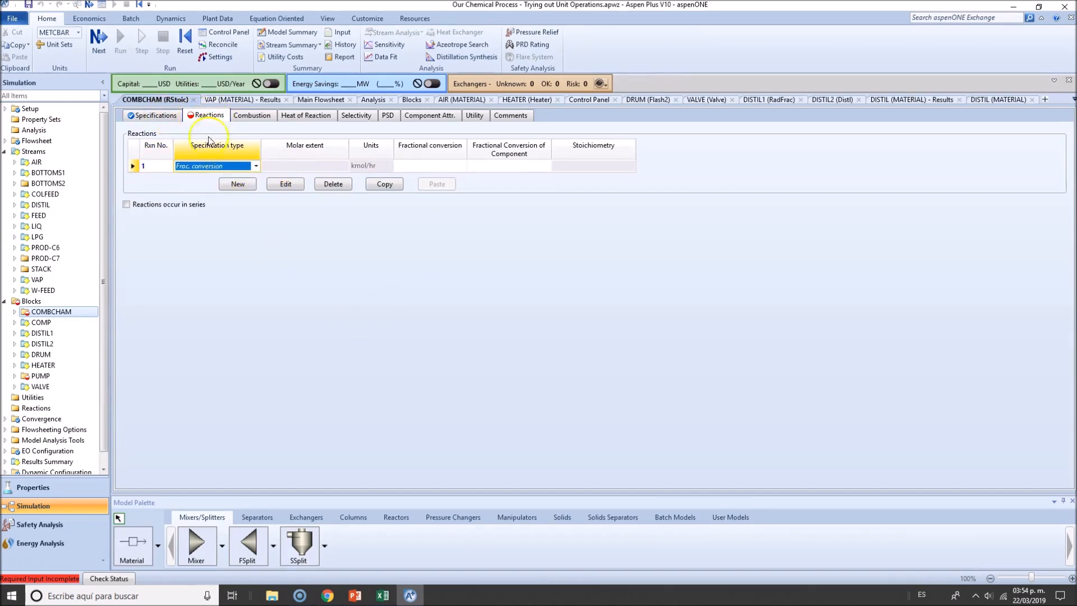
click(284, 183)
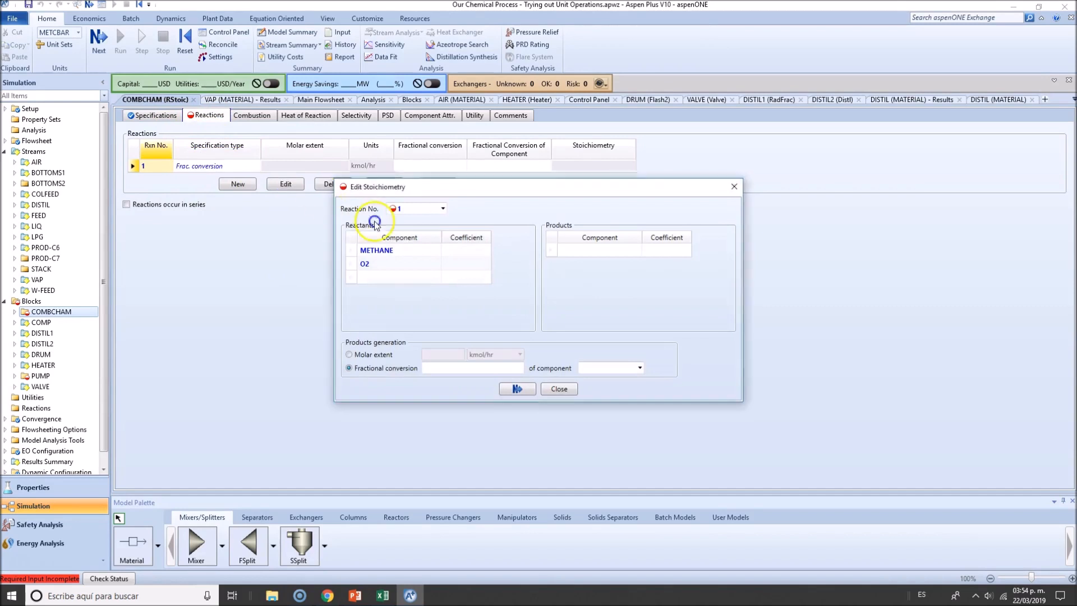
click(466, 250)
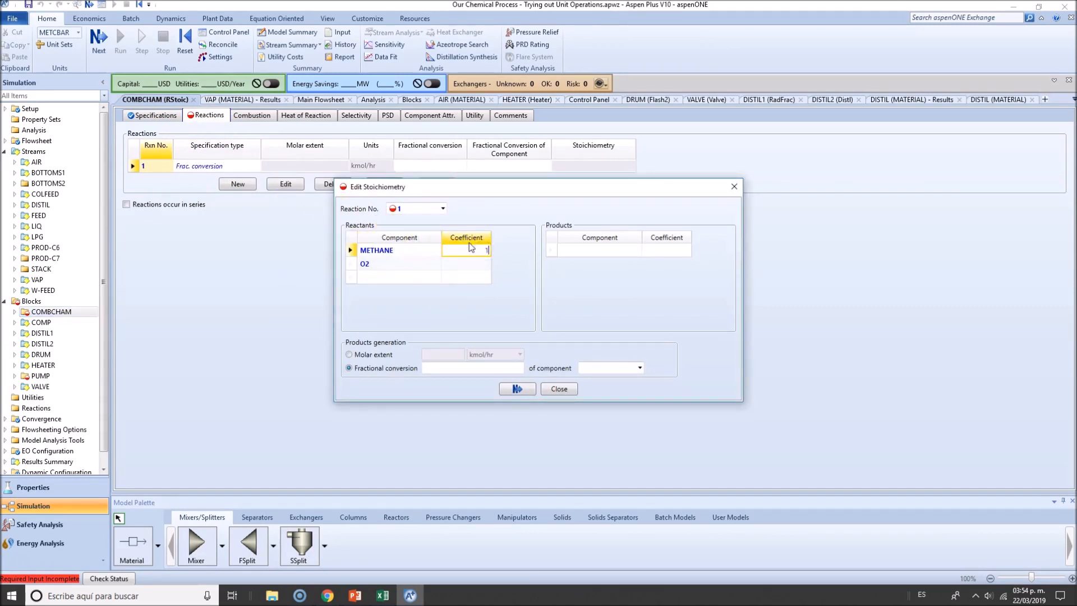
text(2)
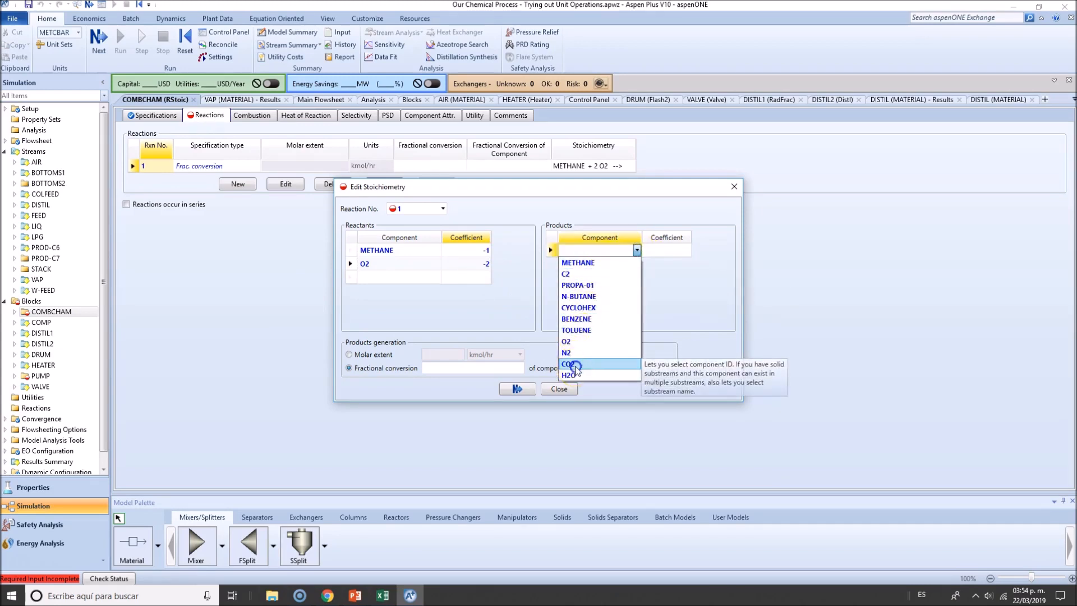
click(567, 363)
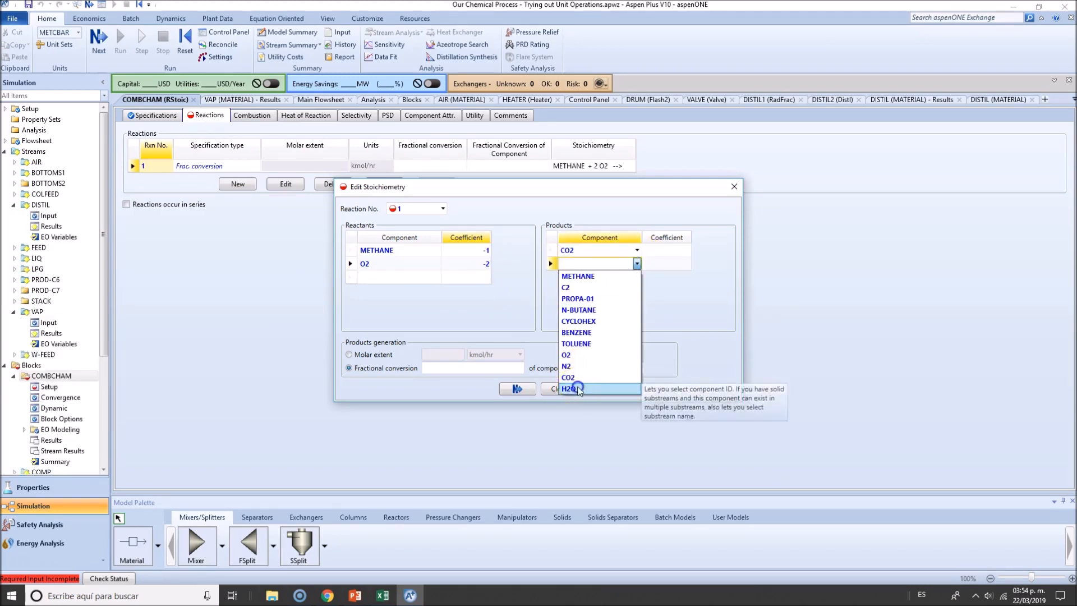
click(568, 389)
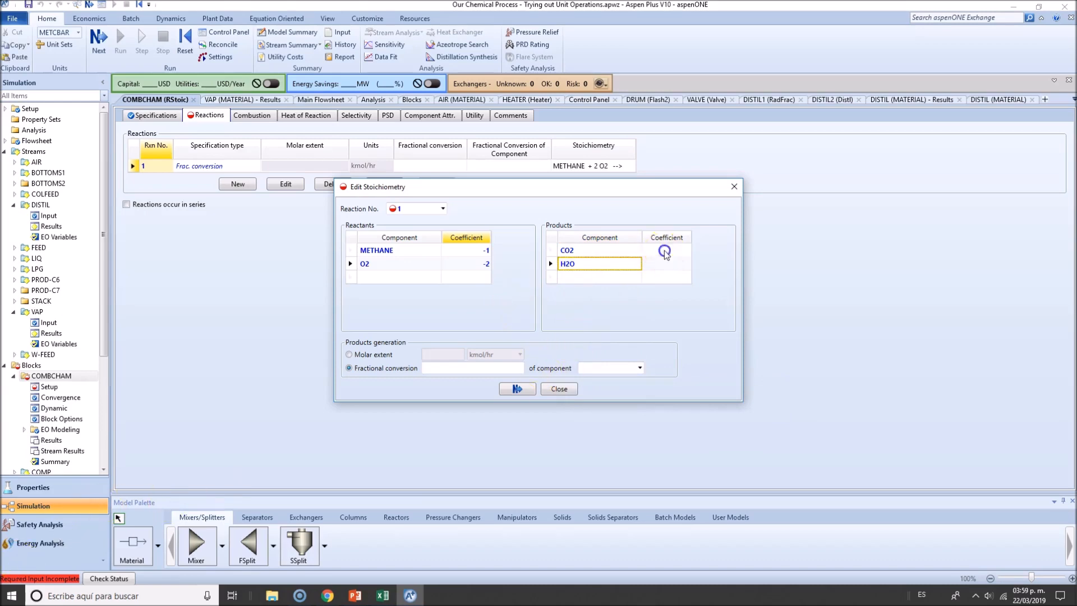
click(665, 249)
text(1)
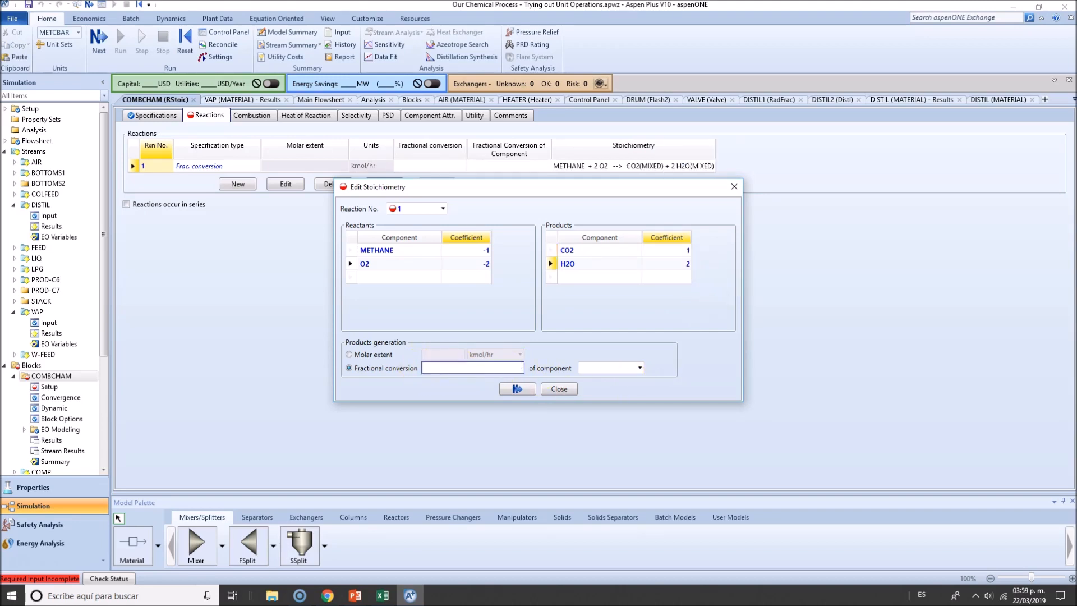
click(638, 368)
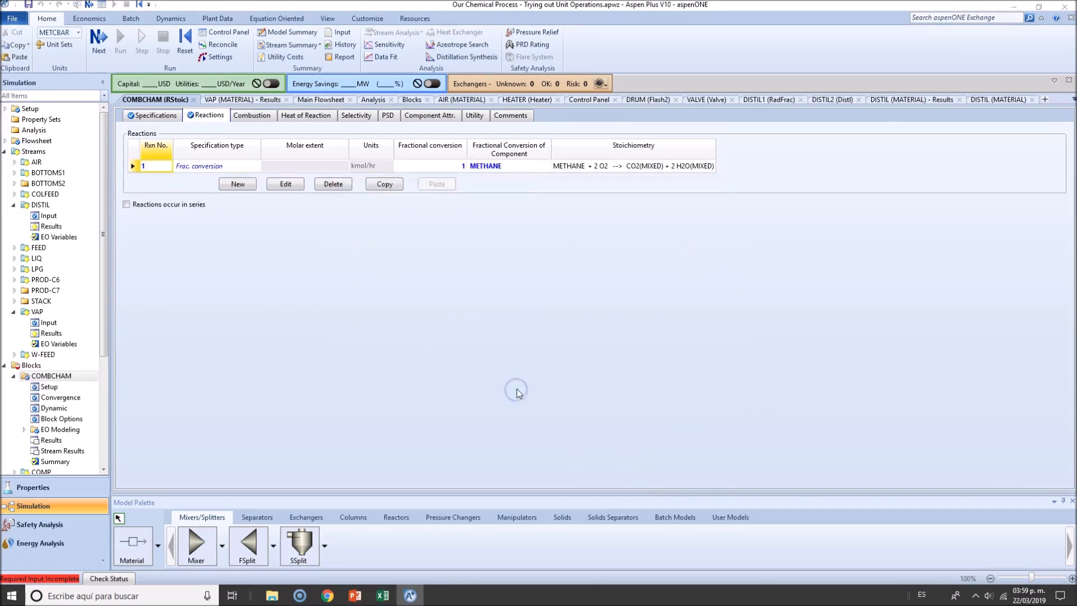
mouse_move(284, 183)
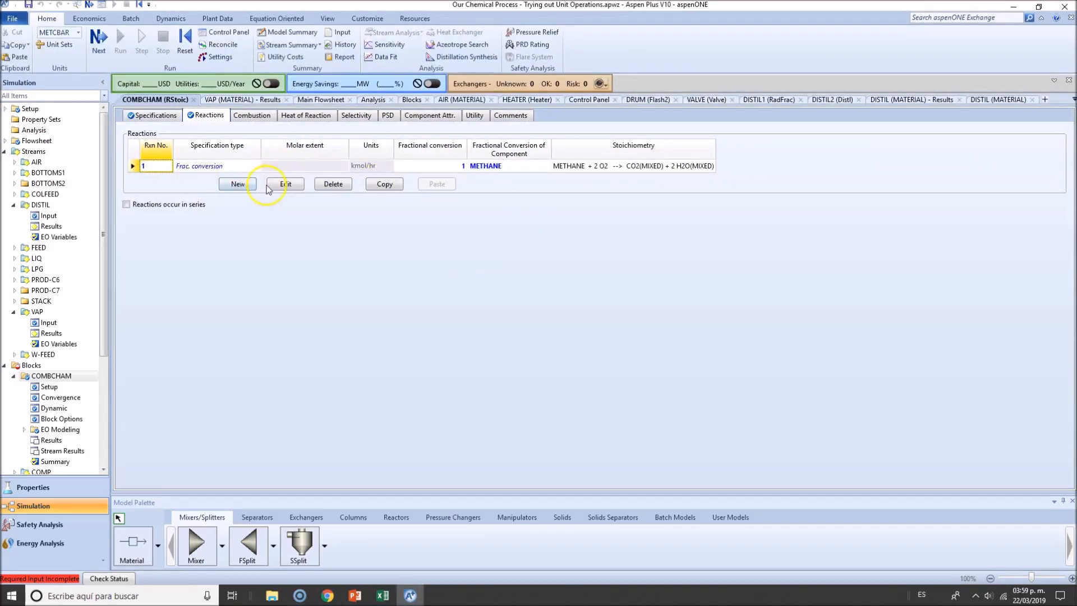
Enter reaction 2 as C2 + 7 O2 → 4 CO2 + 6 H2O with C2 fractional conversion 1
click(237, 183)
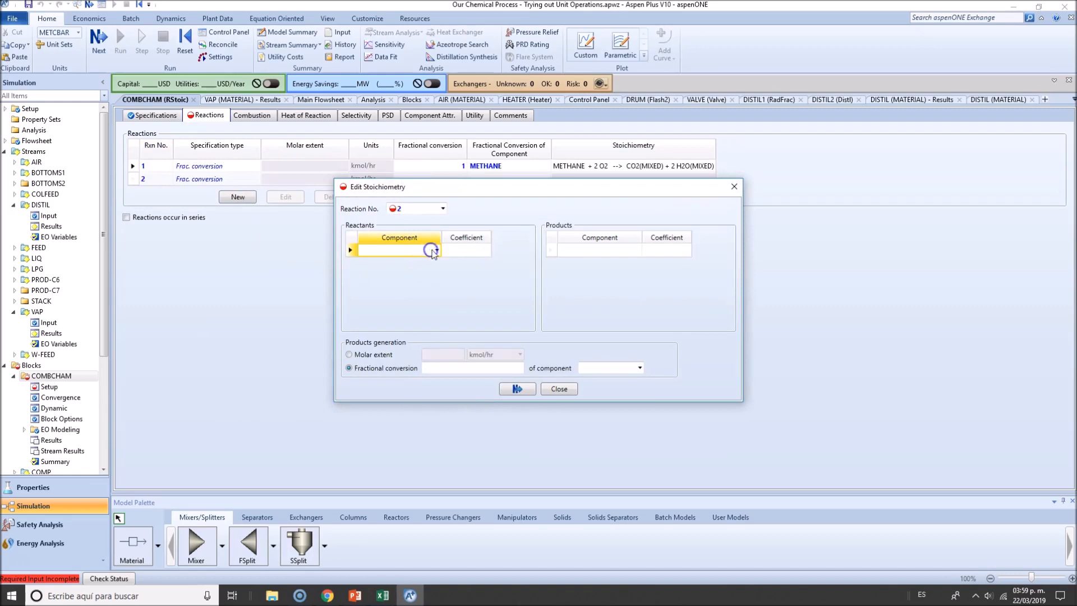
click(436, 249)
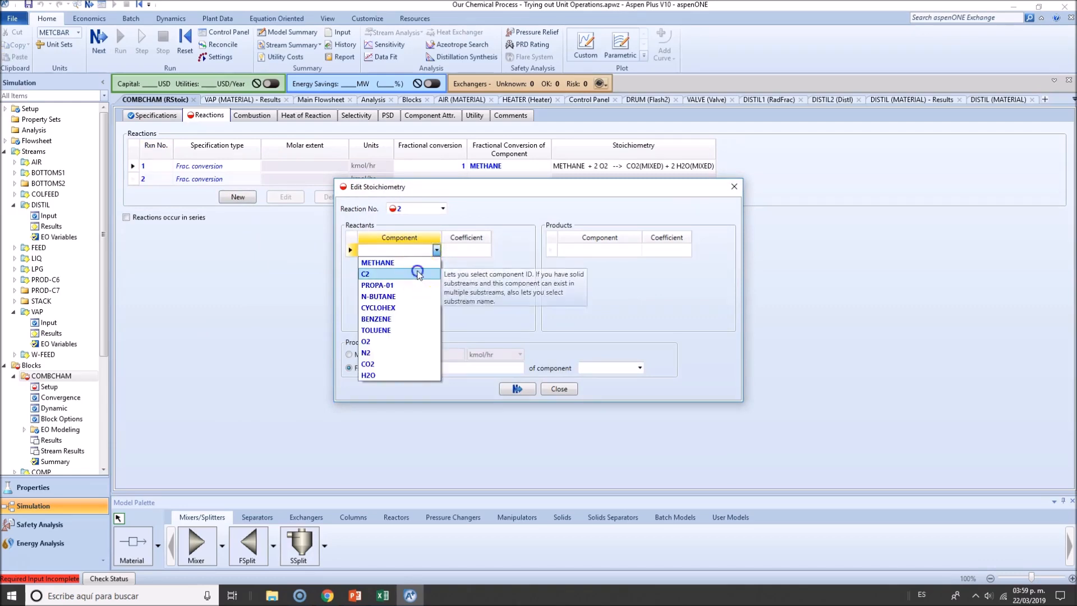
click(364, 274)
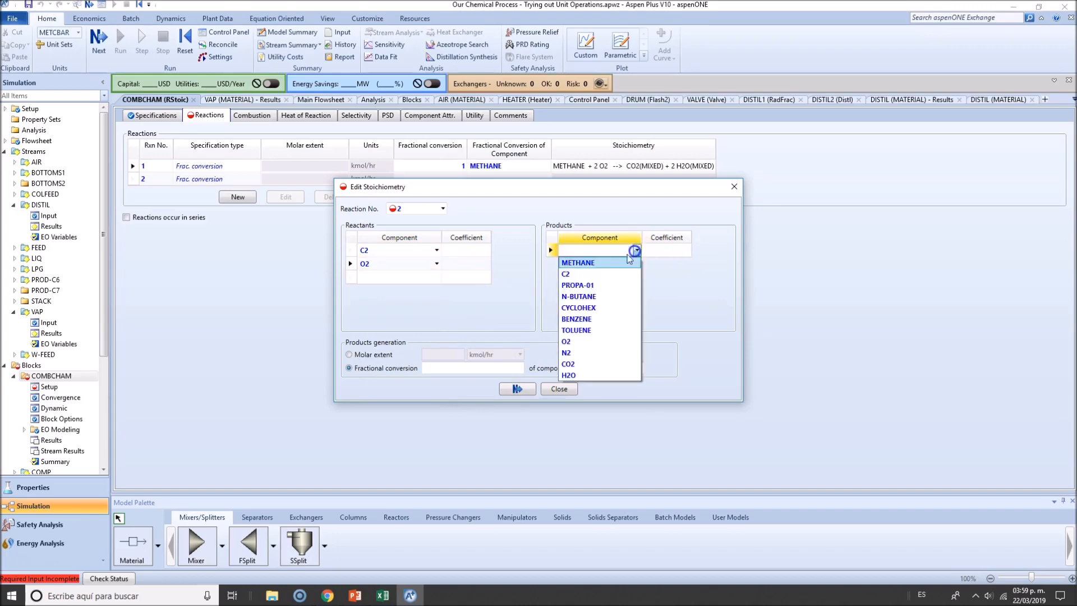
click(568, 363)
text(1)
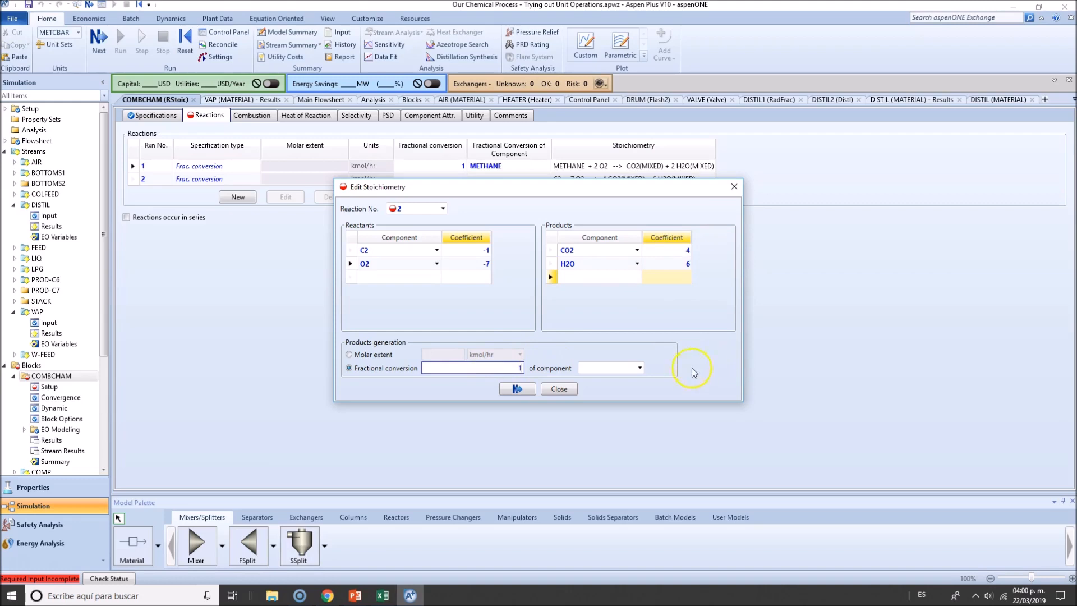
click(559, 389)
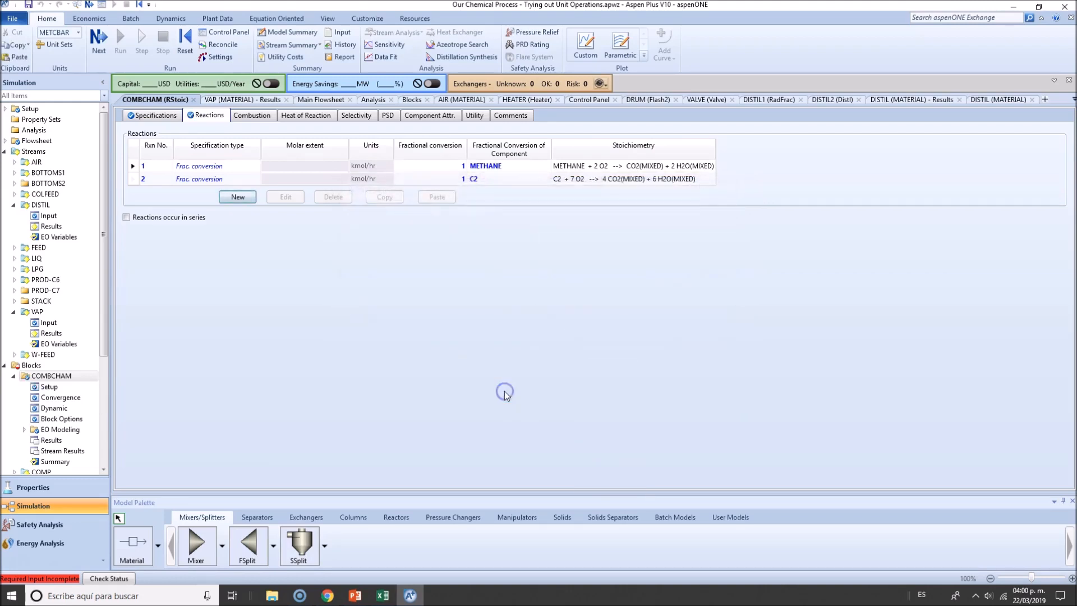
Enter reaction 3 as PROPA-01 + 5 O2 → 3 CO2 + 4 H2O with conversion 1 based on PROPA-01
click(236, 197)
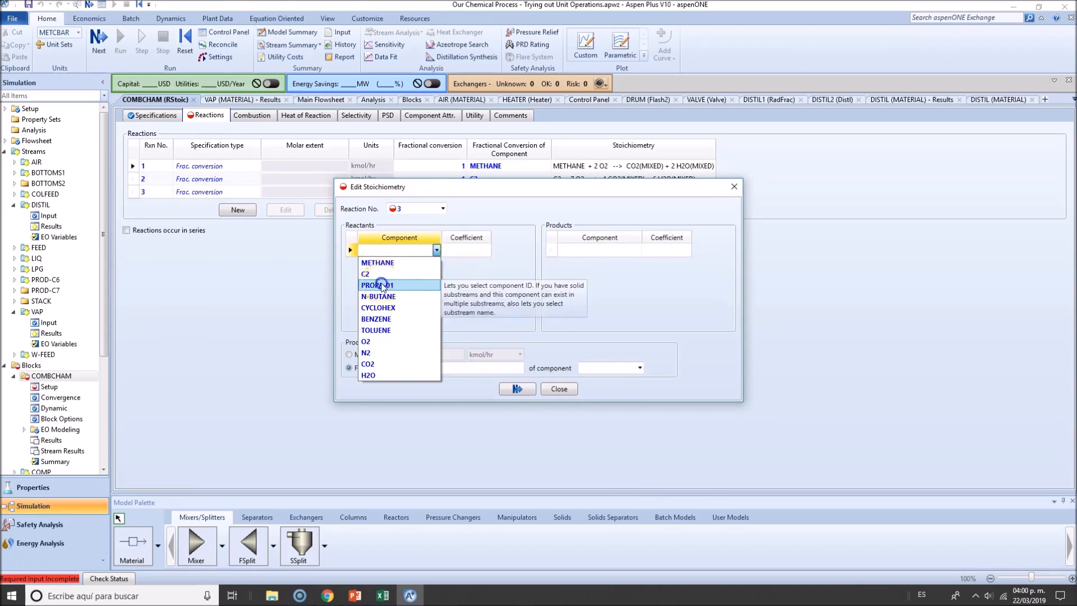
click(378, 285)
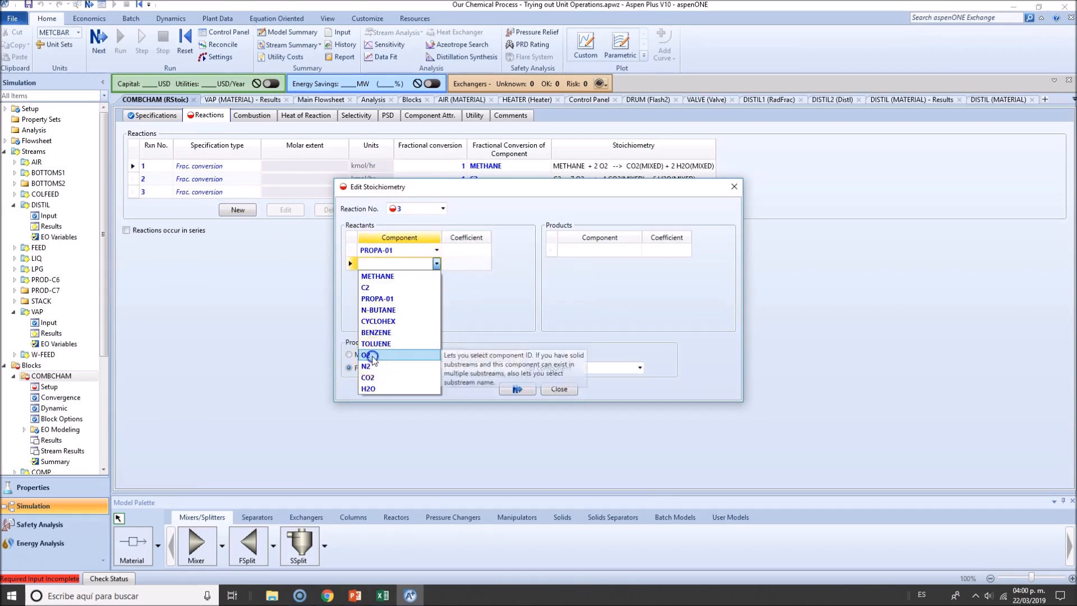
click(366, 354)
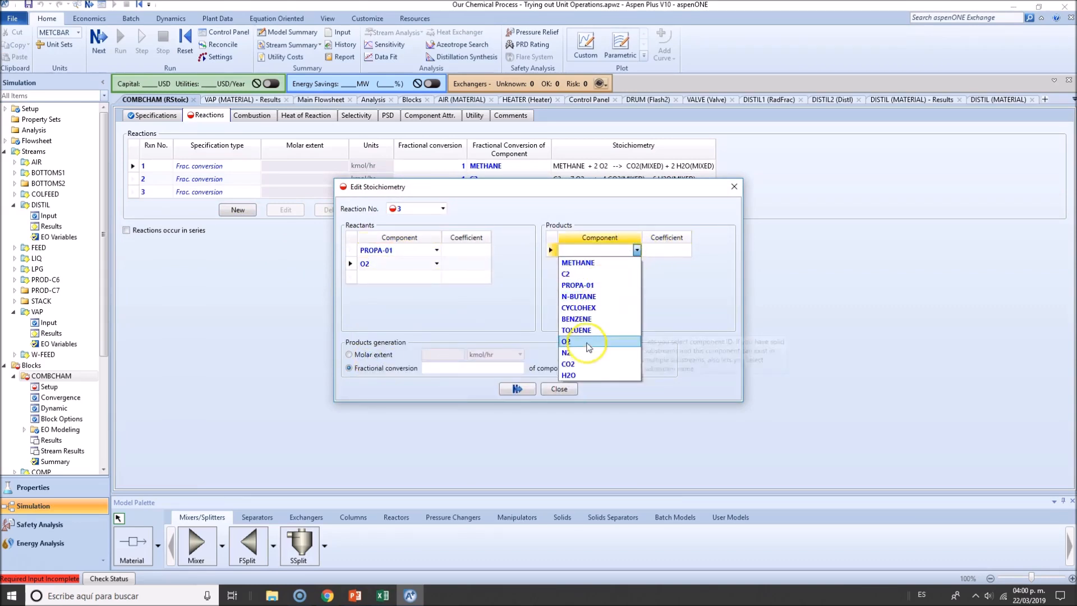
click(567, 375)
text(3)
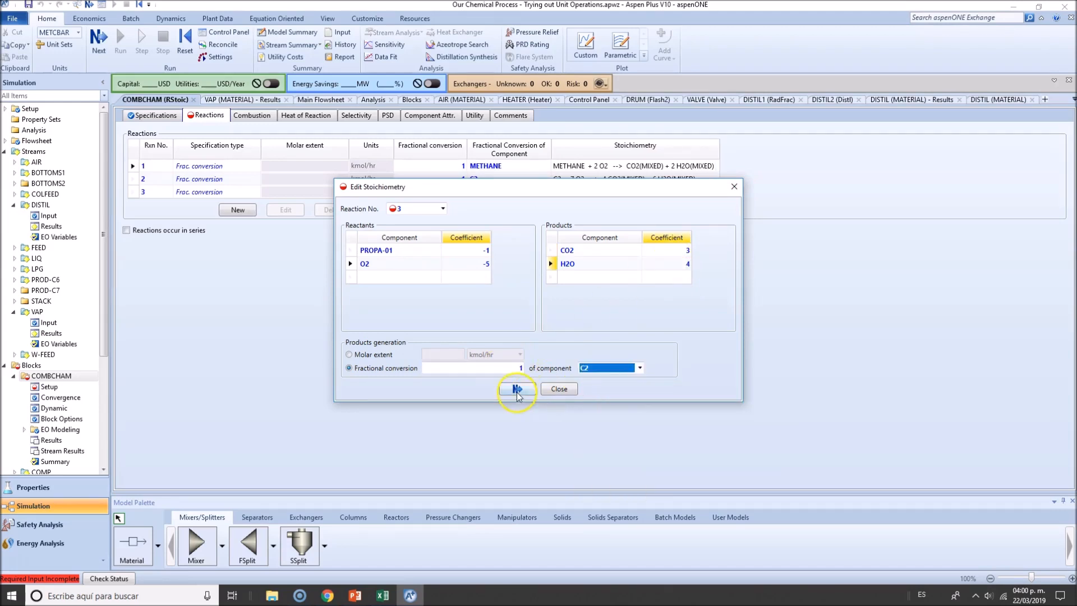
click(638, 368)
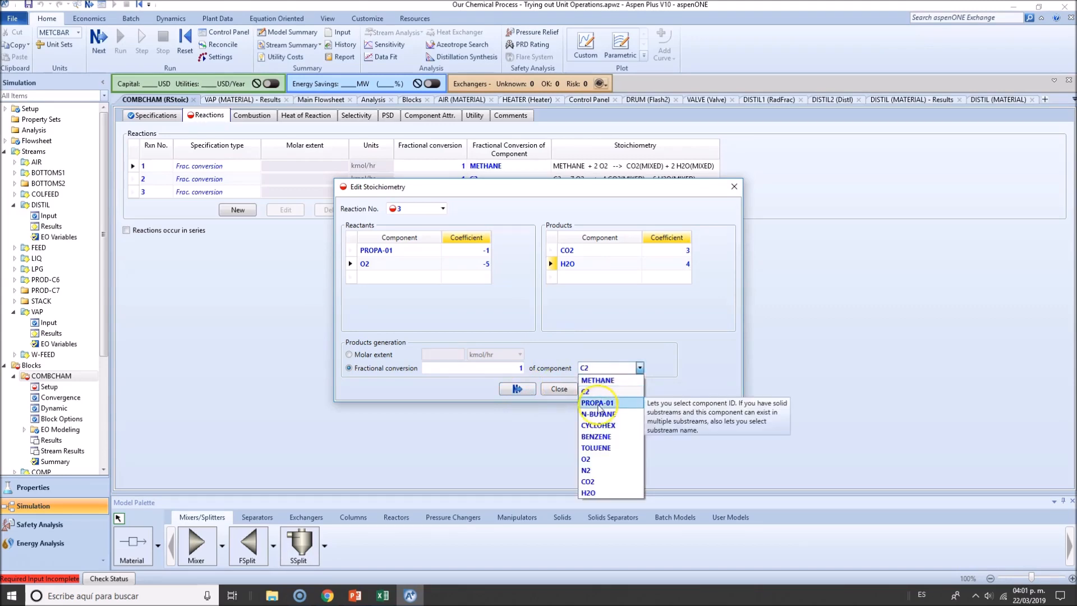
click(558, 390)
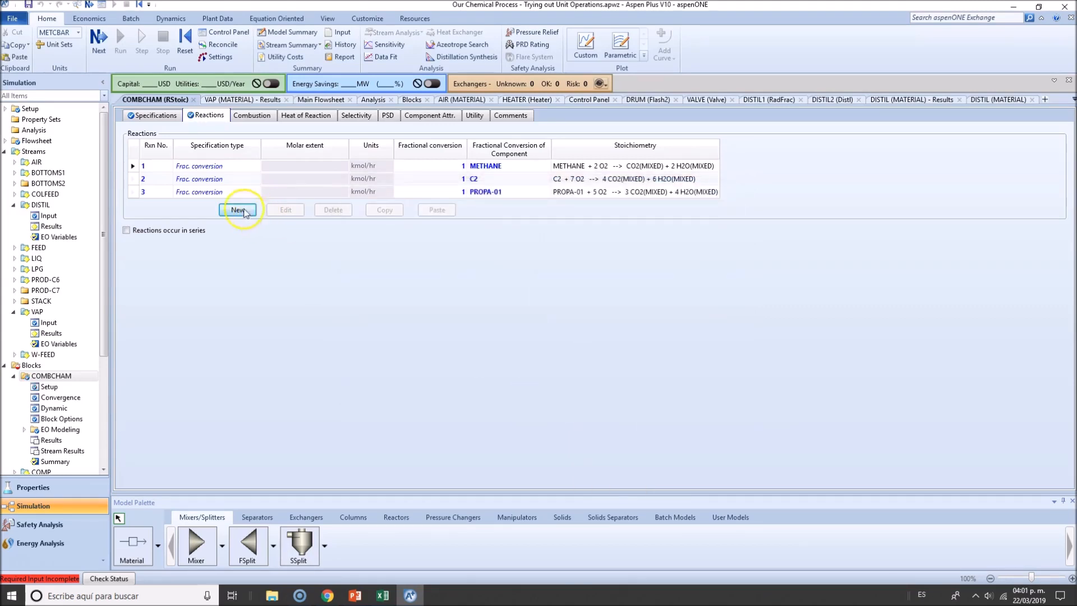
Enter reaction 4 as 2 N-BUTANE + 13 O2 → 8 CO2 + 10 H2O, full N-BUTANE conversion, and add reaction 5
click(239, 209)
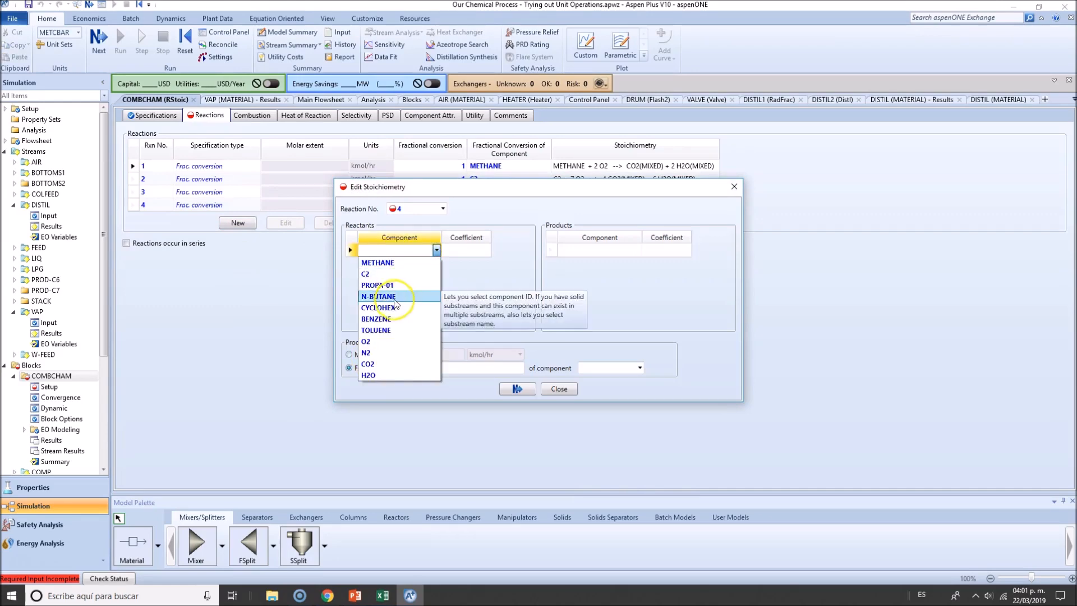
click(376, 296)
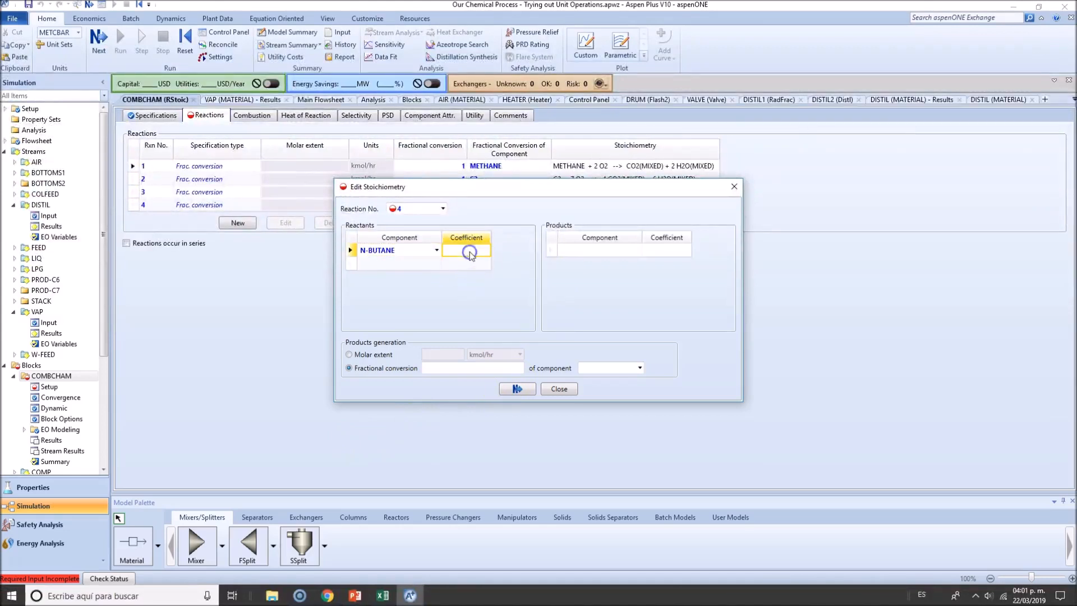
text(-2)
text(O2)
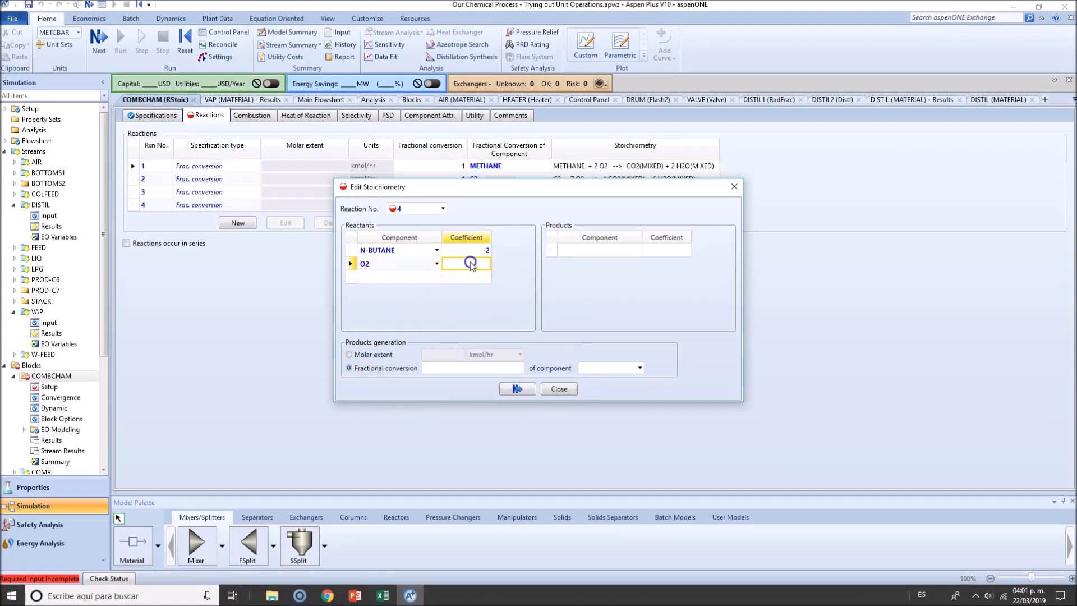
click(634, 249)
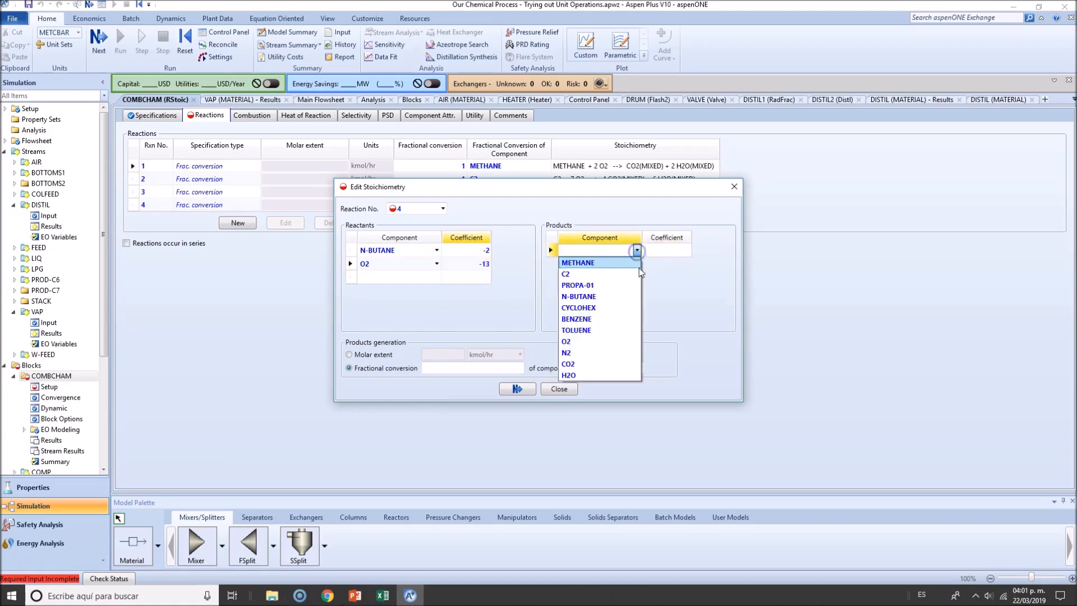
click(567, 363)
text(8)
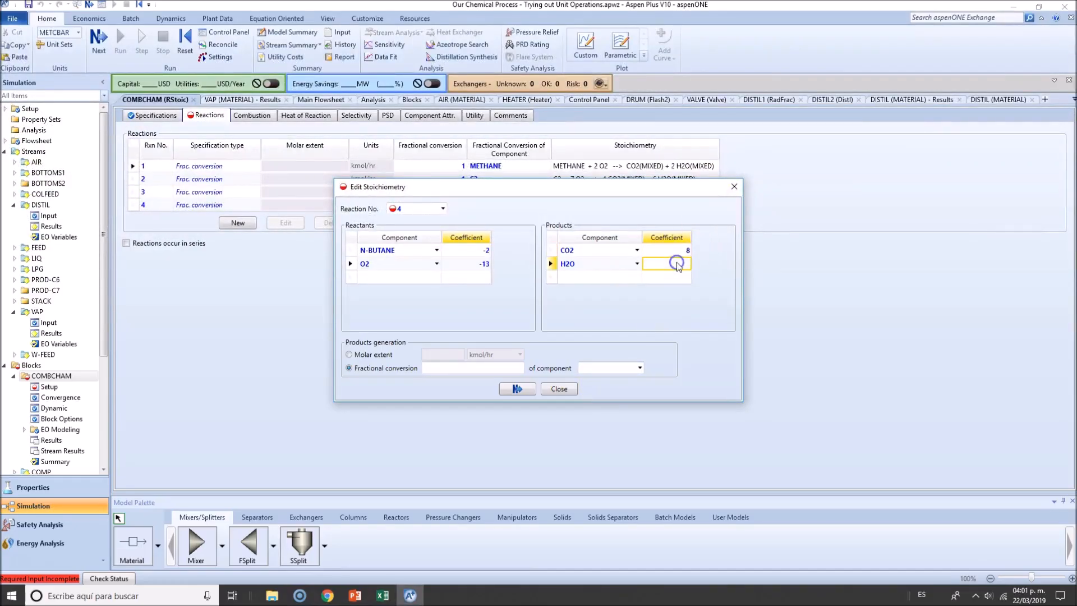
click(641, 368)
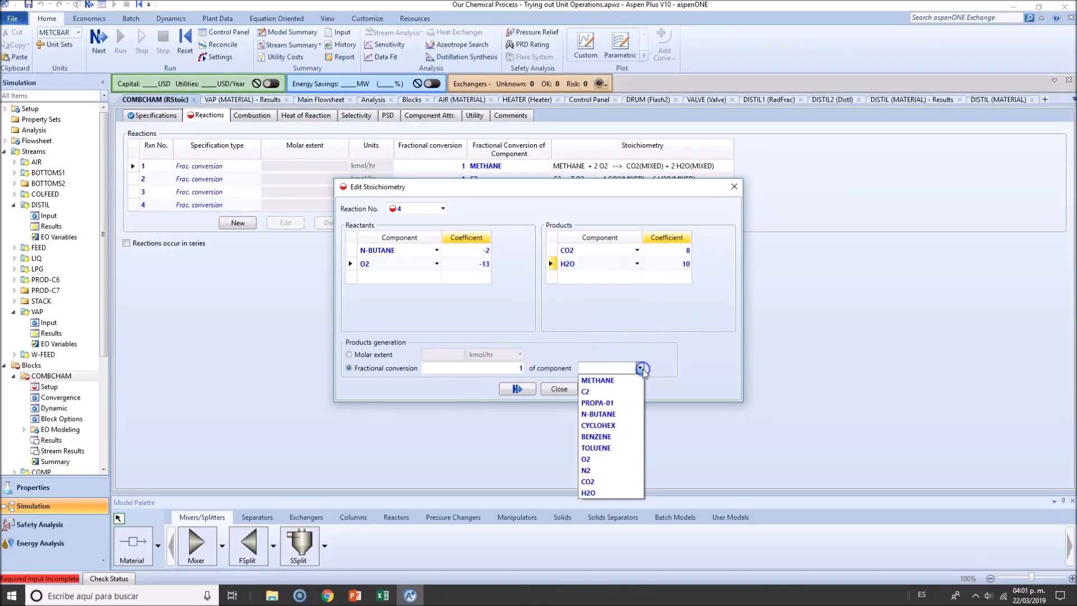
mouse_move(608, 403)
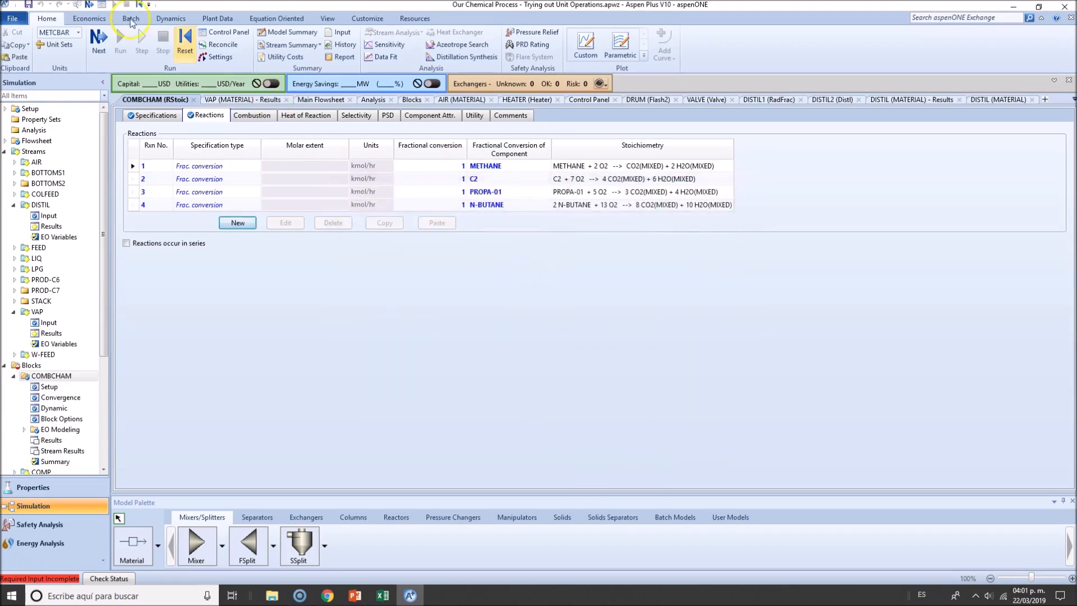
click(237, 222)
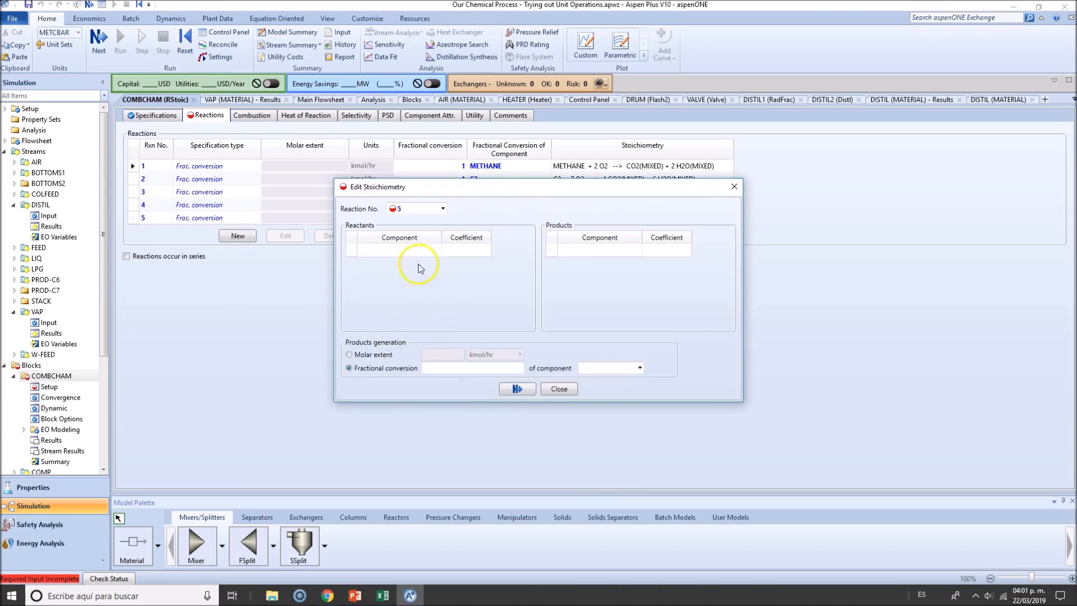
Enter reaction 5 as CYCLOHEX + 6 O2 → 3 CO2 + 6 H2O with fractional conversion 1 of CYCLOHEX
click(436, 249)
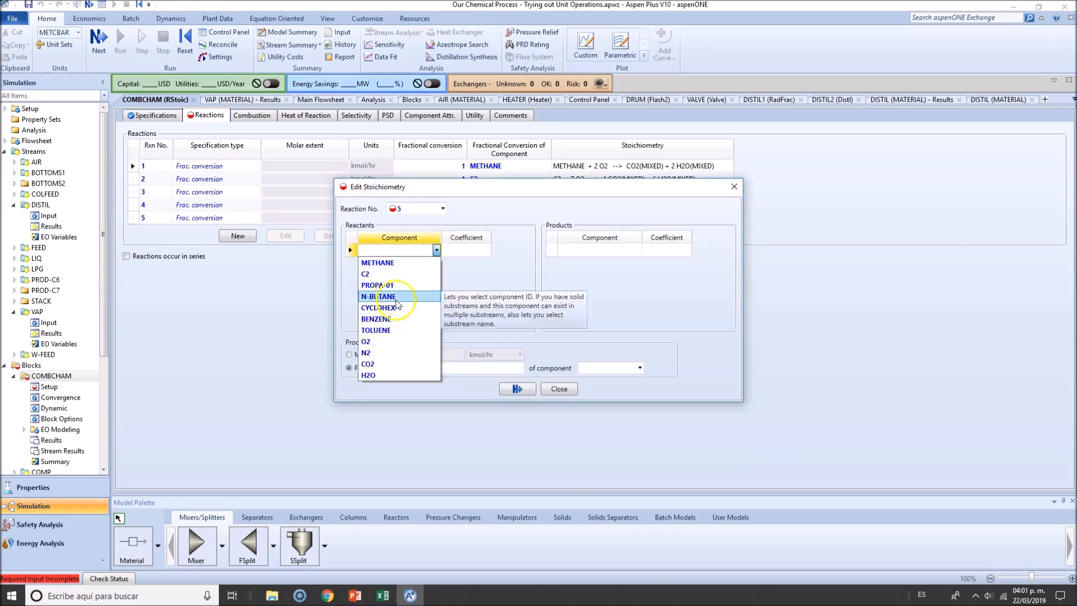
click(378, 308)
text(6)
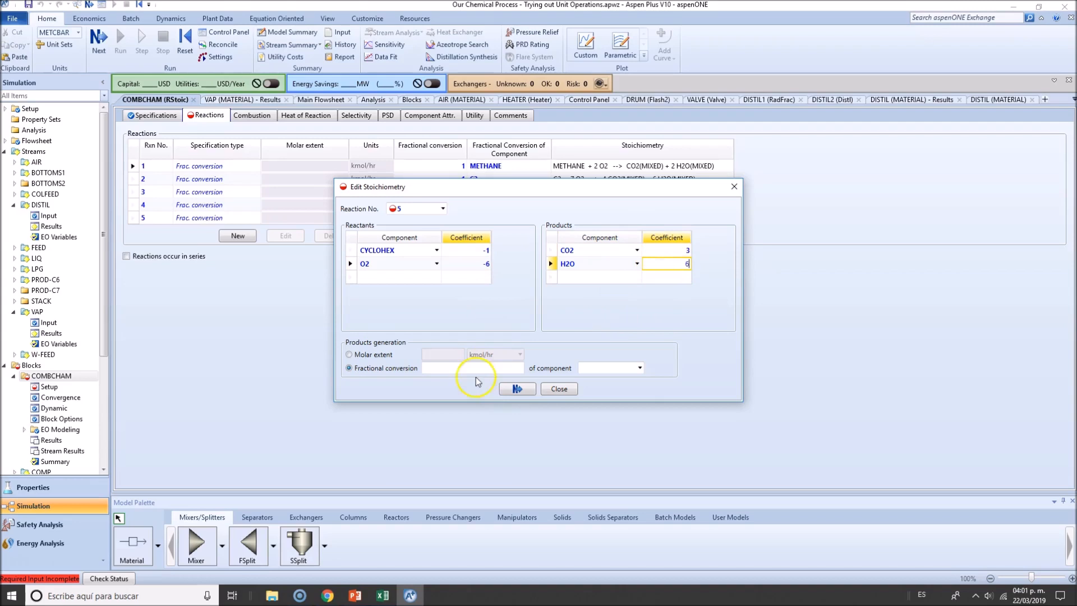
click(638, 368)
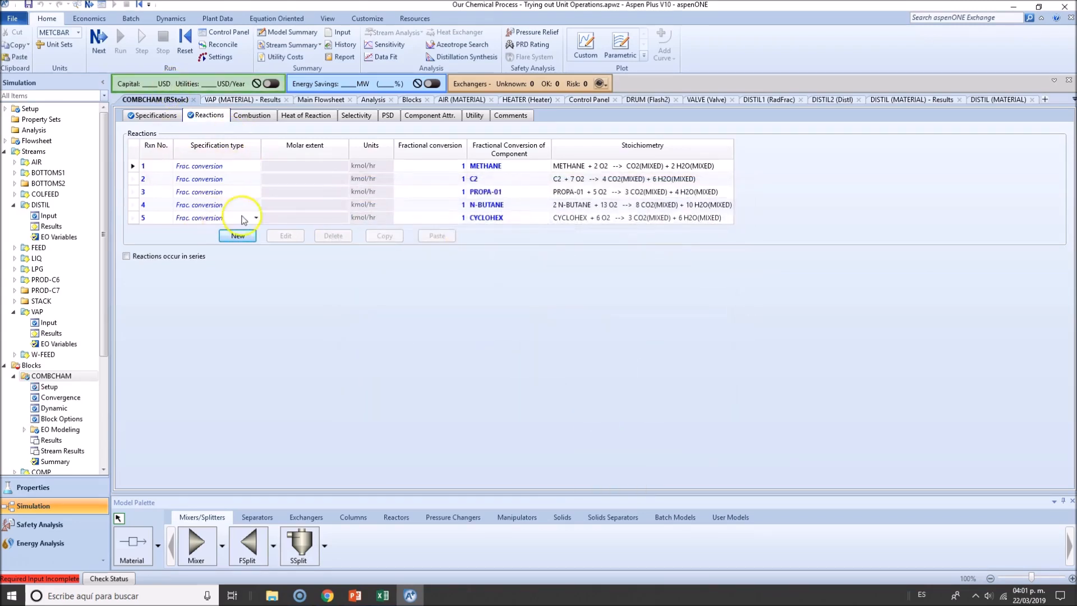
Enter reaction 6 as 2 BENZENE + 15 O2 → 12 CO2 + 6 H2O with conversion based on BENZENE, advancing to reaction 7
click(237, 234)
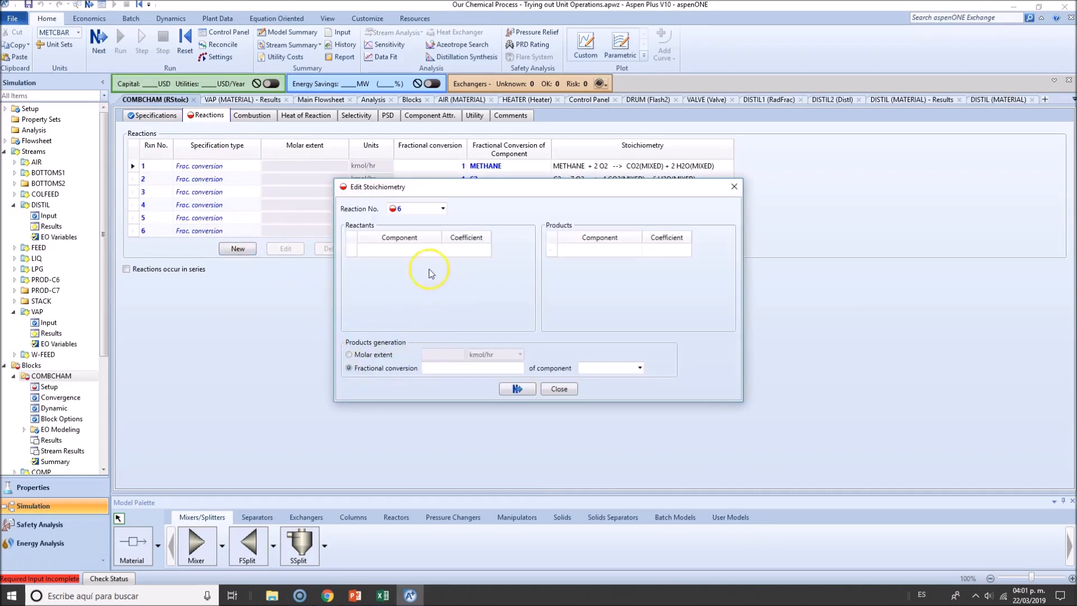
click(436, 249)
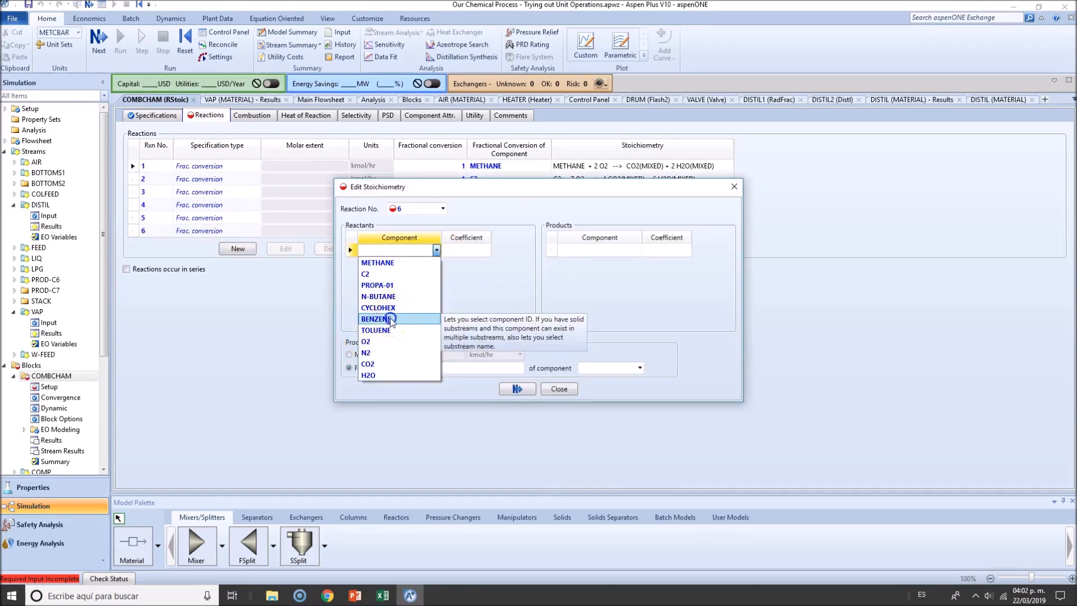
click(378, 318)
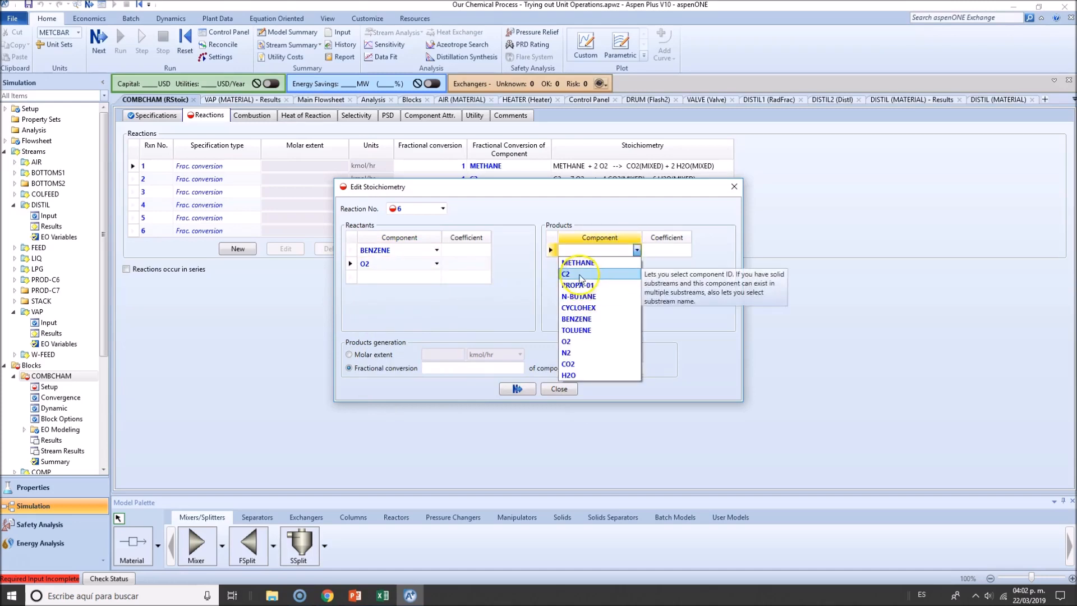
click(576, 330)
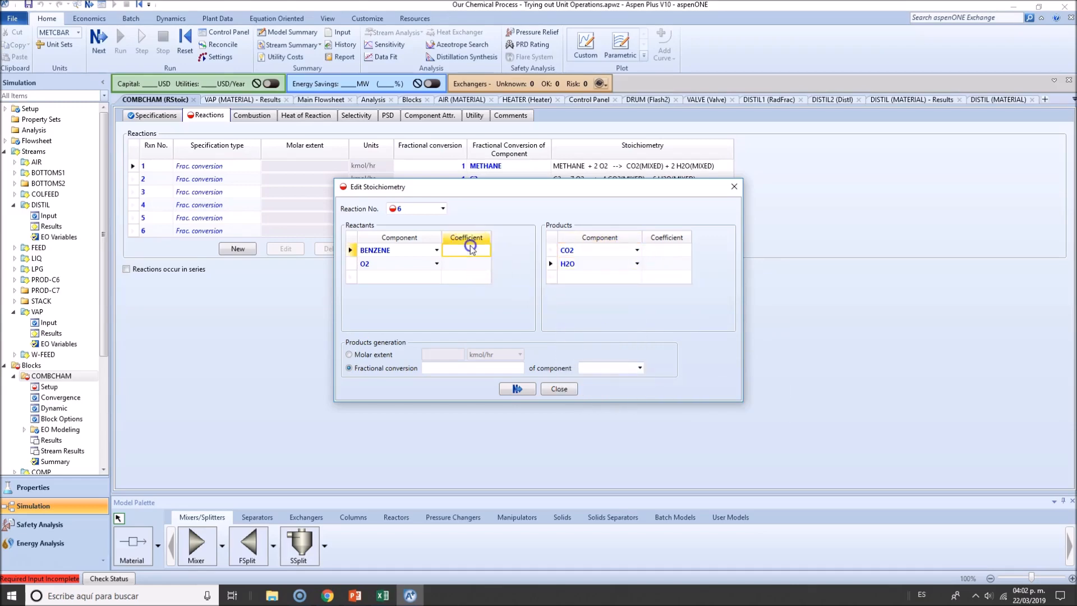
text(2)
click(467, 263)
text(-15)
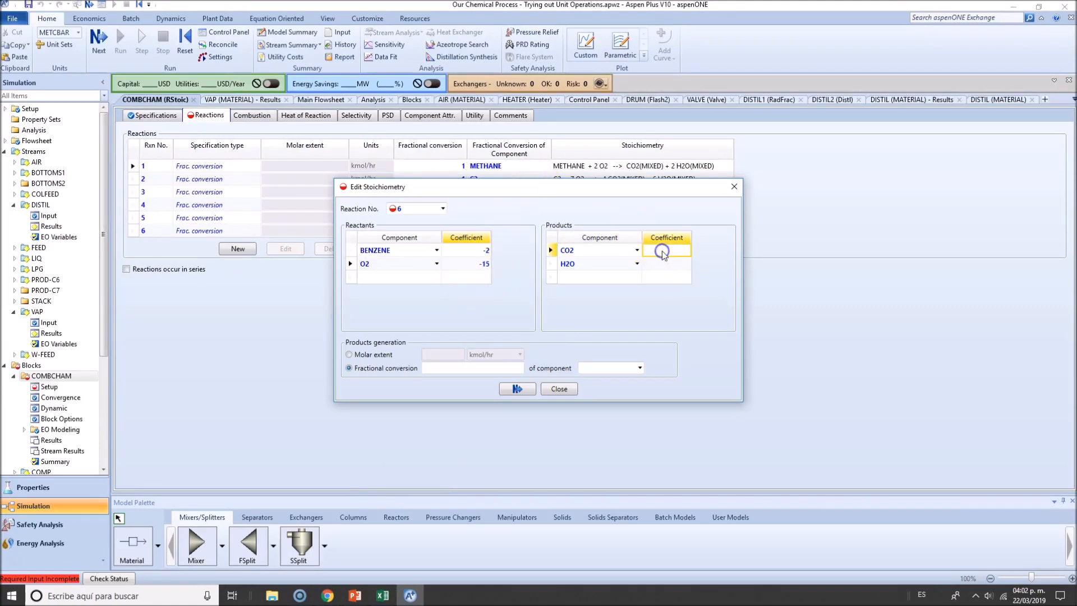
text(12)
click(666, 264)
text(6)
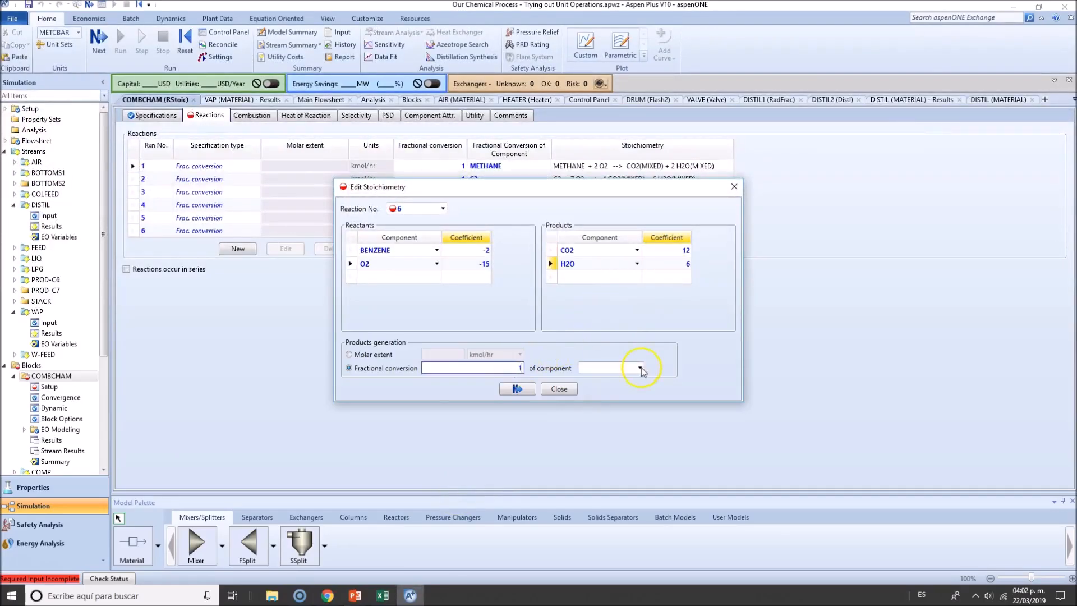
click(638, 368)
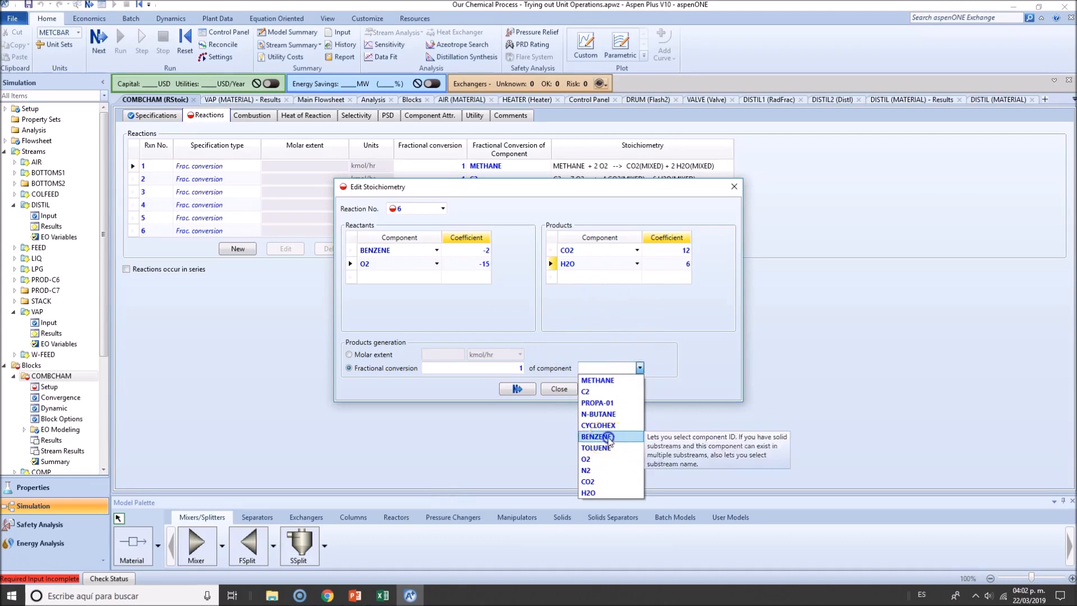
click(237, 249)
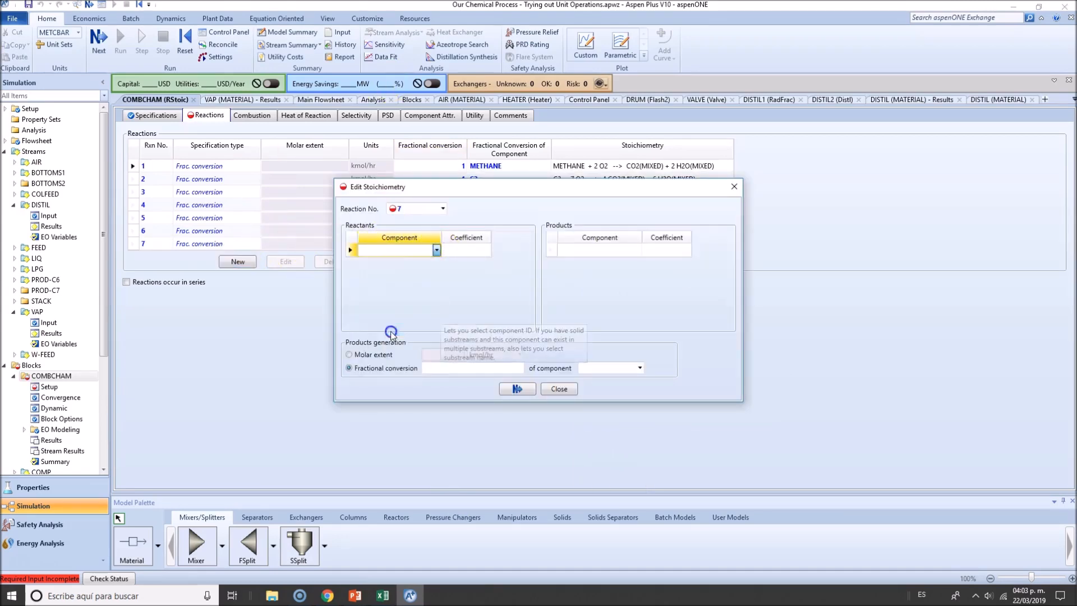
Enter reaction 7 as TOLUENE + 9 O2 → 7 CO2 + 4 H2O with full TOLUENE conversion and finish
click(437, 250)
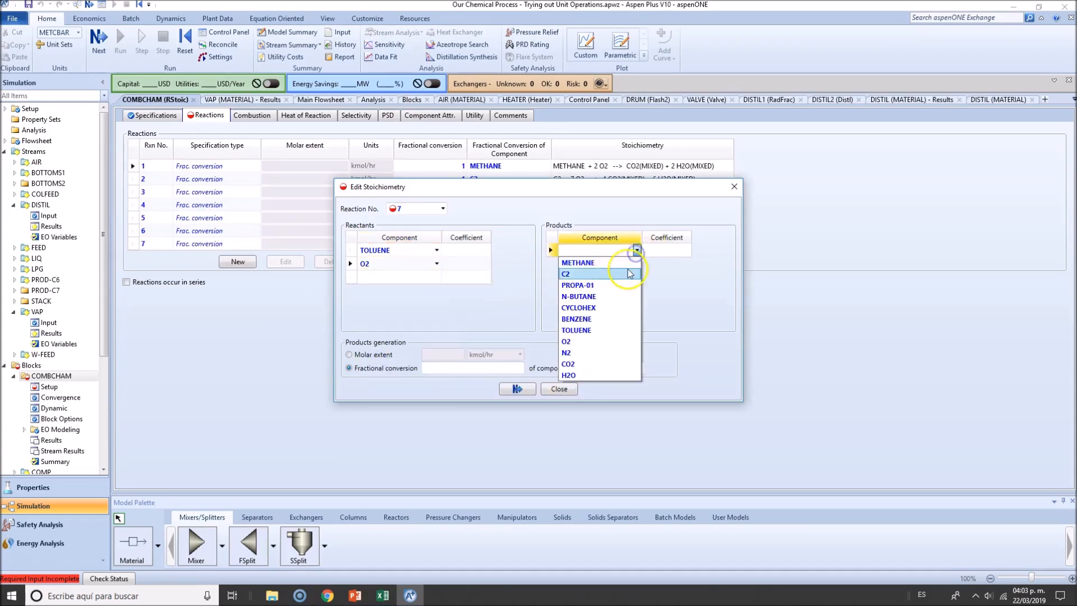
mouse_move(586, 352)
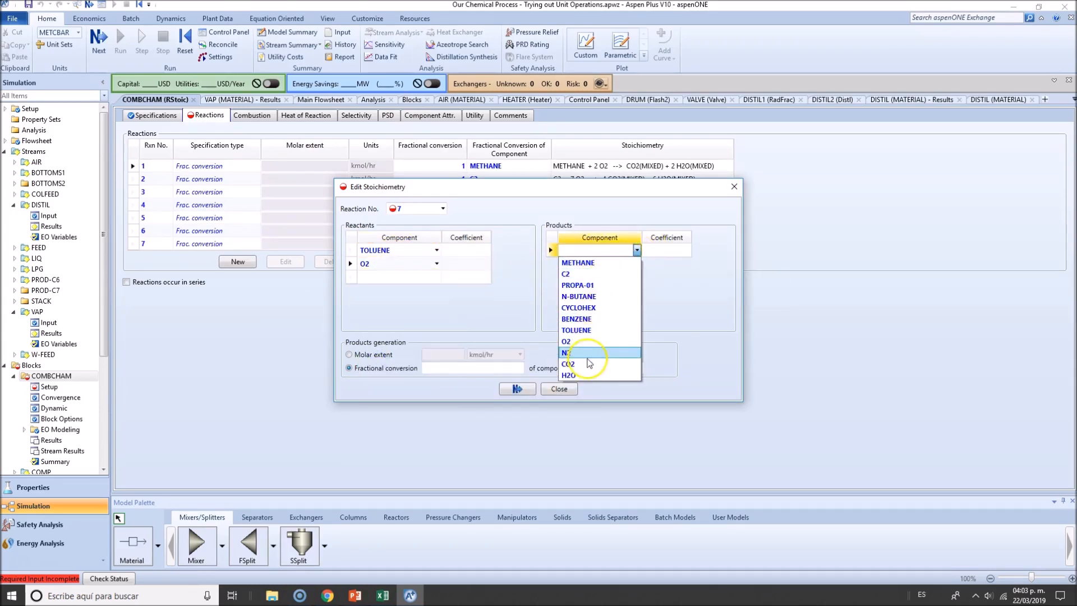
click(567, 364)
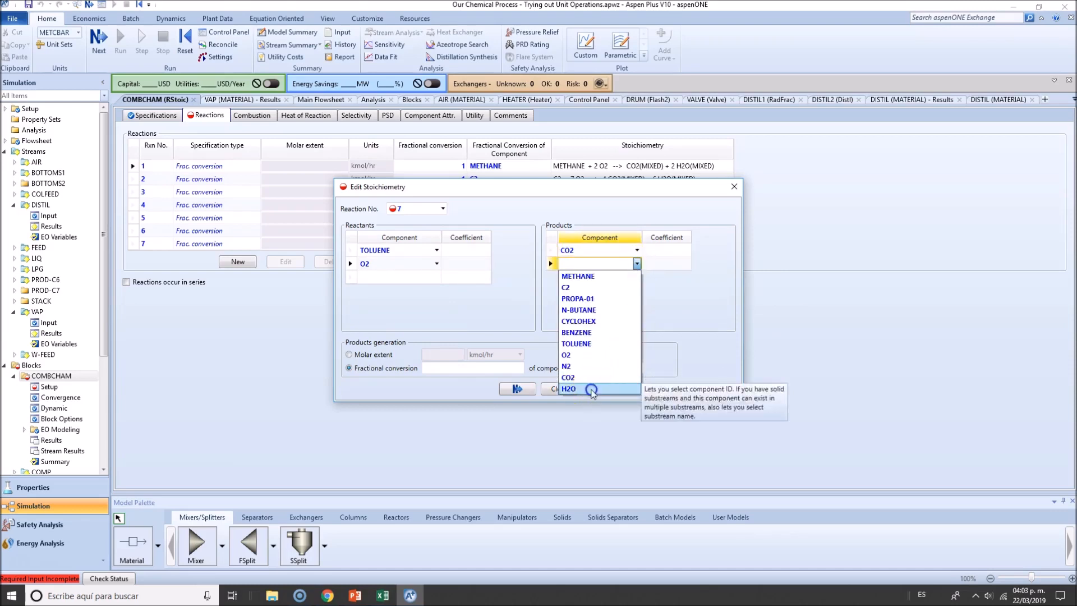
click(569, 388)
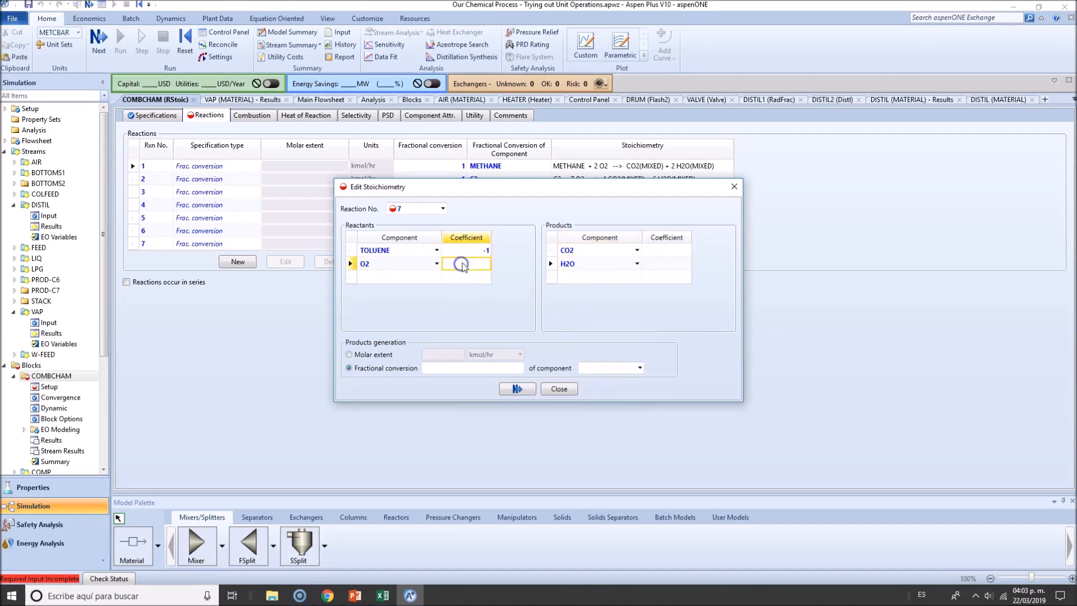
text(9)
click(666, 264)
text(4)
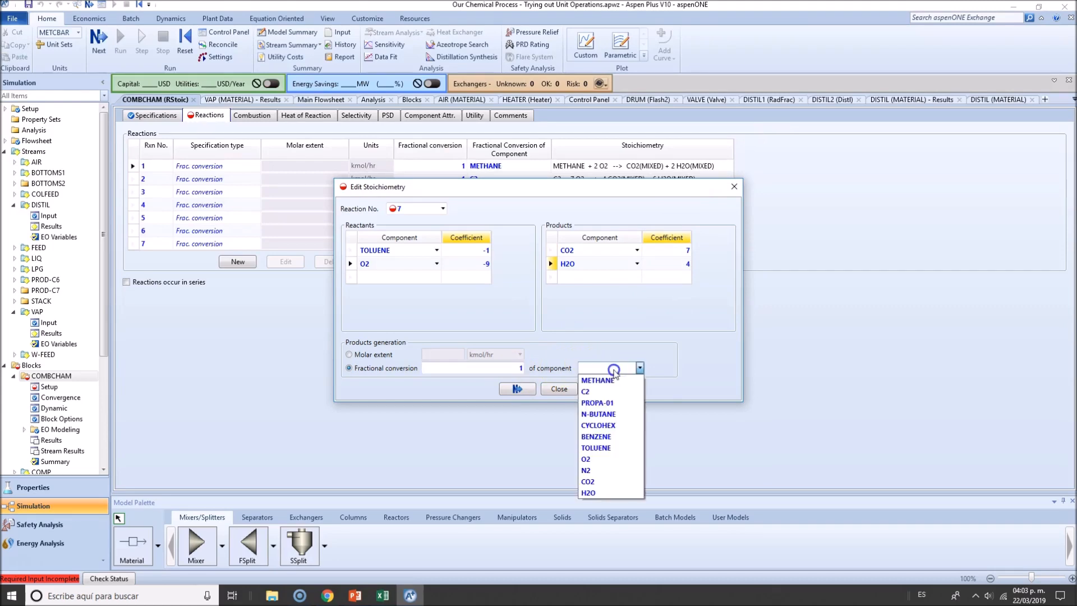
click(594, 448)
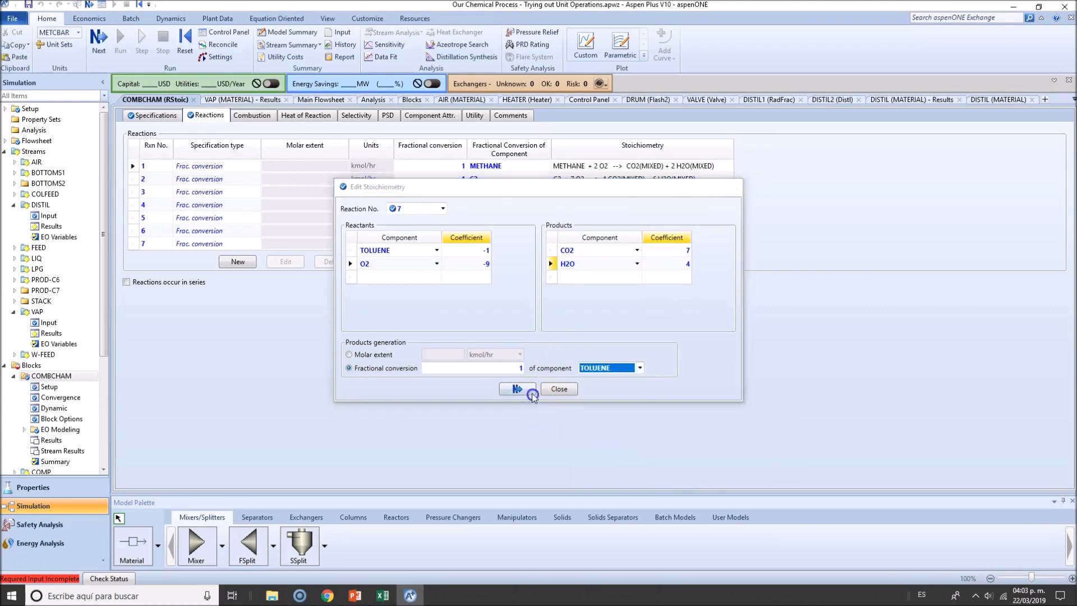
click(558, 389)
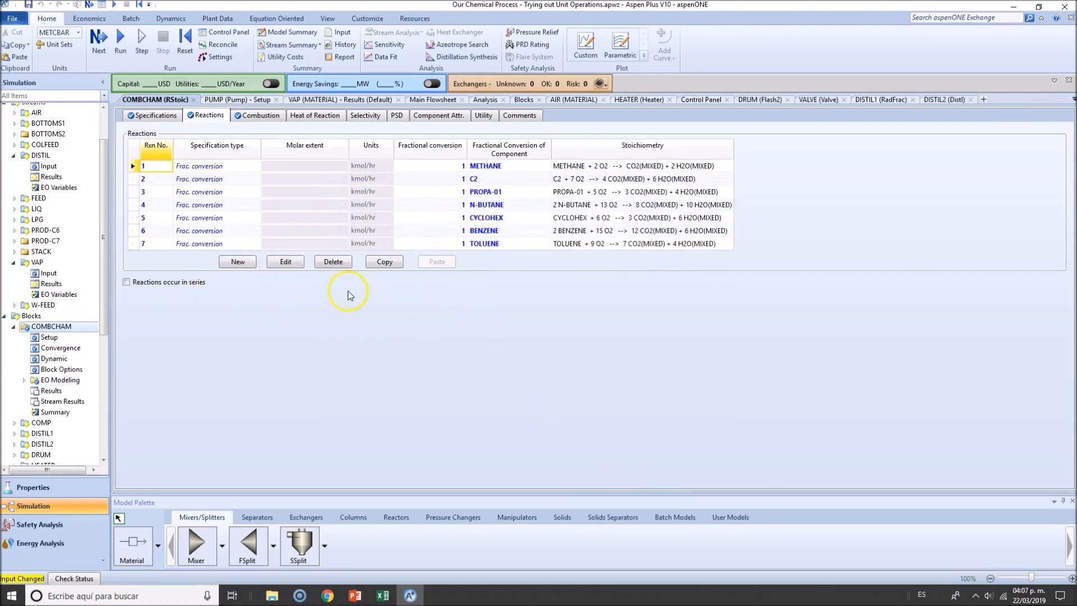
mouse_move(317, 300)
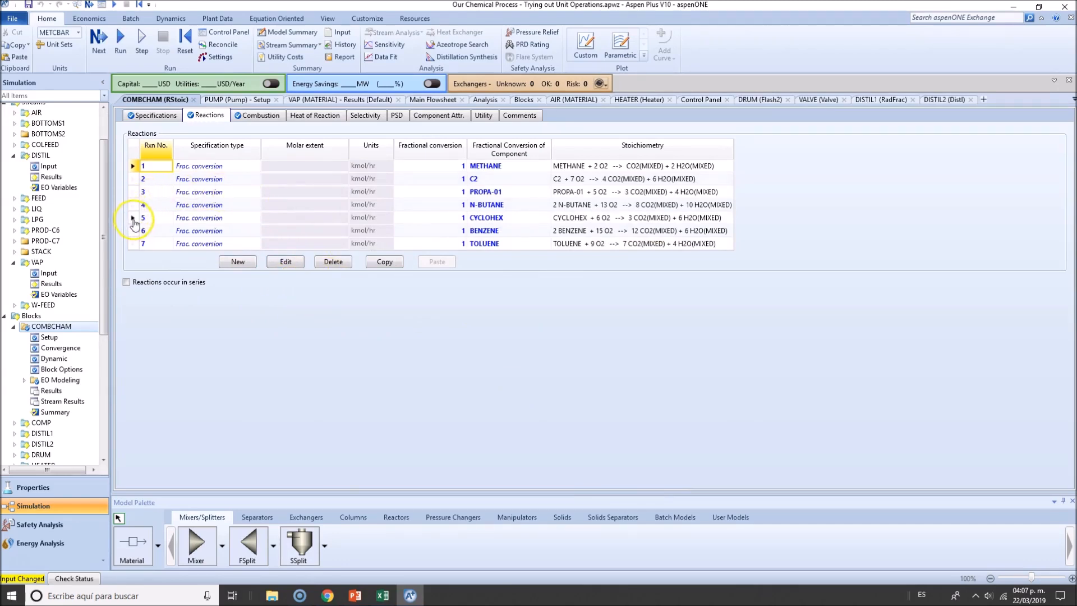
click(143, 218)
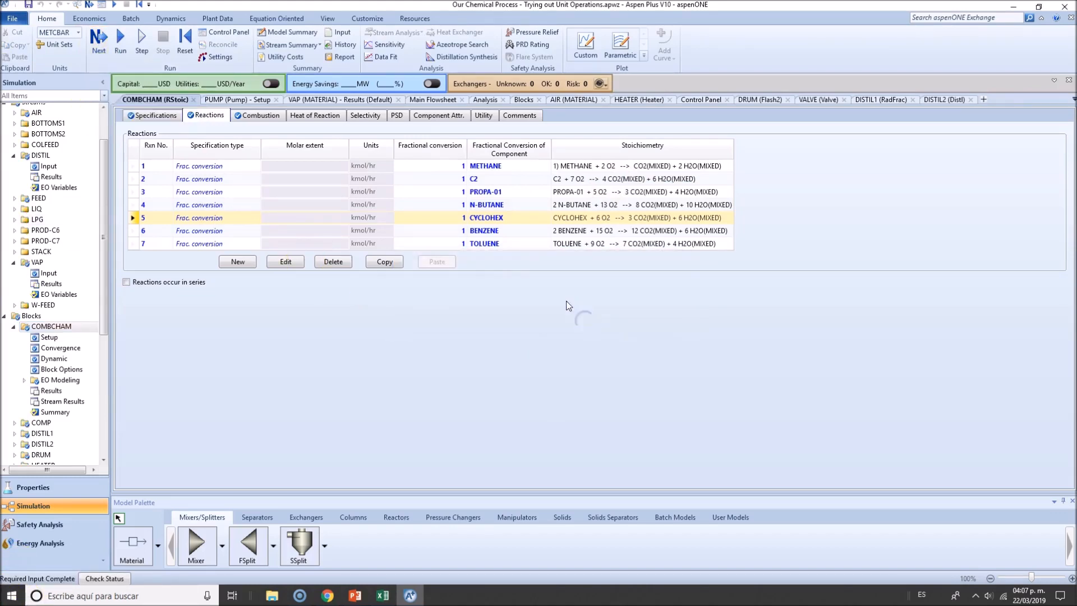
click(120, 41)
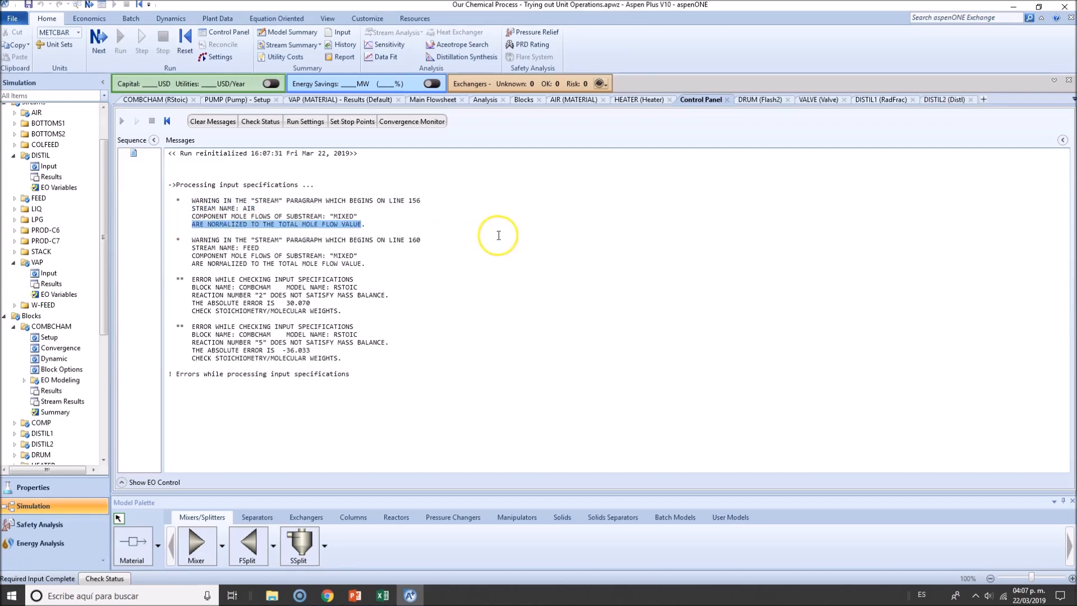
mouse_move(531, 245)
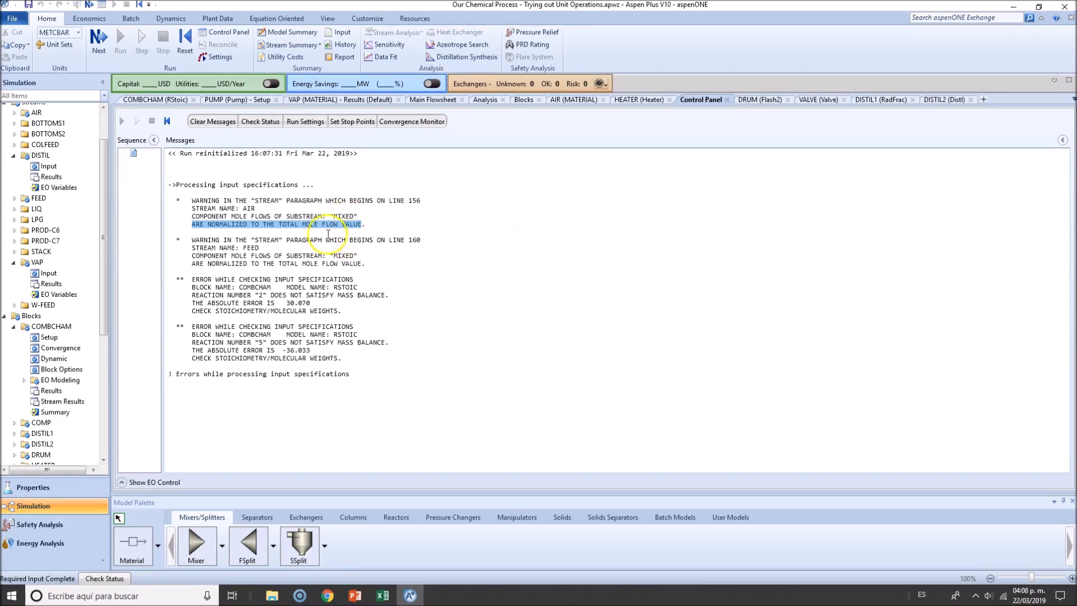
mouse_move(344, 255)
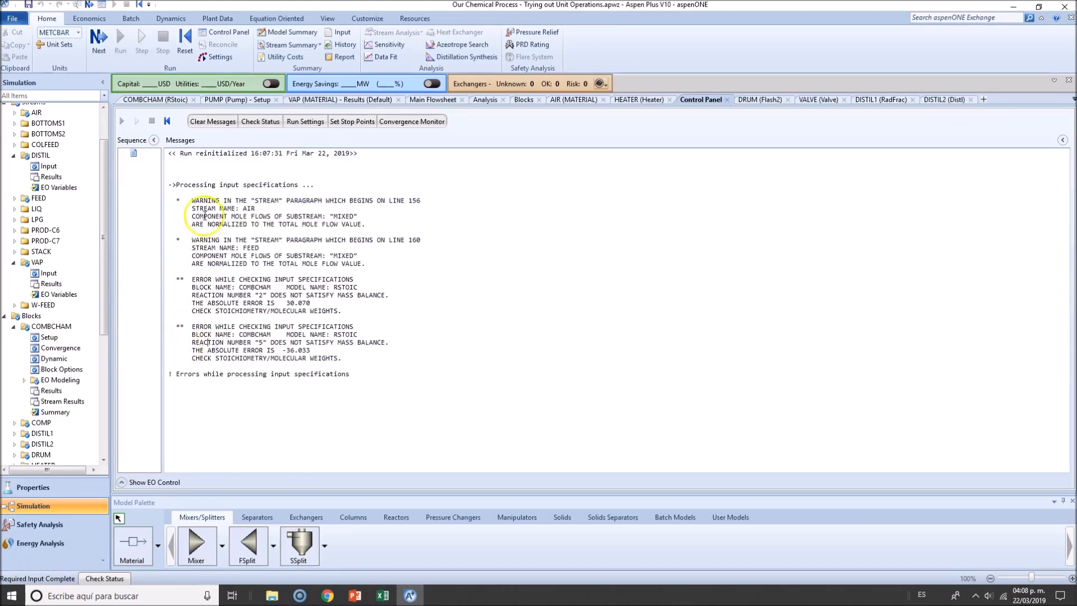
After the run flags reactions 2 and 5 for mass balance, return to COMBCHAM Reactions to fix reaction 2
double_click(204, 238)
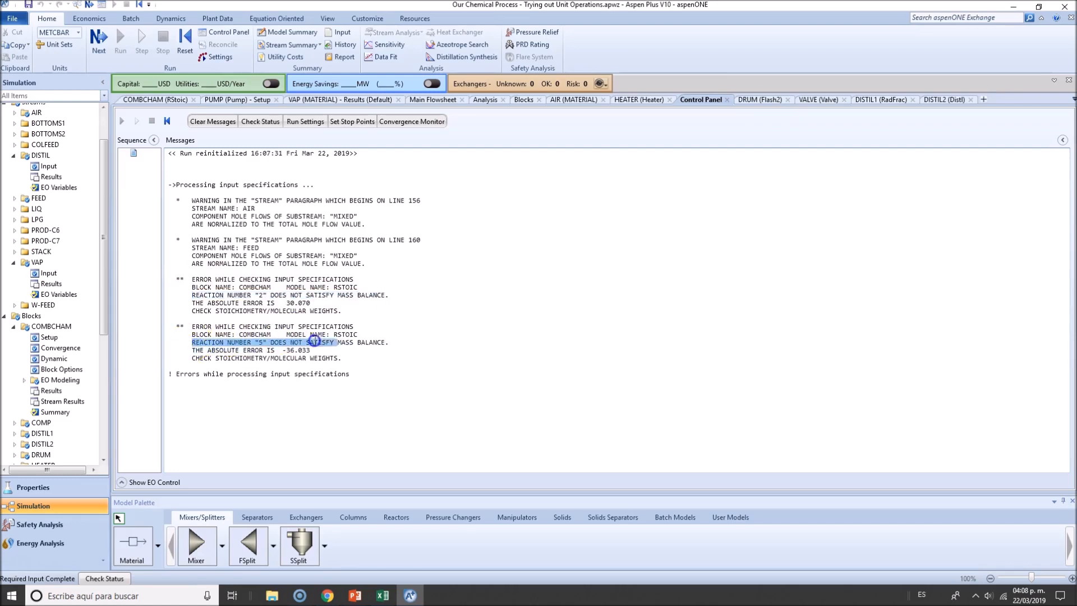
click(155, 99)
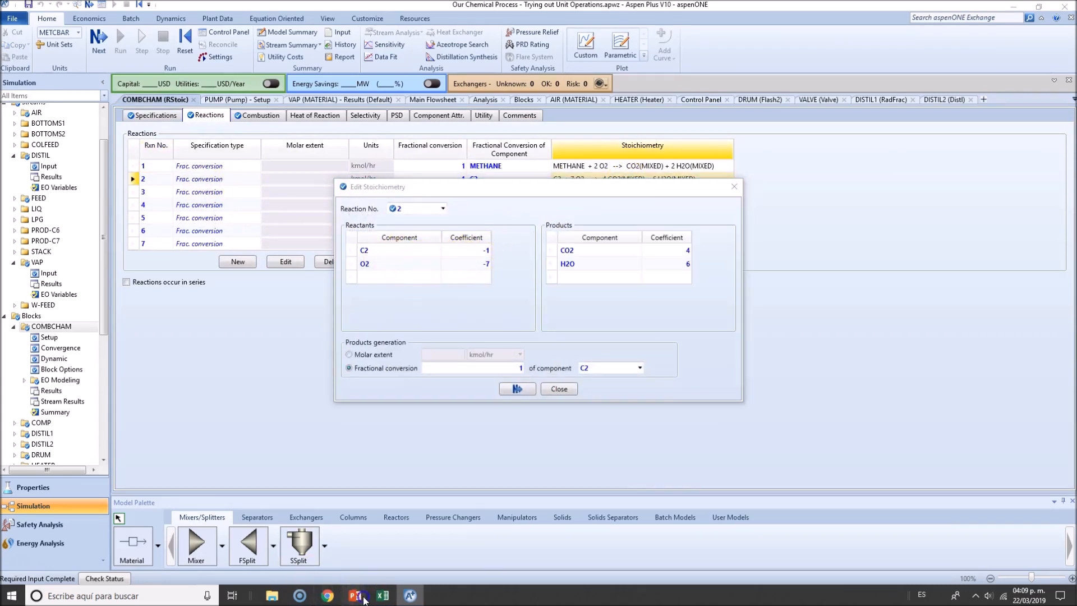
Change the C2 coefficient to -2 so reaction 2 reads 2 C2 + 7 O2 → 4 CO2 + 6 H2O
click(466, 250)
text(-2)
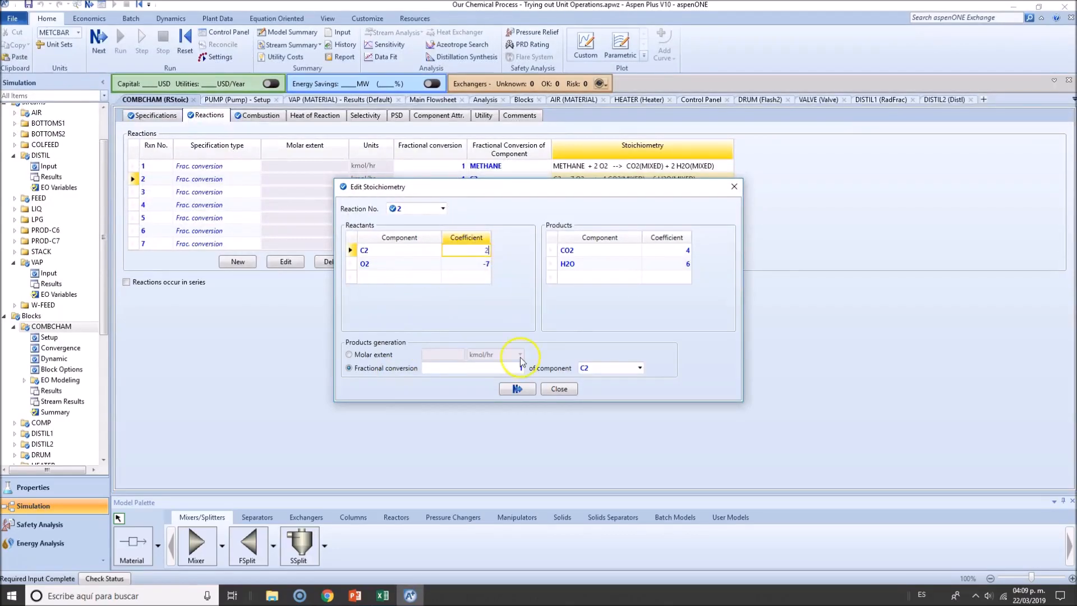
click(559, 390)
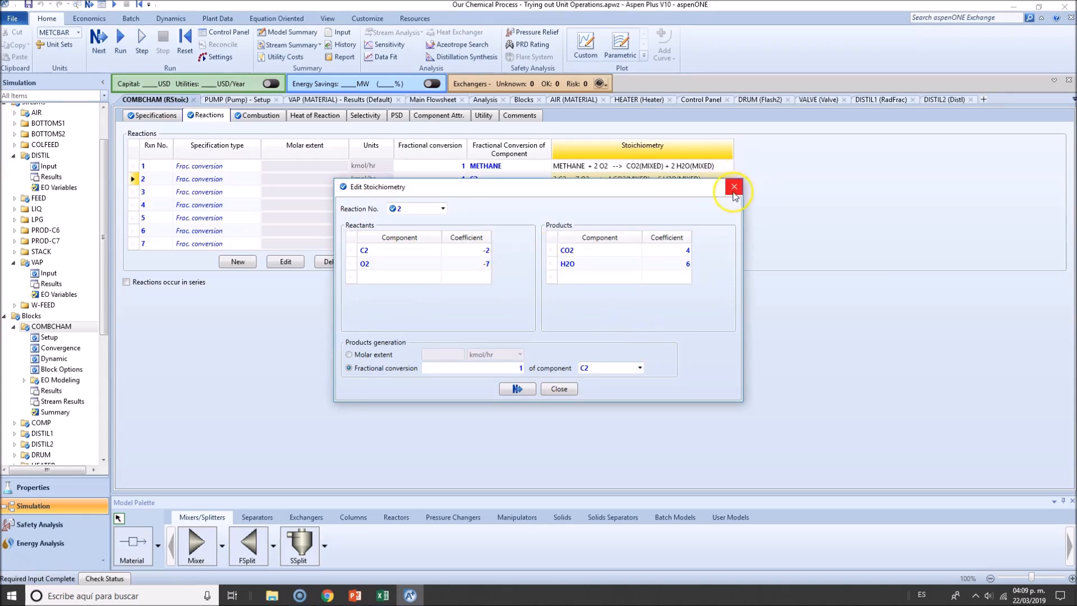
mouse_move(733, 187)
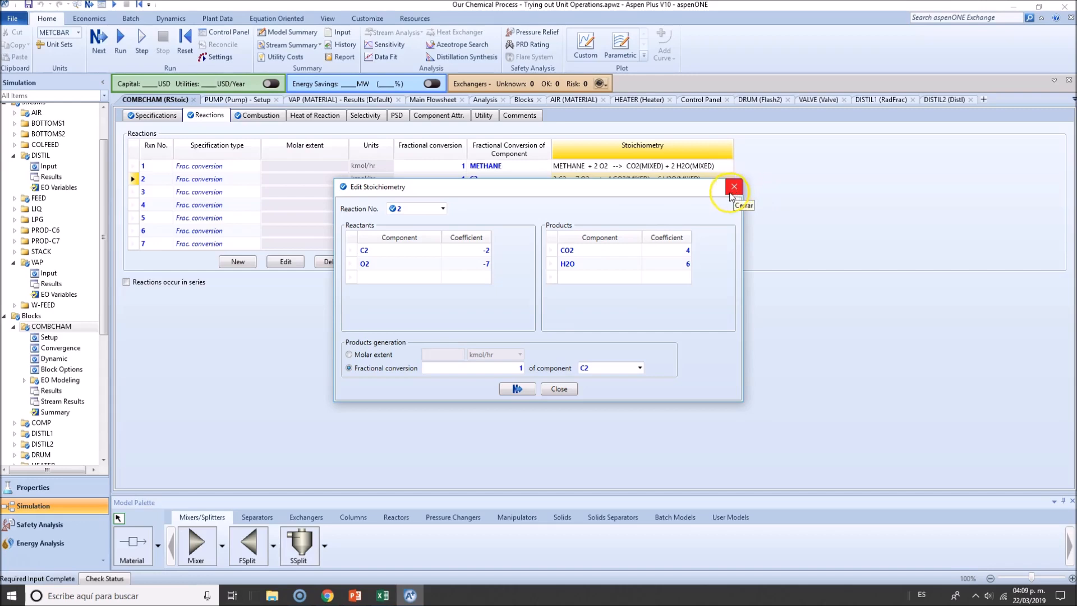
Close reaction 2's editor and set reaction 5's O2 coefficient to -9, giving CYCLOHEX + 9 O2 → 6 CO2 + 6 H2O
click(734, 188)
text(9)
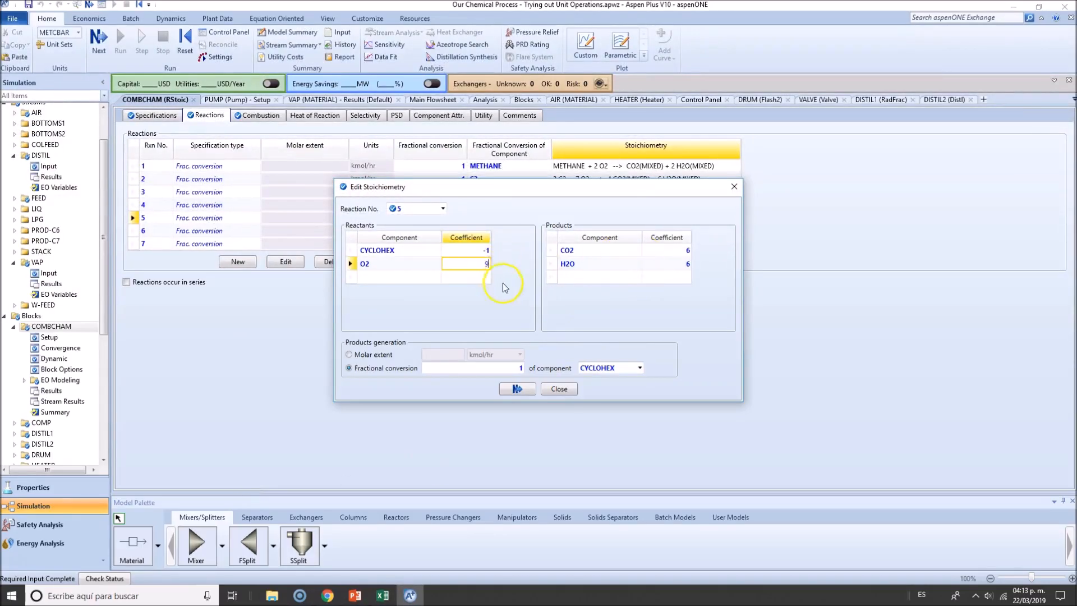
click(559, 389)
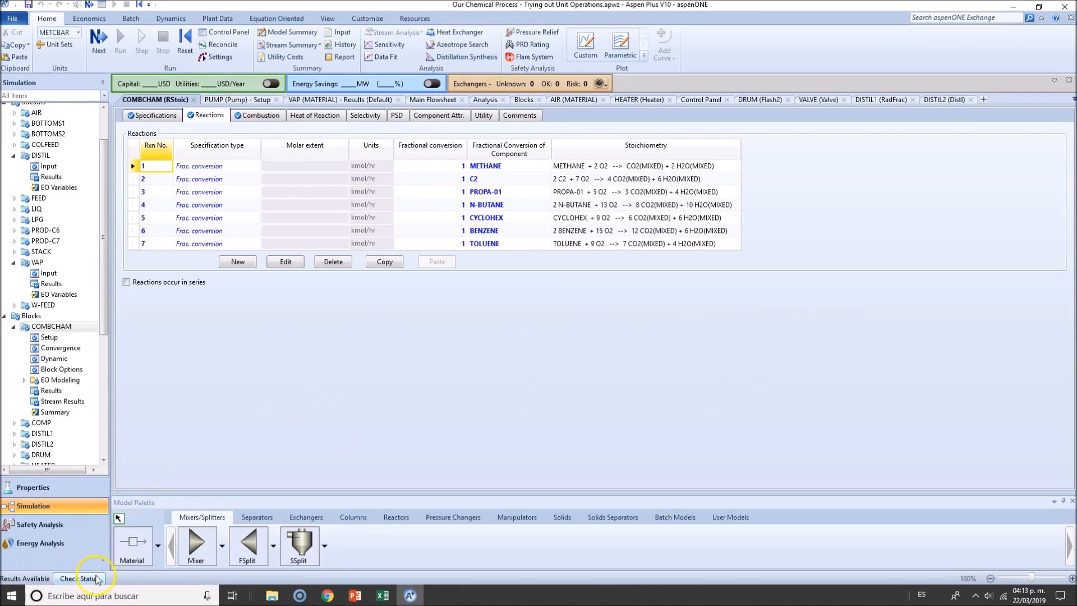
Check the Run Status shows only normalization warnings, rerun, and dismiss the Simulation Complete notice
click(79, 578)
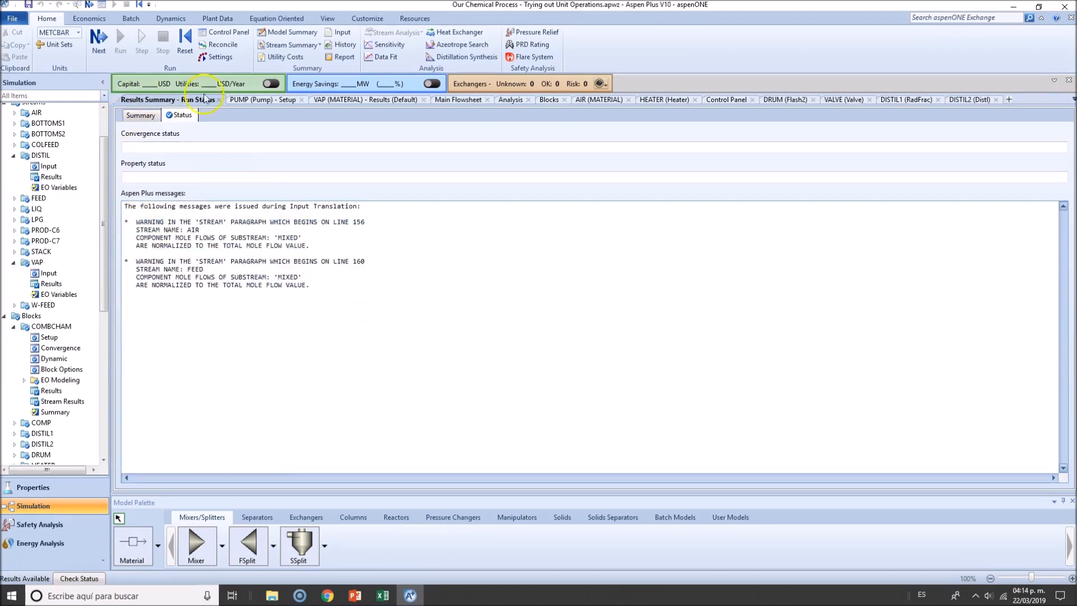
click(120, 39)
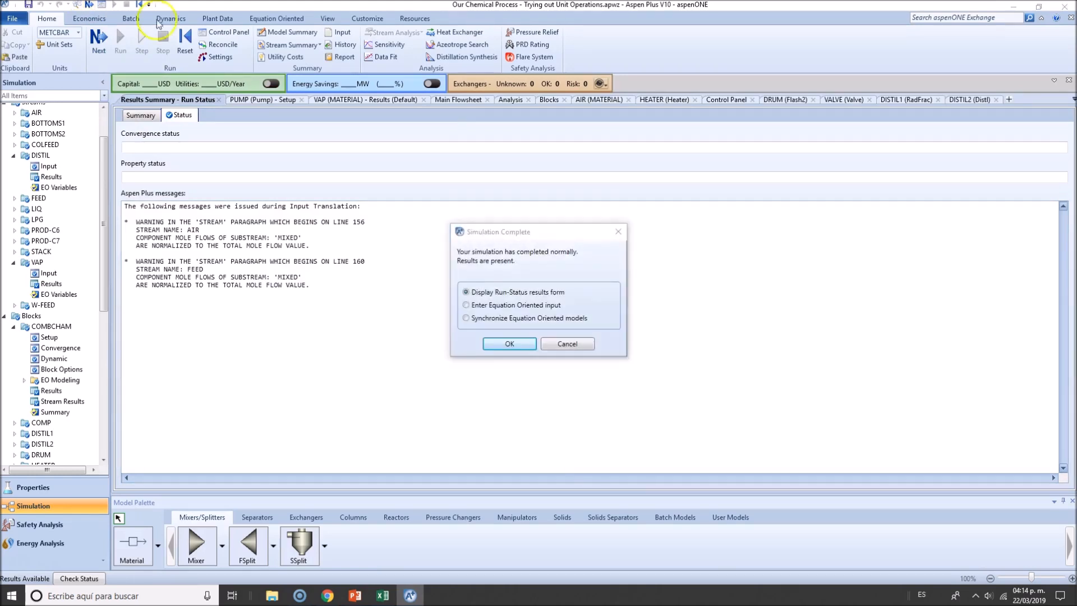
click(508, 343)
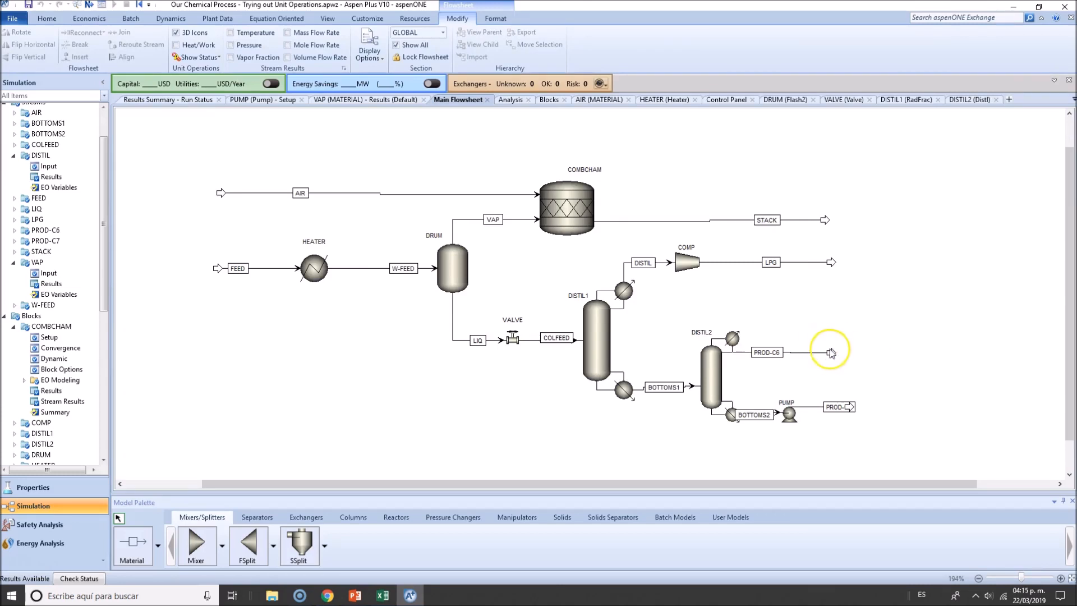
mouse_move(892, 360)
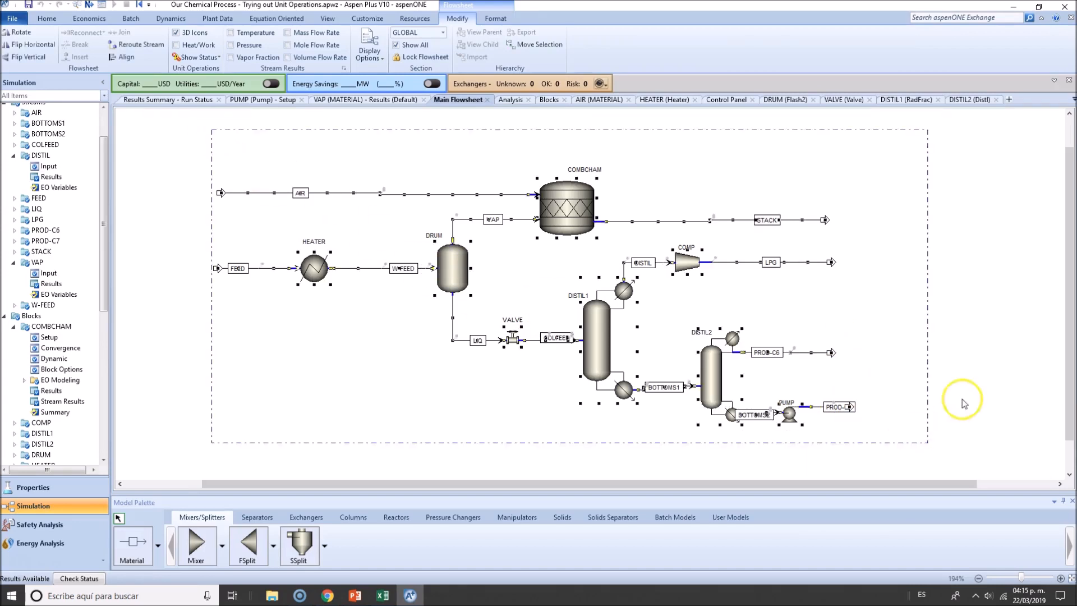
click(173, 410)
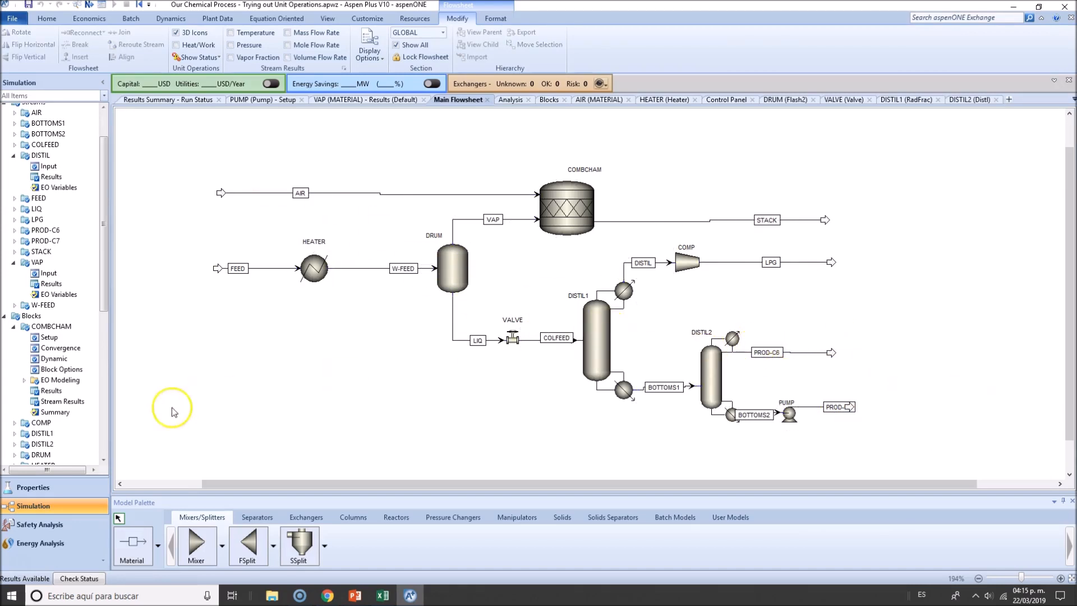